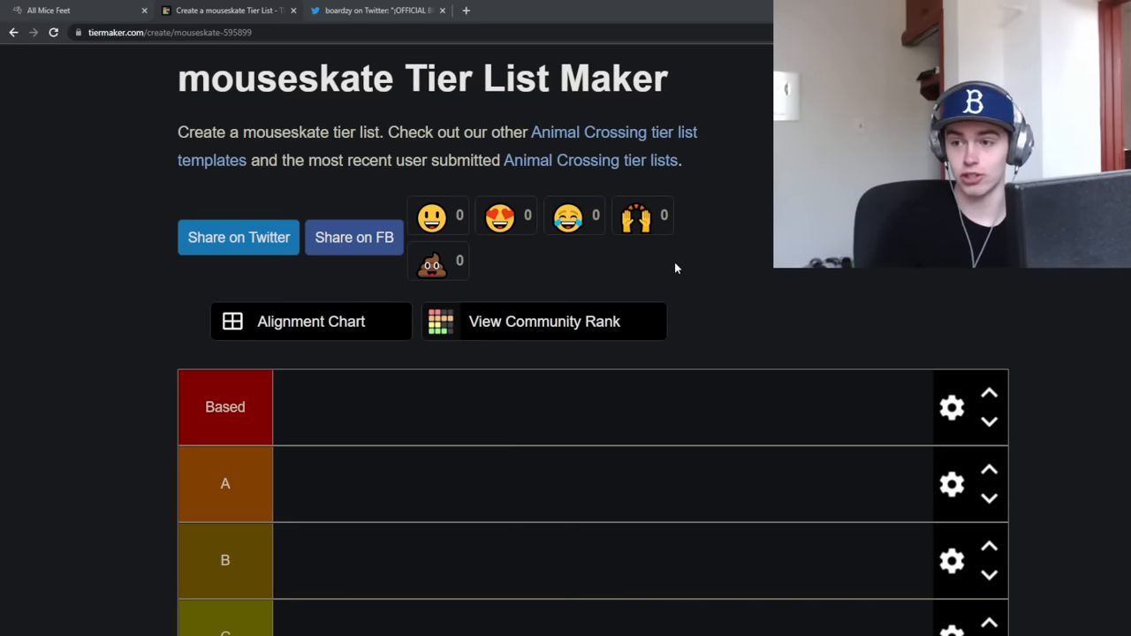
Switch to Twitter and scroll the BoardzyCon tweet to its July 16, 2022 Brooklyn poster
{"action": "scroll", "scroll_direction": "down", "scroll_amount": 3}
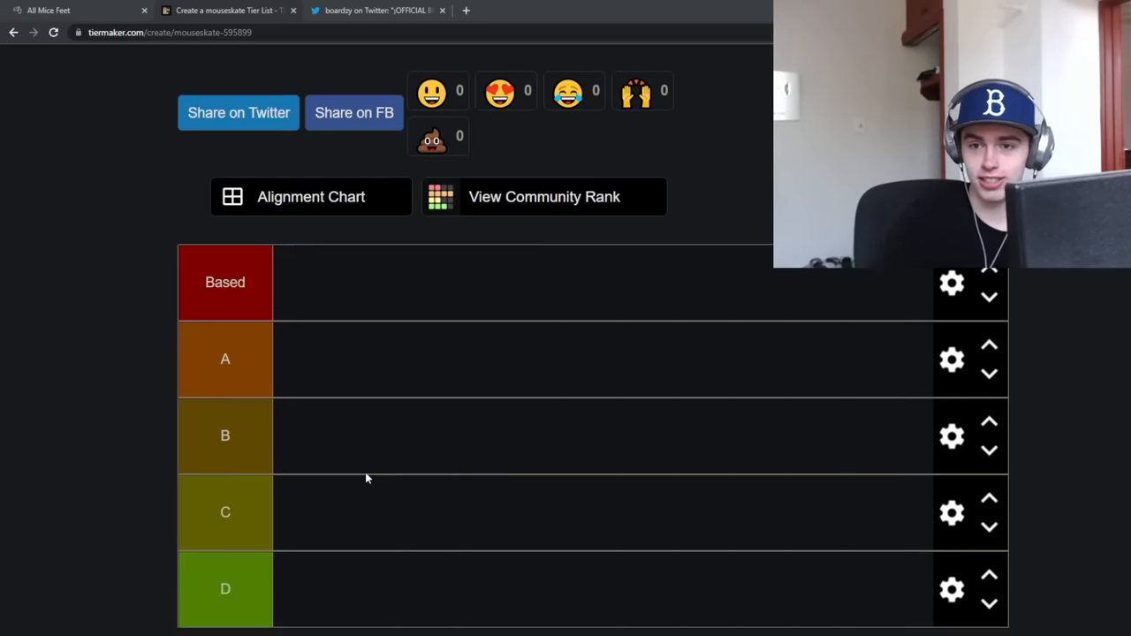
{"action": "scroll", "scroll_direction": "down", "scroll_amount": 3}
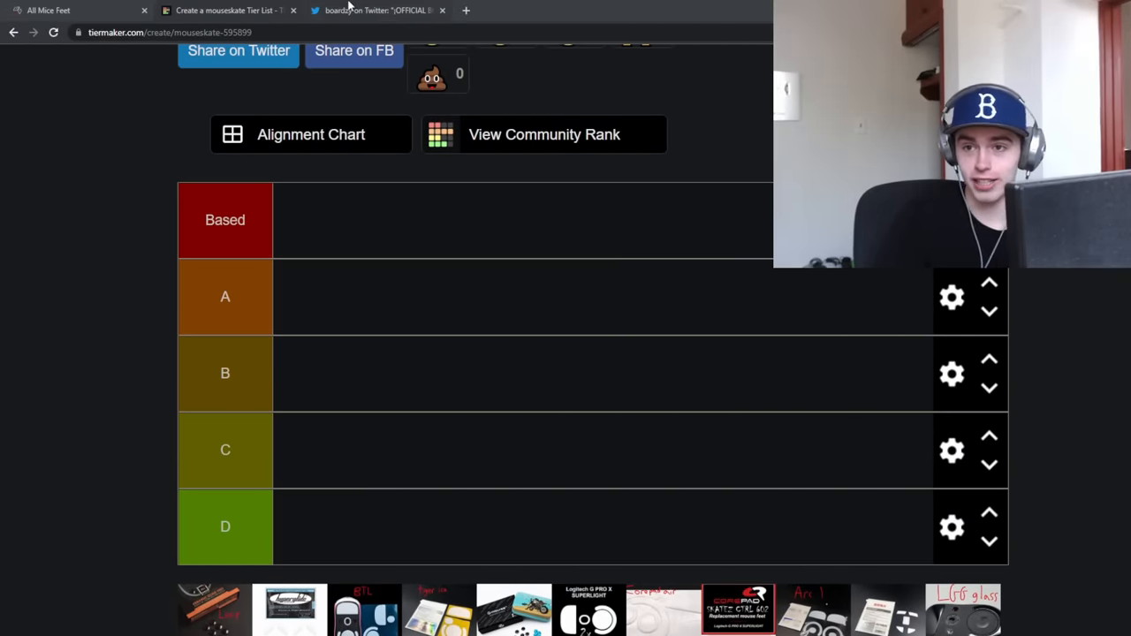
{"action": "left_click", "coordinate": [371, 10]}
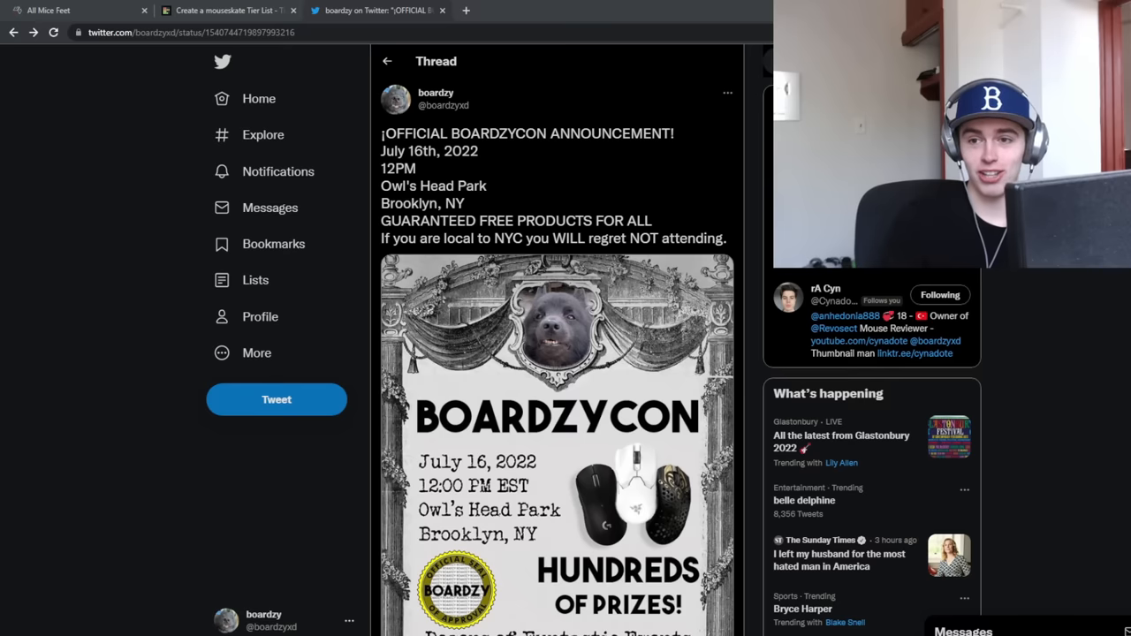
{"action": "mouse_move", "coordinate": [486, 179]}
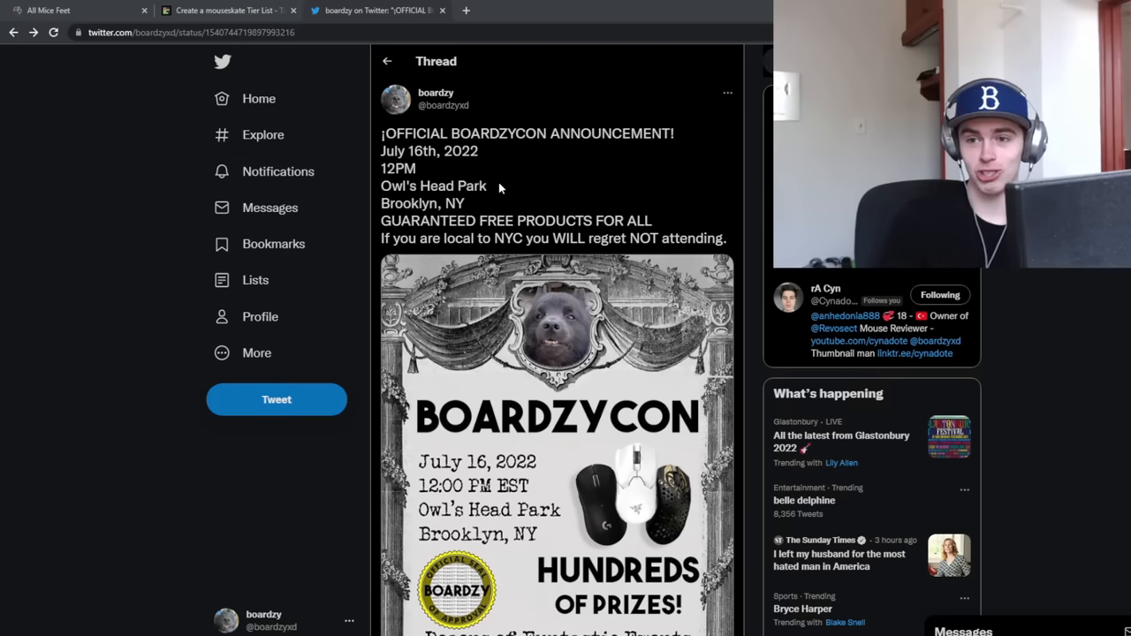
{"action": "mouse_move", "coordinate": [535, 217]}
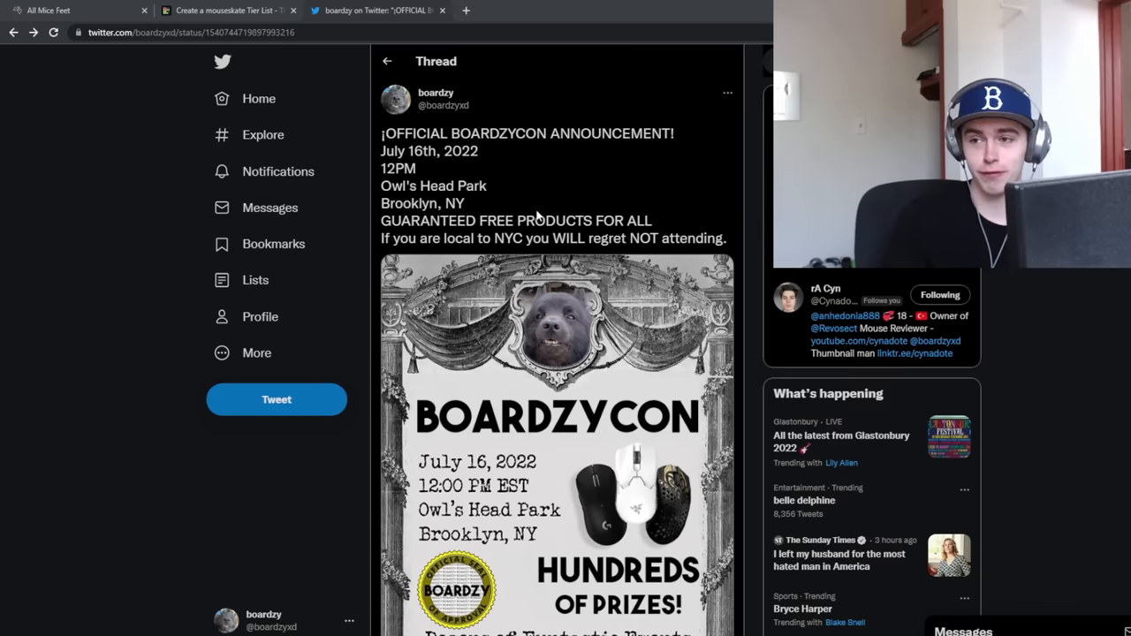
{"action": "mouse_move", "coordinate": [571, 159]}
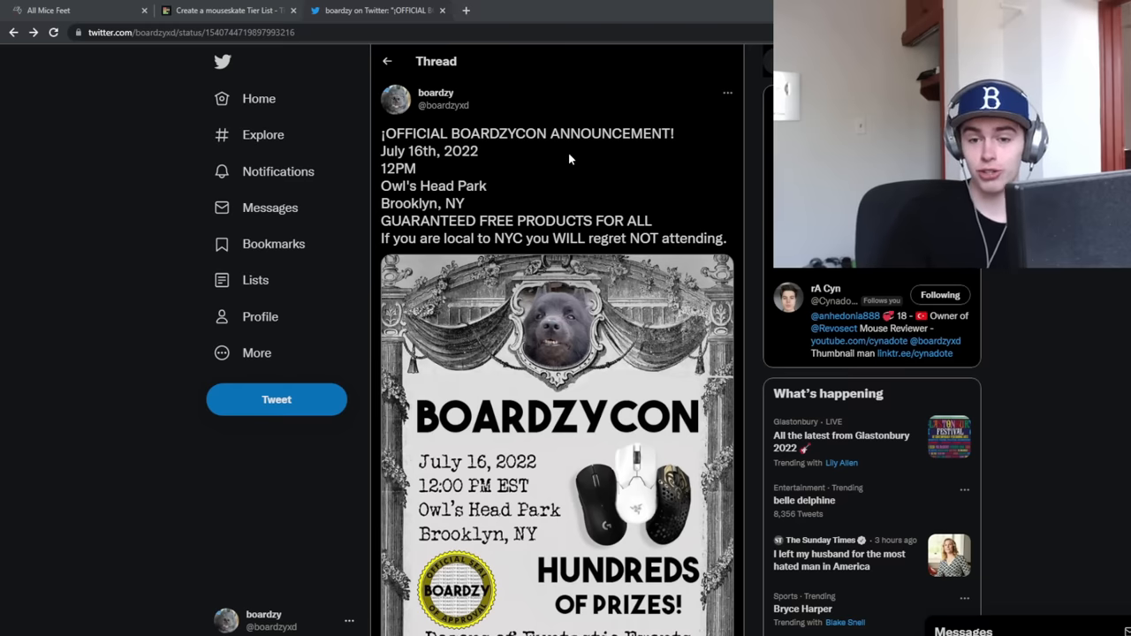
{"action": "scroll", "scroll_direction": "down", "scroll_amount": 3}
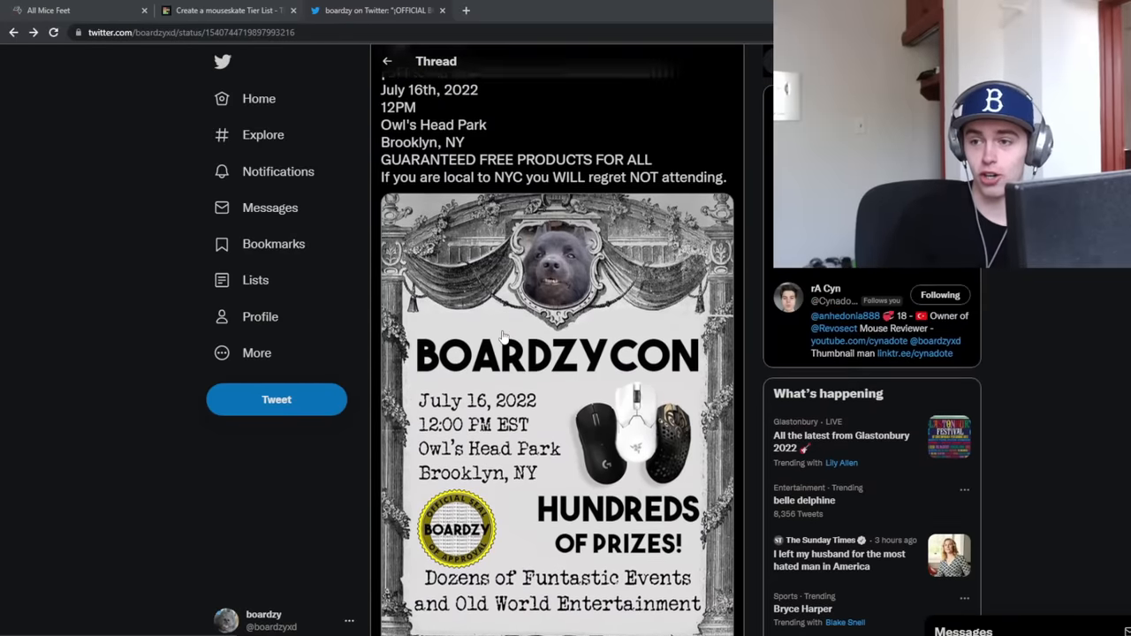
{"action": "scroll", "scroll_direction": "down", "scroll_amount": 3}
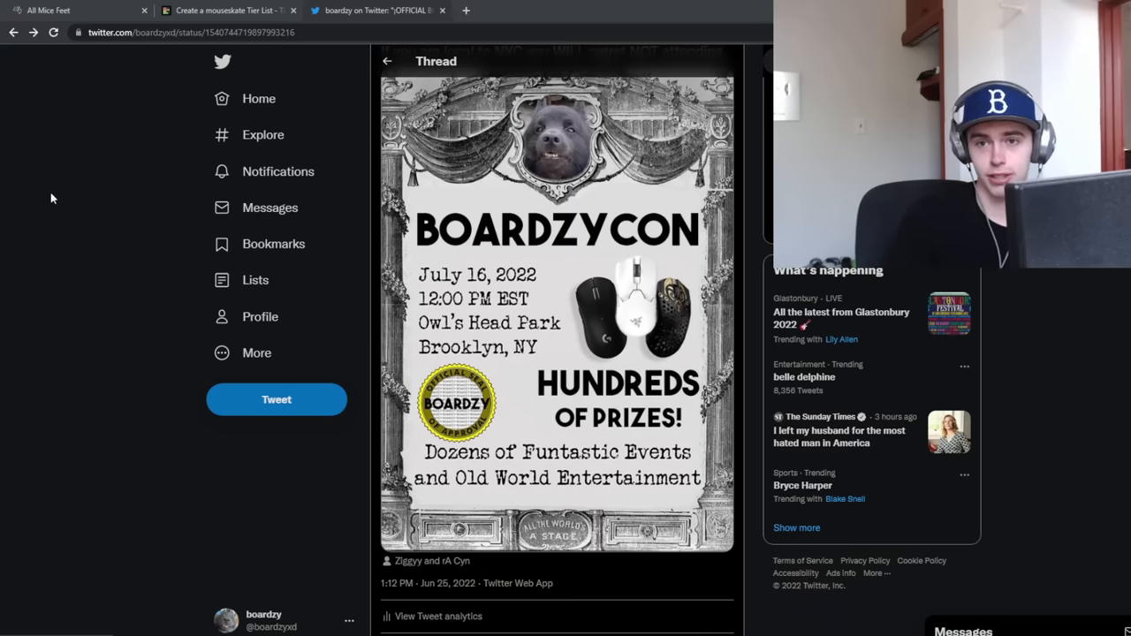
Back in TierMaker, settle the first skate in tier D and the Hyperglide skates in B
{"action": "left_click", "coordinate": [225, 10]}
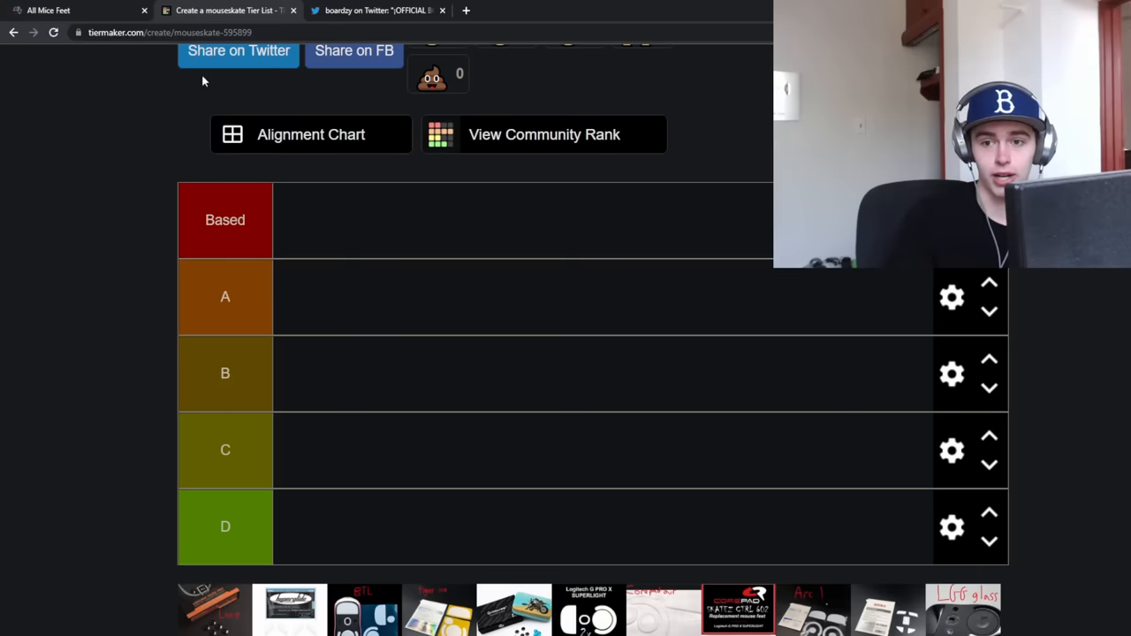
{"action": "scroll", "scroll_direction": "down", "scroll_amount": 3}
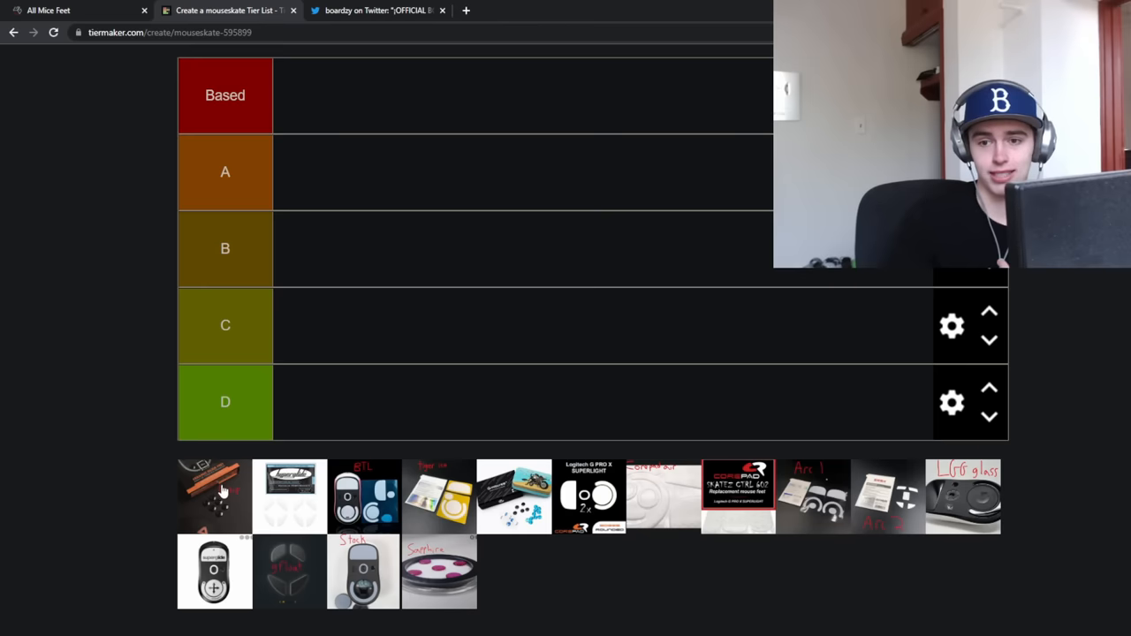
{"action": "left_click_drag", "start_coordinate": [214, 495], "coordinate": [324, 325]}
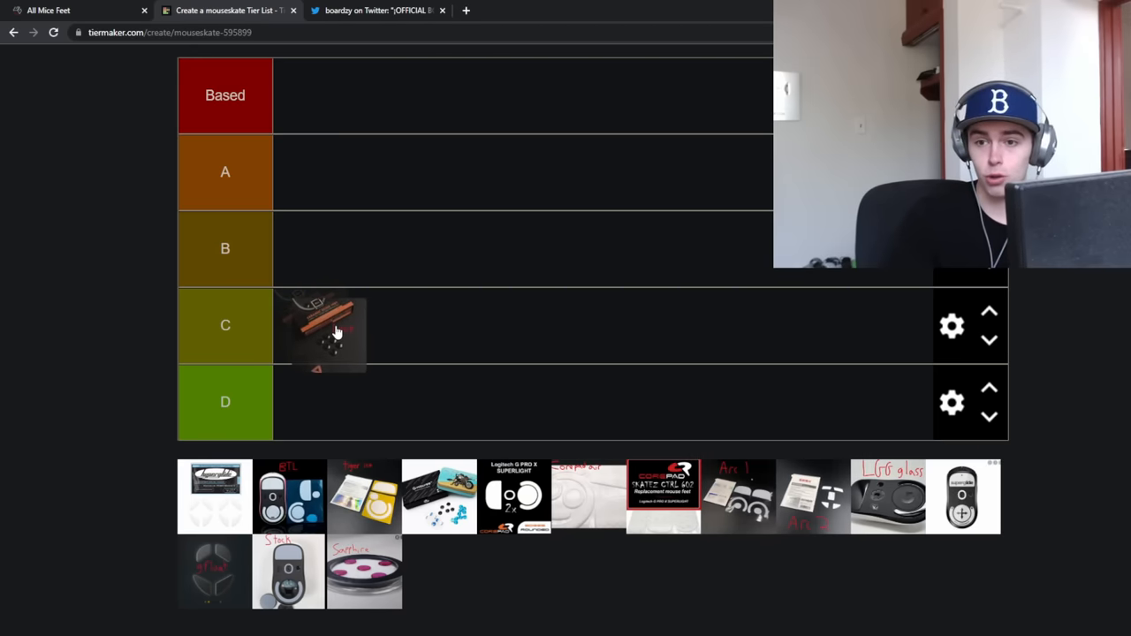
{"action": "left_click_drag", "start_coordinate": [322, 331], "coordinate": [310, 402]}
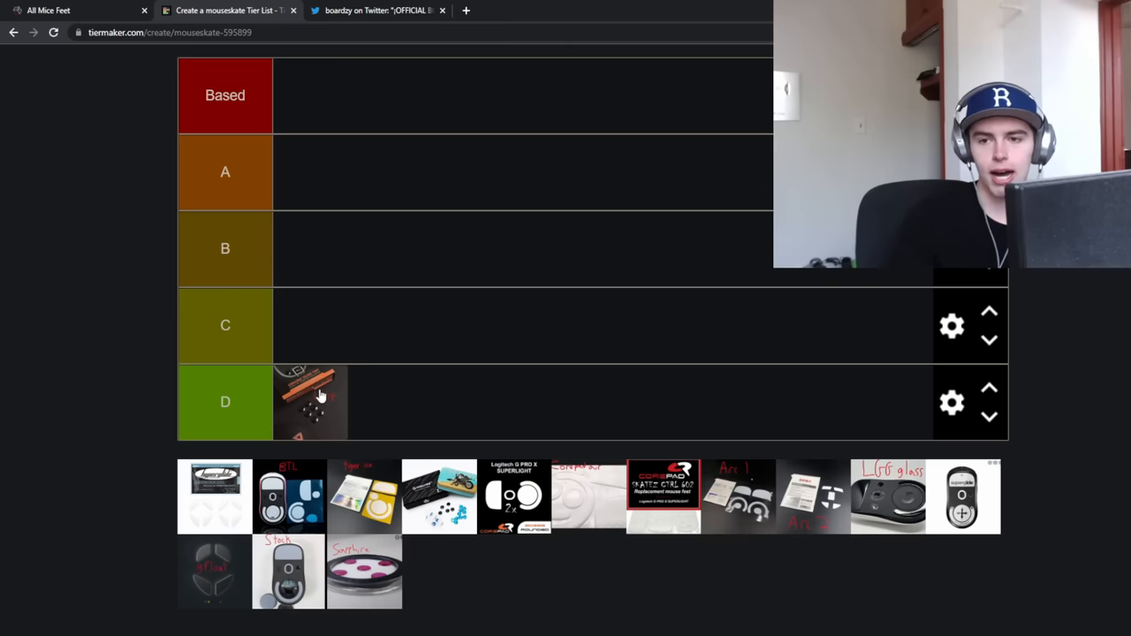
{"action": "left_click_drag", "start_coordinate": [314, 402], "coordinate": [314, 325]}
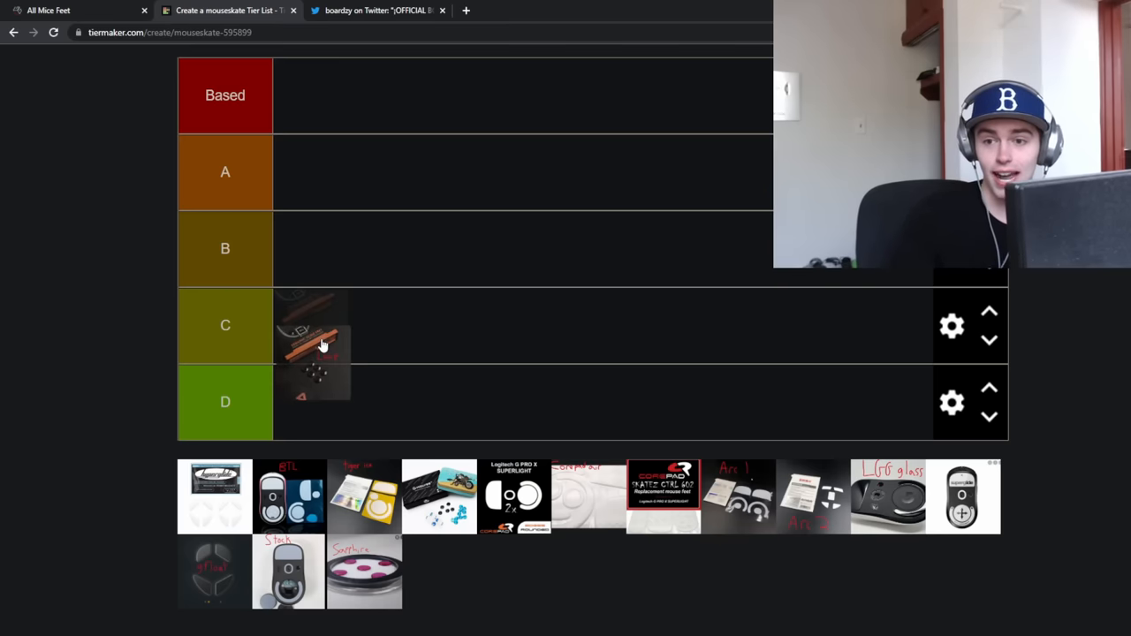
{"action": "left_click_drag", "start_coordinate": [314, 340], "coordinate": [313, 402]}
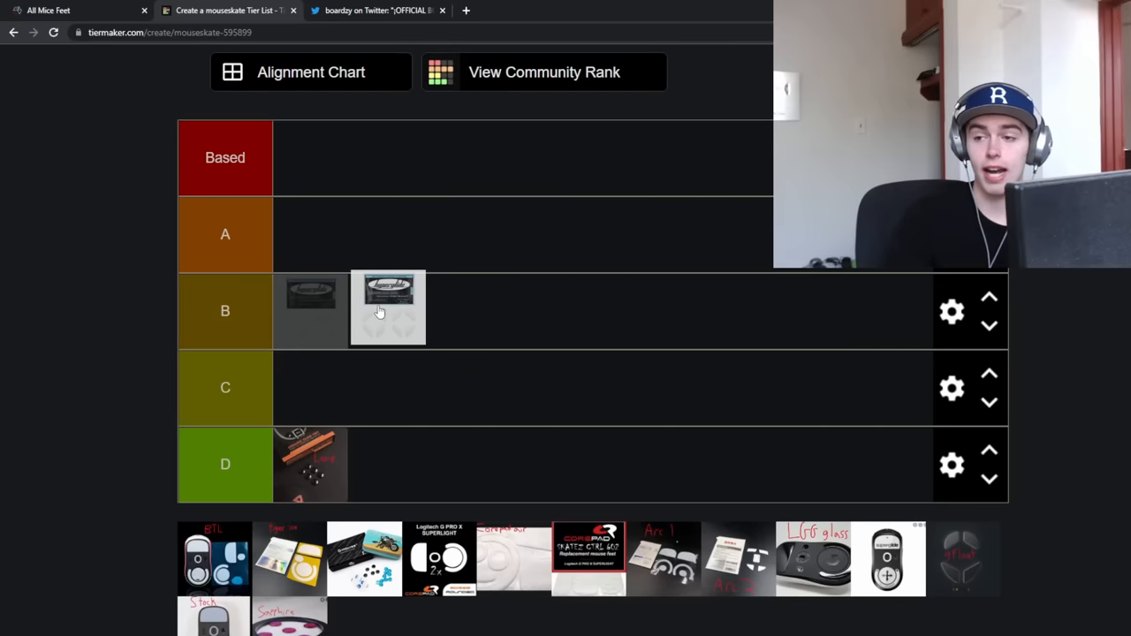
{"action": "left_click_drag", "start_coordinate": [388, 307], "coordinate": [348, 255]}
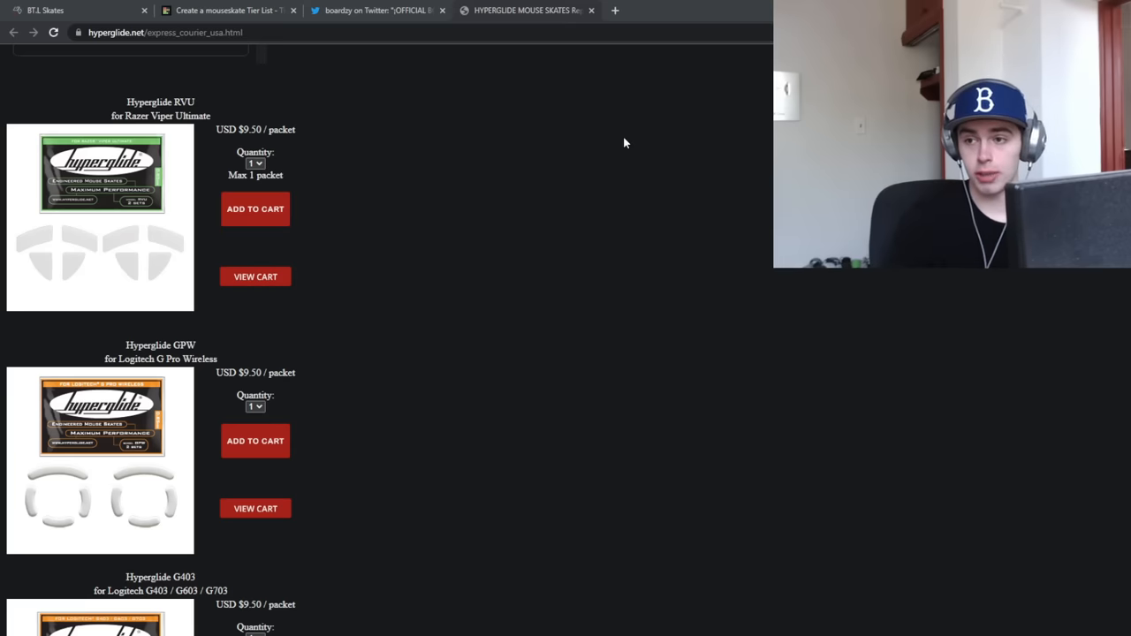
Scroll the Hyperglide store listings down to the RZ-5 and MS-3 skate packs
{"action": "scroll", "scroll_direction": "down", "scroll_amount": 3}
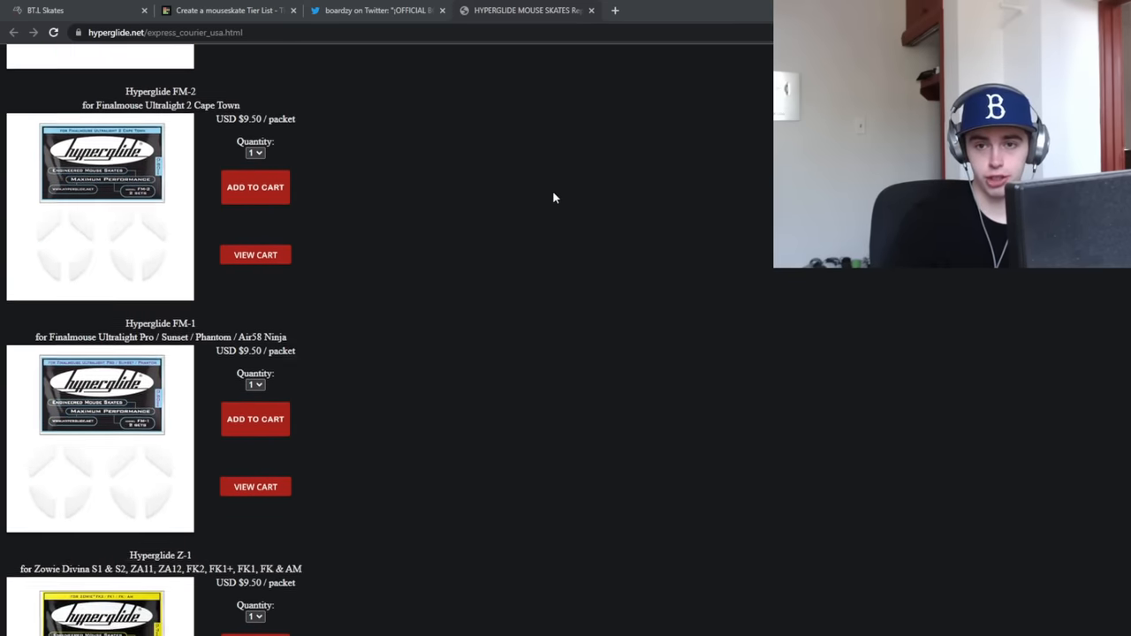
{"action": "scroll", "scroll_direction": "down", "scroll_amount": 3}
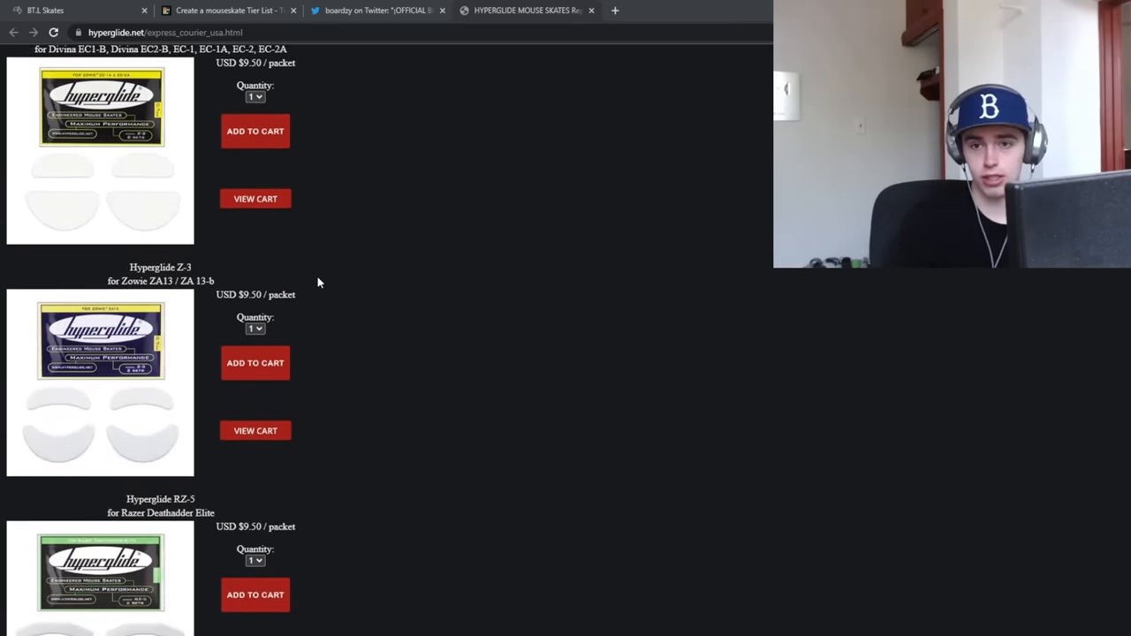
{"action": "scroll", "scroll_direction": "down", "scroll_amount": 3}
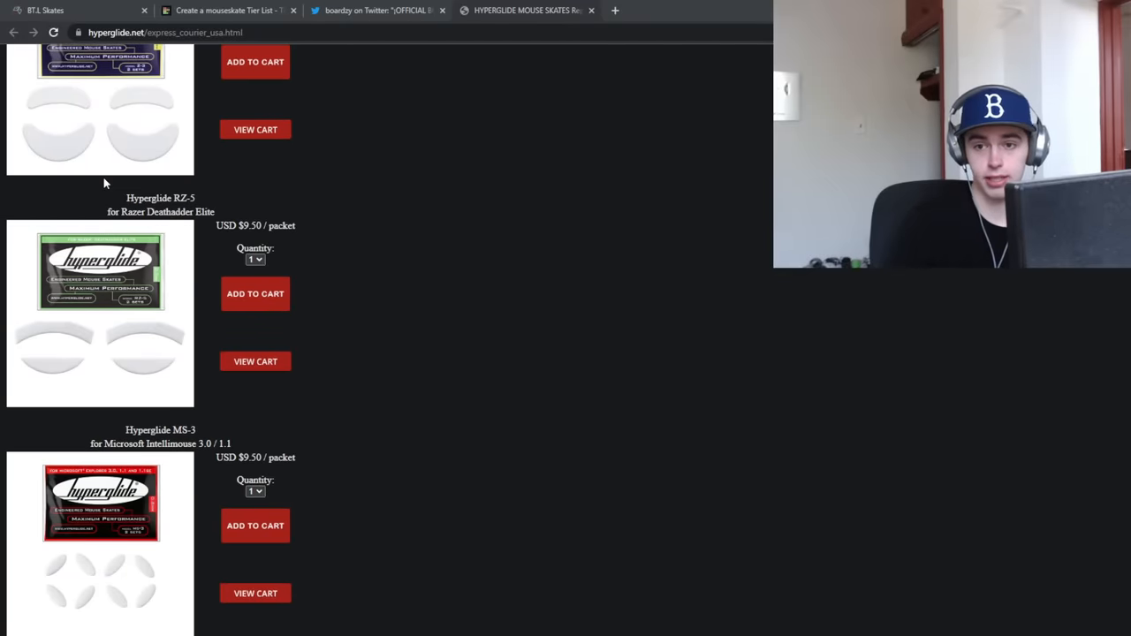
Move the Hyperglide skates from tier A to B and drop the BTL skates into Based
{"action": "left_click", "coordinate": [228, 10]}
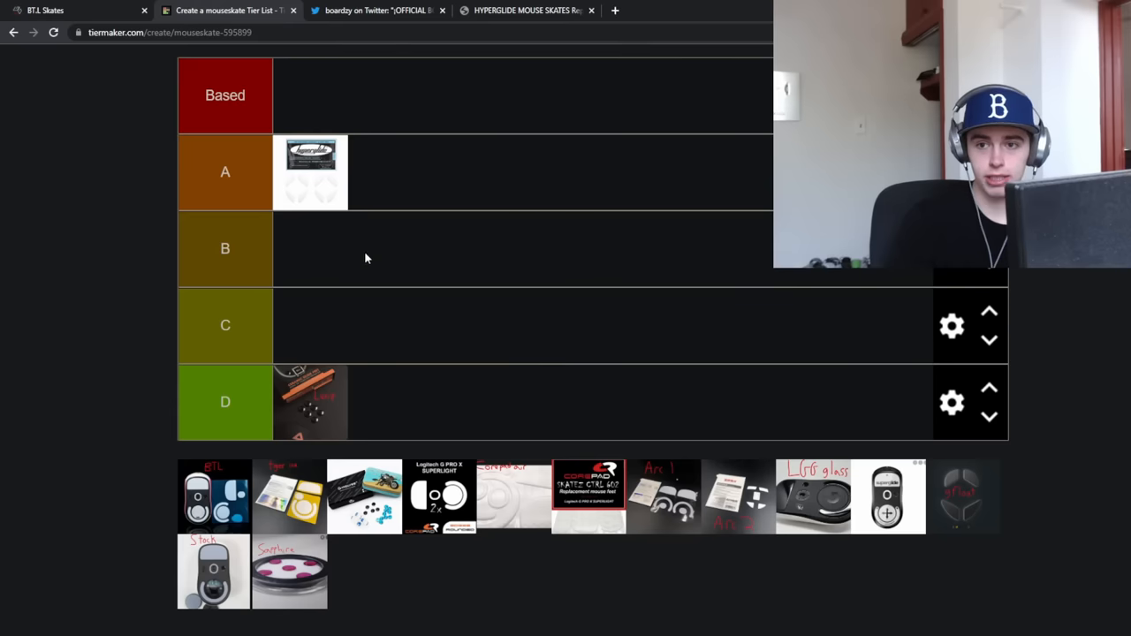
{"action": "left_click_drag", "start_coordinate": [310, 172], "coordinate": [310, 248]}
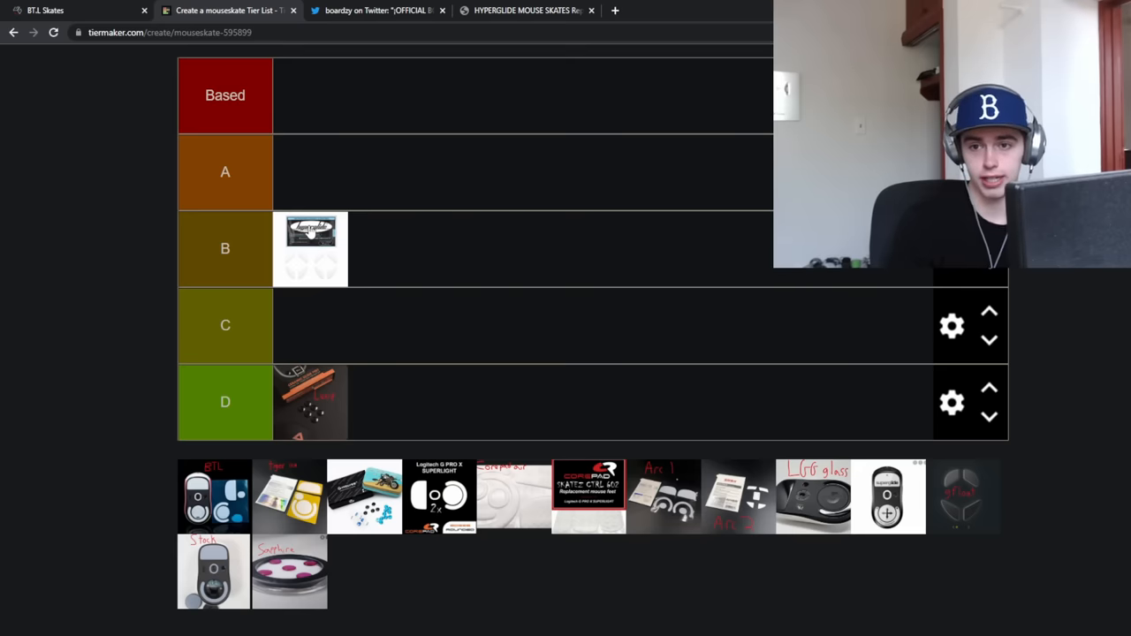
{"action": "mouse_move", "coordinate": [371, 89]}
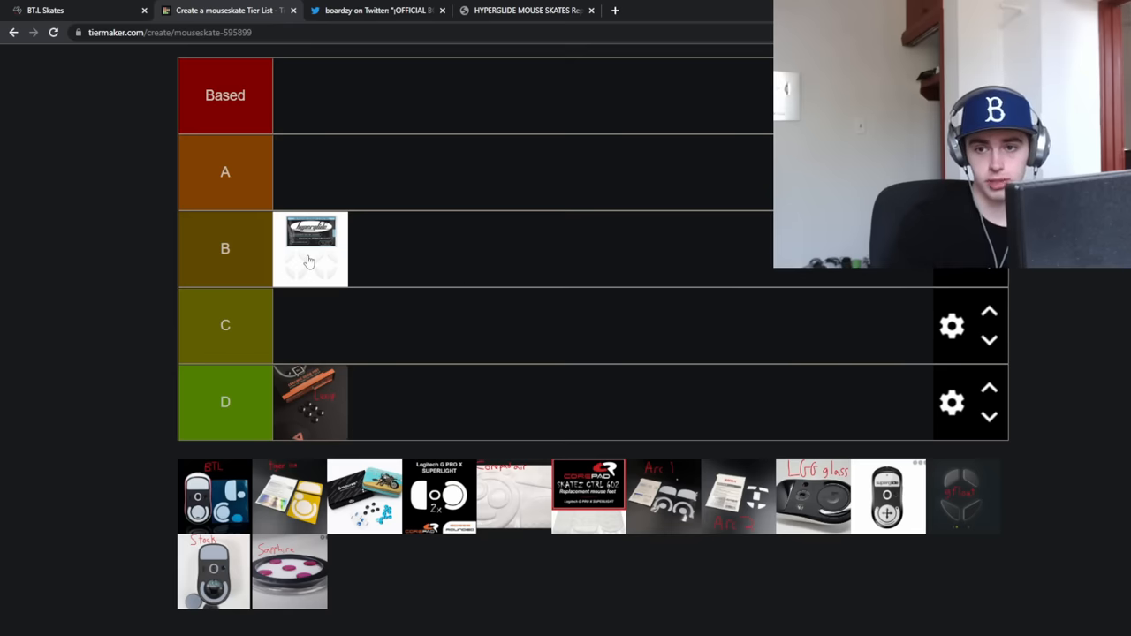
{"action": "scroll", "scroll_direction": "down", "scroll_amount": 3}
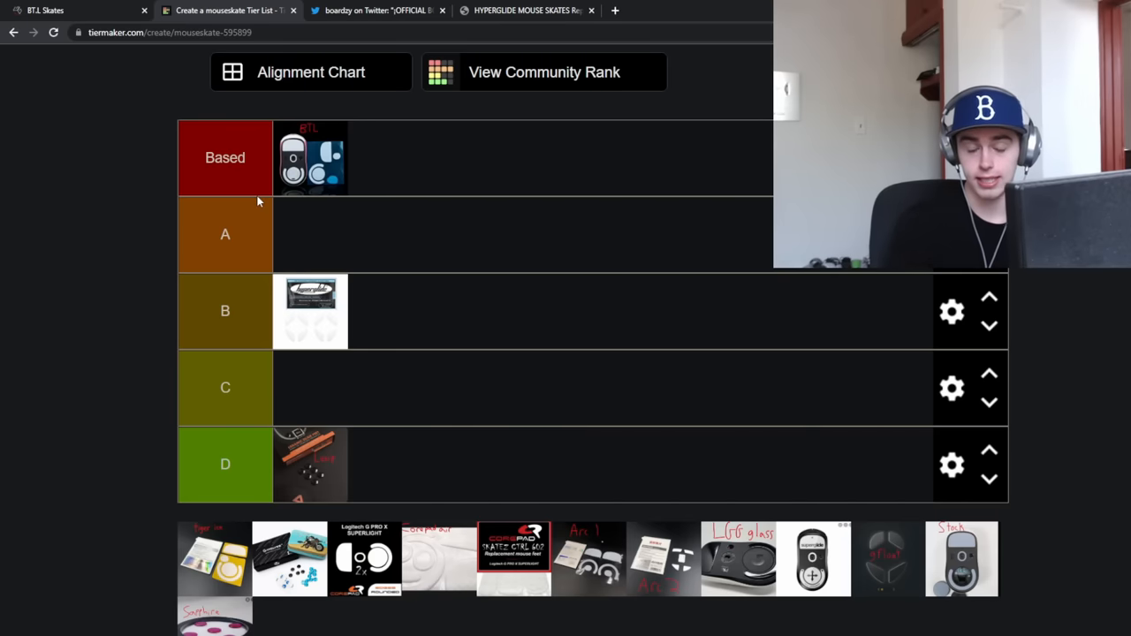
{"action": "mouse_move", "coordinate": [360, 124]}
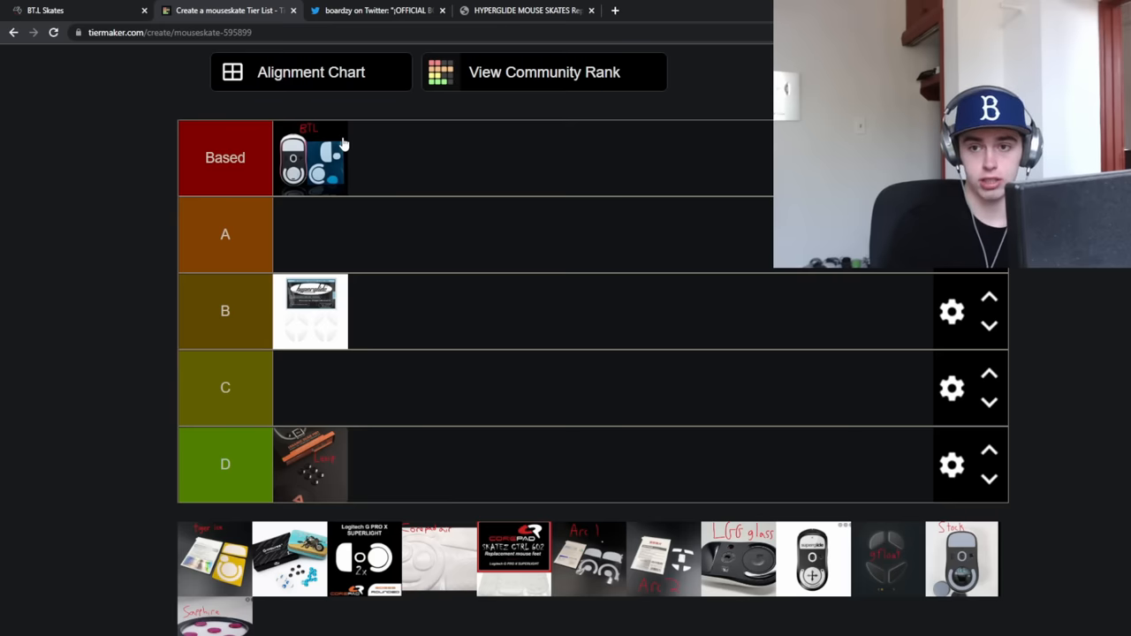
{"action": "mouse_move", "coordinate": [312, 130]}
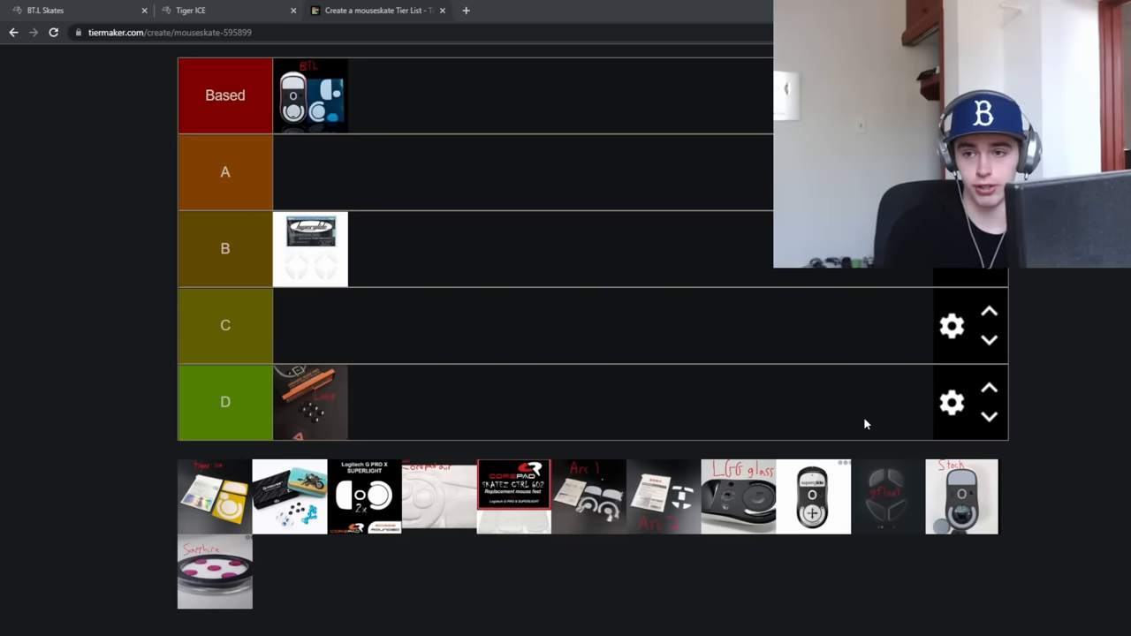
{"action": "mouse_move", "coordinate": [517, 331]}
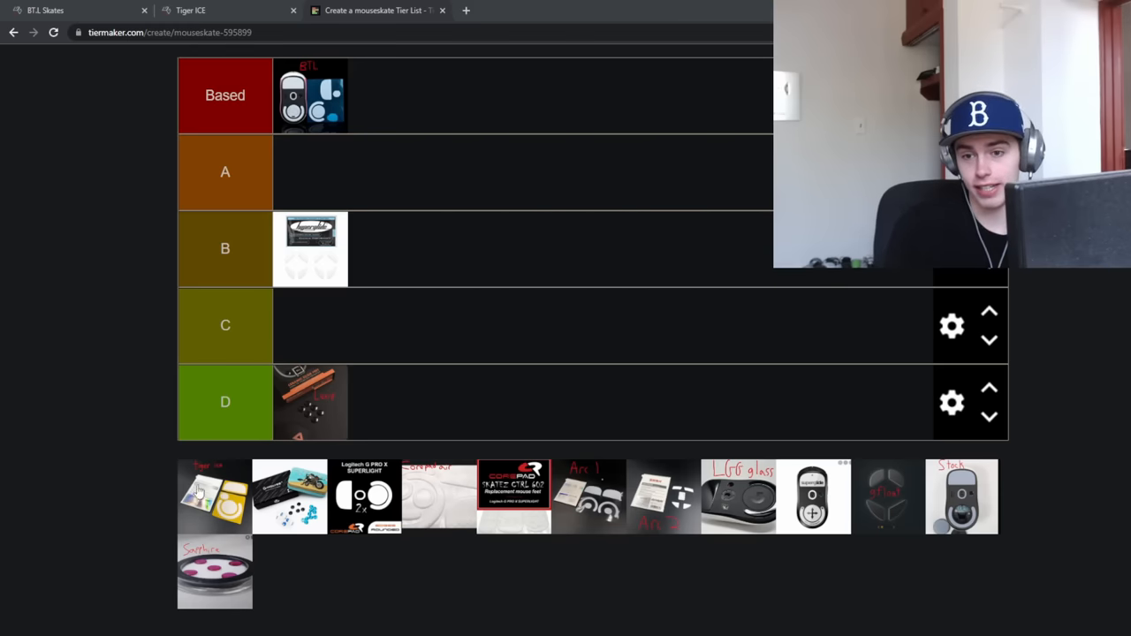
{"action": "left_click_drag", "start_coordinate": [214, 497], "coordinate": [385, 94]}
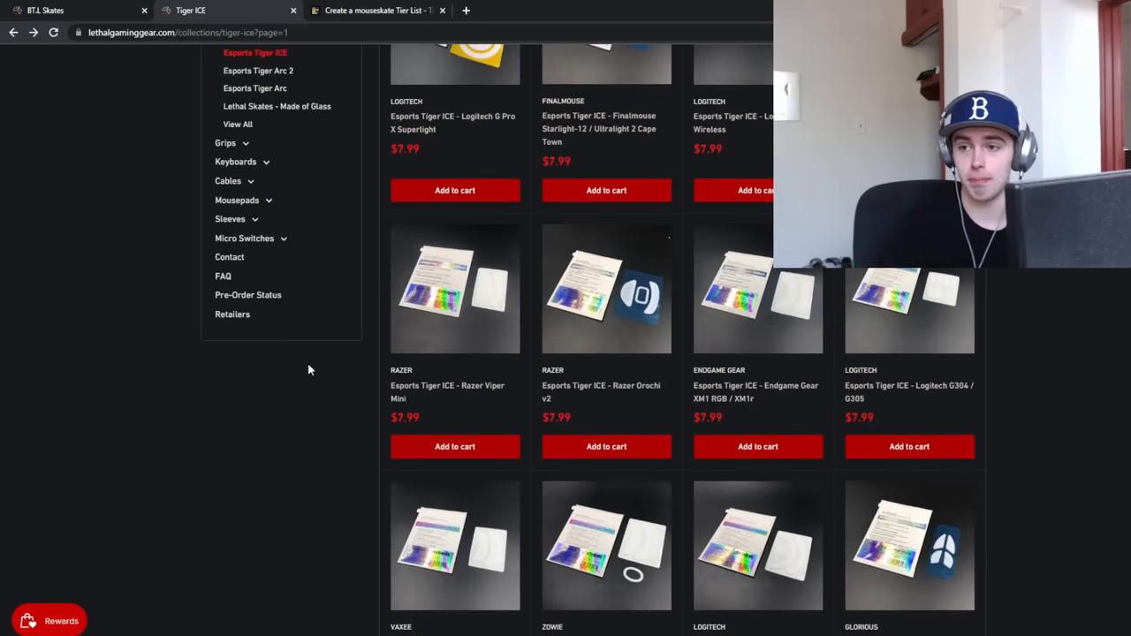
Browse the $7.99 Tiger ICE skate listings on the Lethal Gaming Gear collection page
{"action": "scroll", "scroll_direction": "up", "scroll_amount": 3}
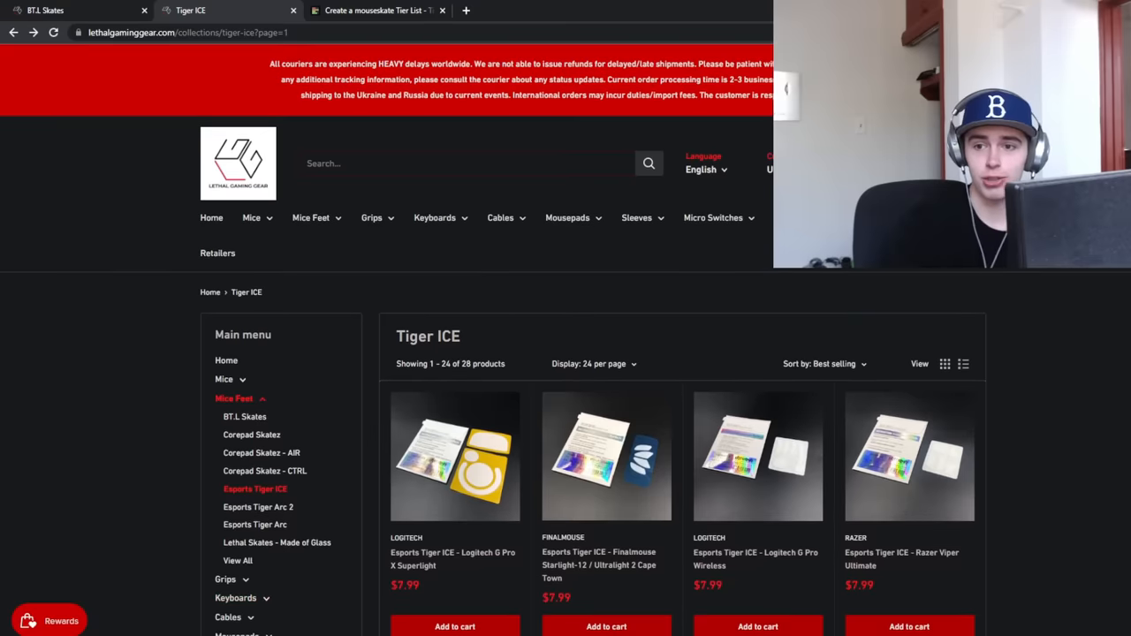
{"action": "scroll", "scroll_direction": "down", "scroll_amount": 3}
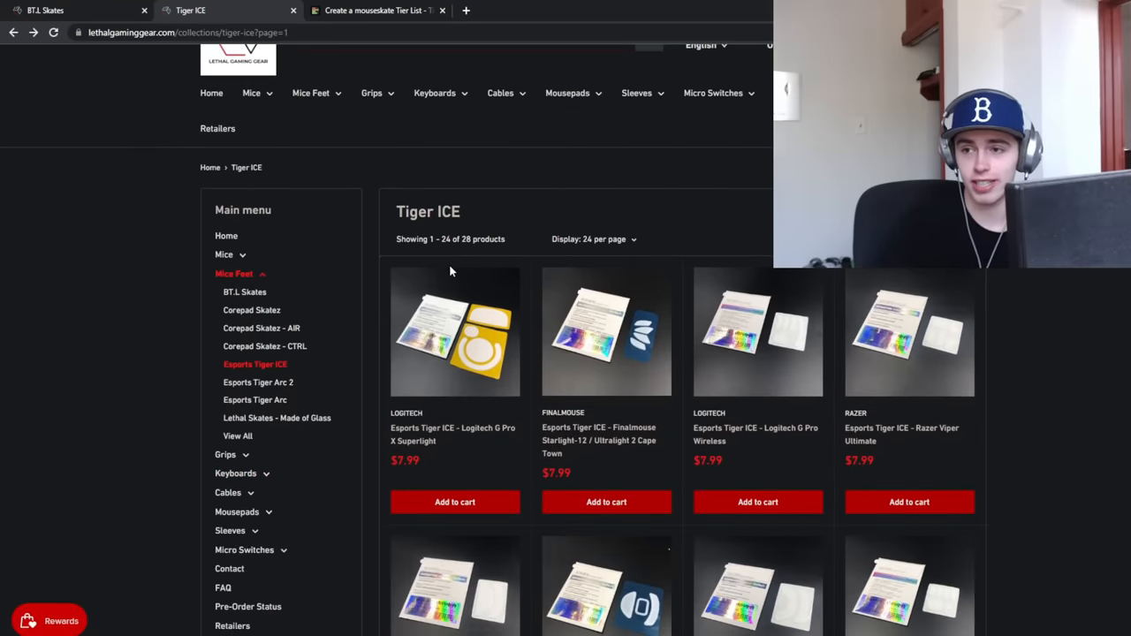
{"action": "scroll", "scroll_direction": "down", "scroll_amount": 3}
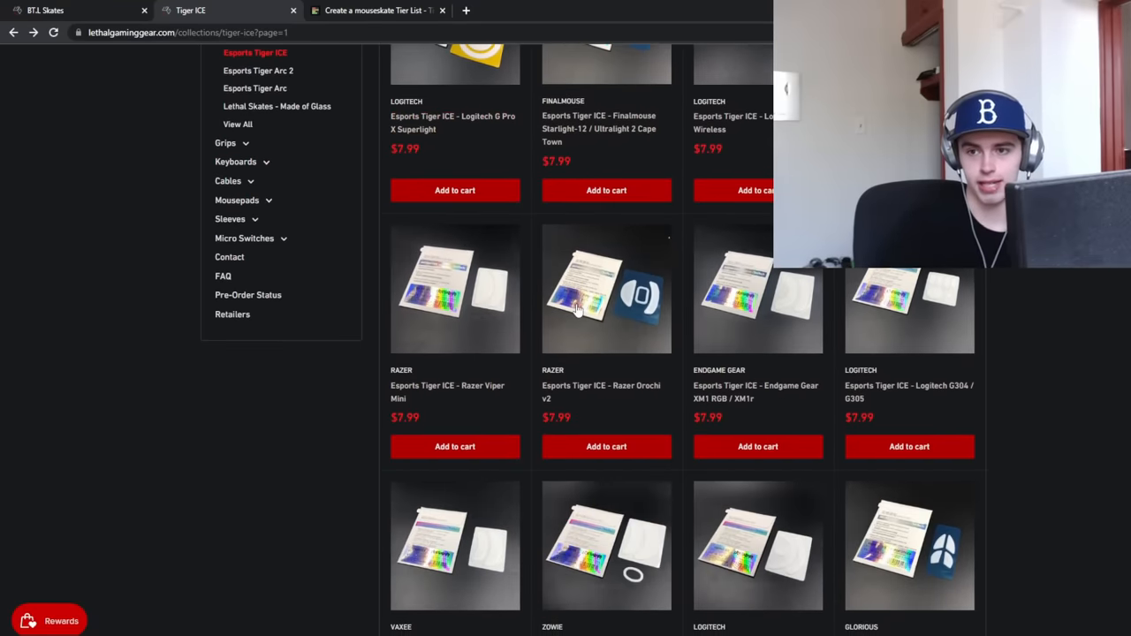
{"action": "scroll", "scroll_direction": "down", "scroll_amount": 3}
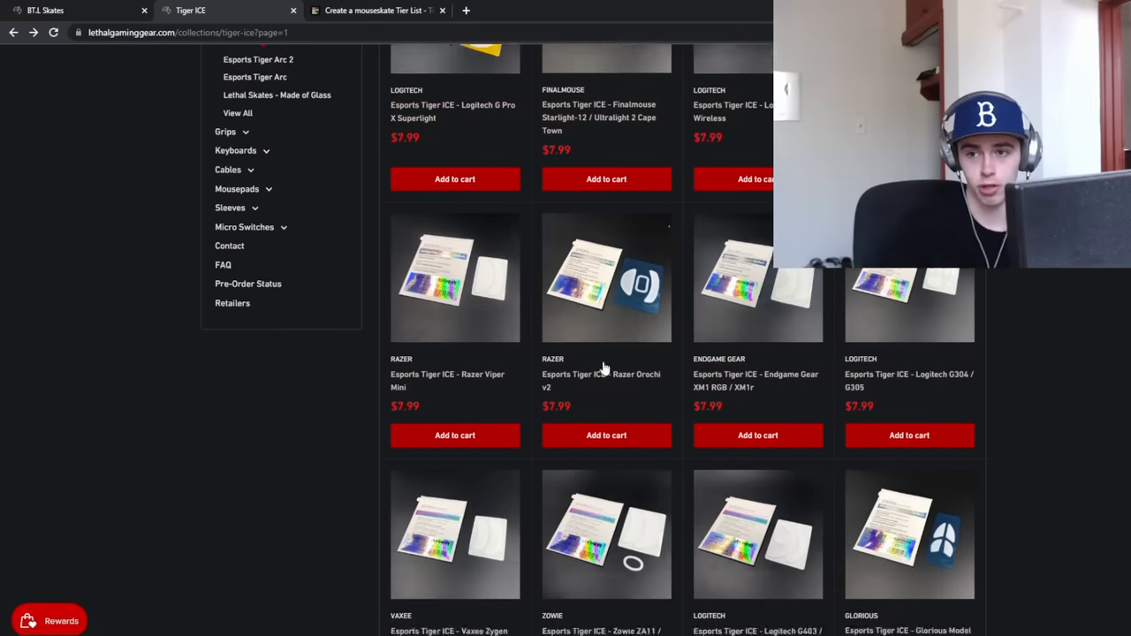
{"action": "scroll", "scroll_direction": "down", "scroll_amount": 3}
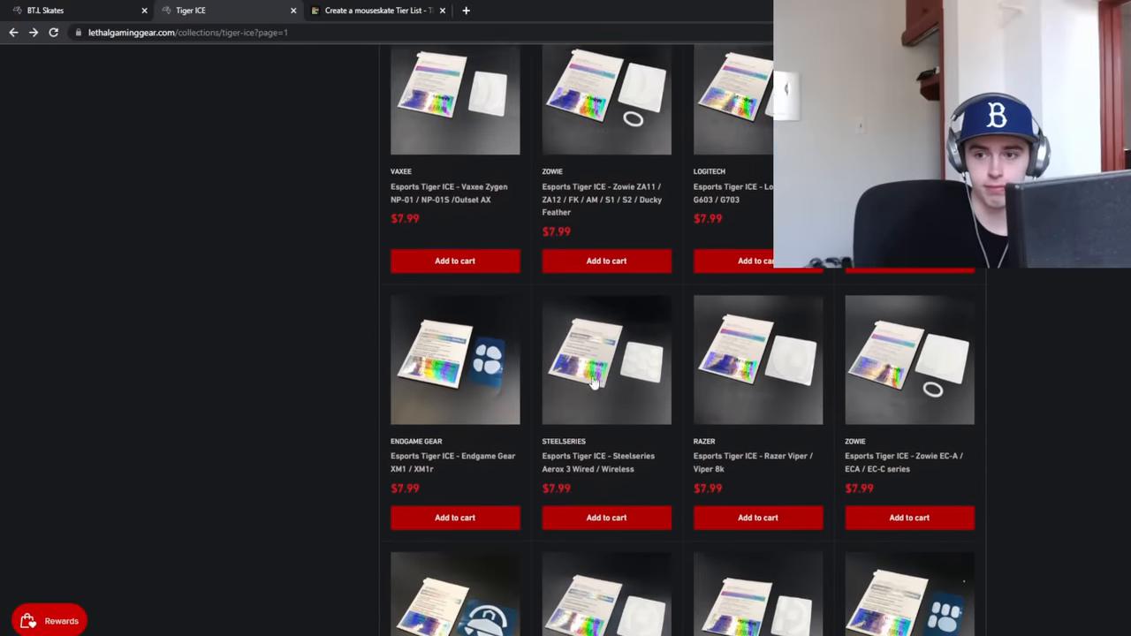
{"action": "scroll", "scroll_direction": "down", "scroll_amount": 3}
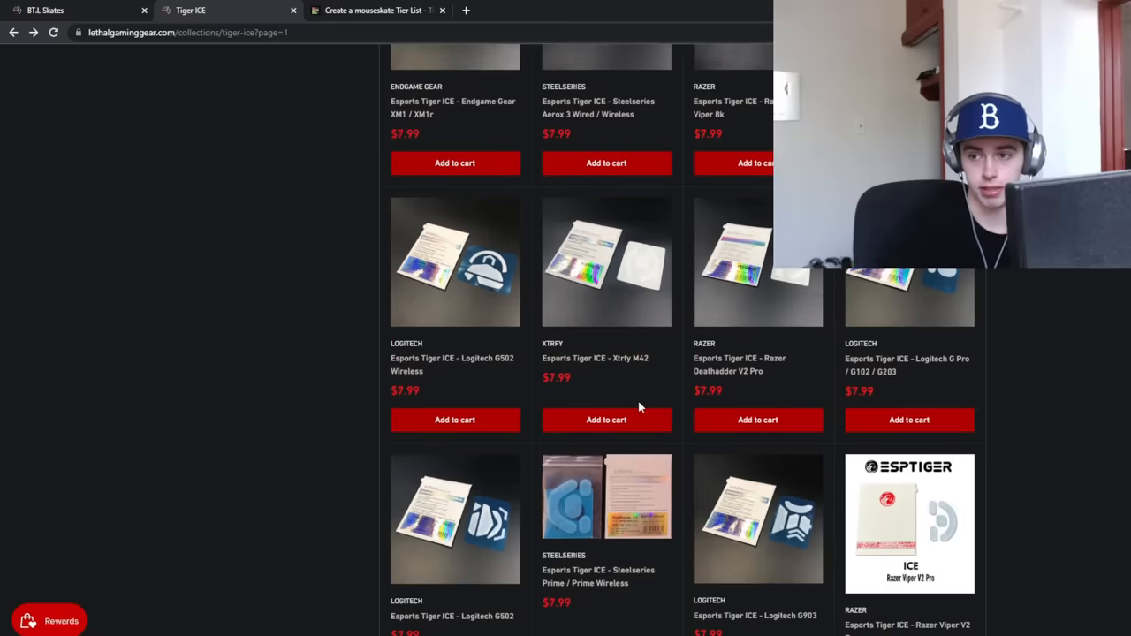
{"action": "scroll", "scroll_direction": "down", "scroll_amount": 3}
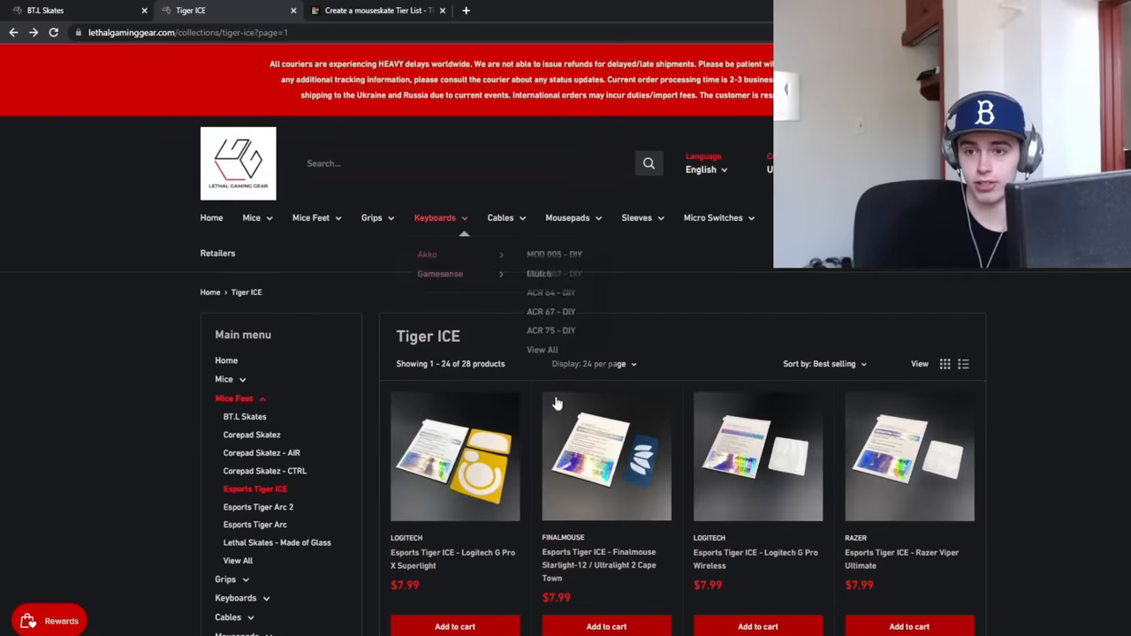
{"action": "scroll", "scroll_direction": "down", "scroll_amount": 3}
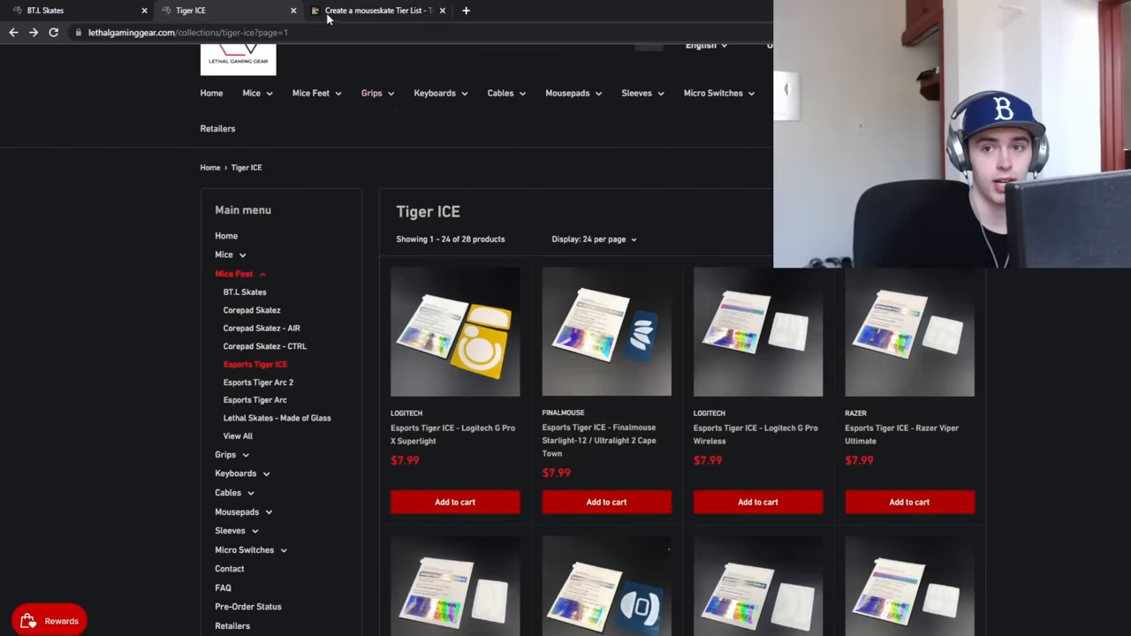
Return to the mouseskate tier list, where Tiger ICE now joins BTL in Based
{"action": "left_click", "coordinate": [375, 10]}
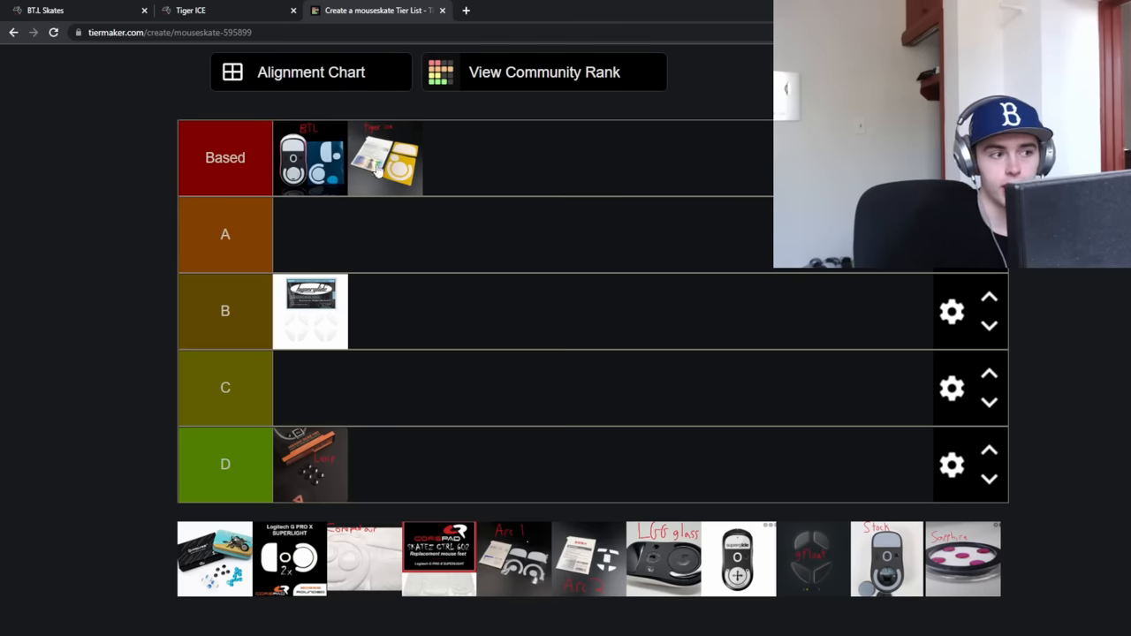
{"action": "mouse_move", "coordinate": [469, 124]}
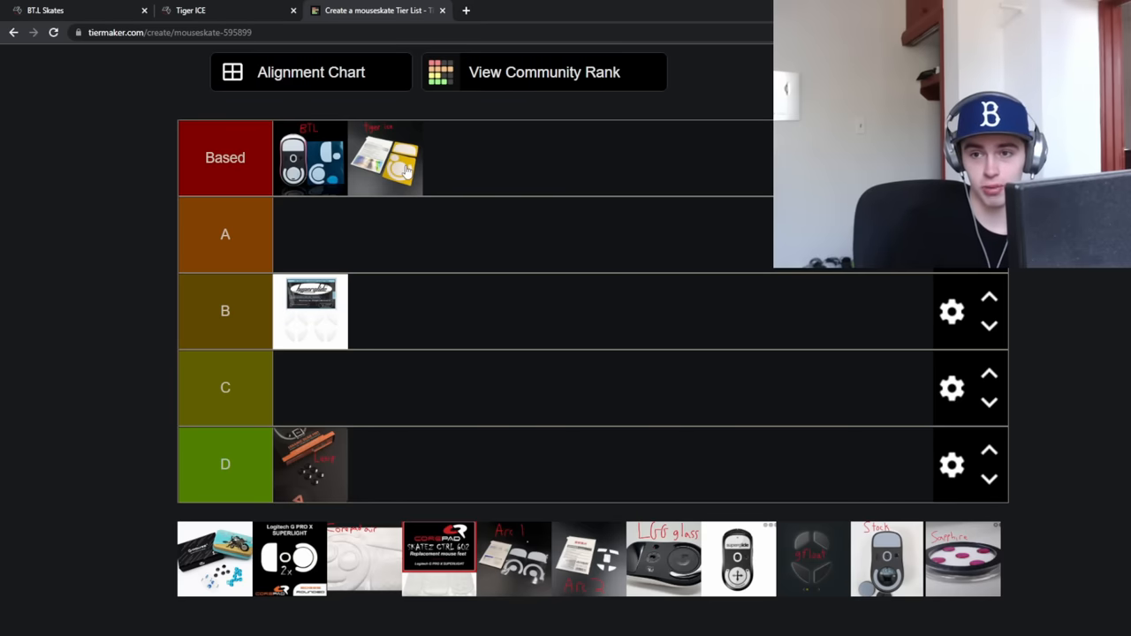
{"action": "mouse_move", "coordinate": [298, 230]}
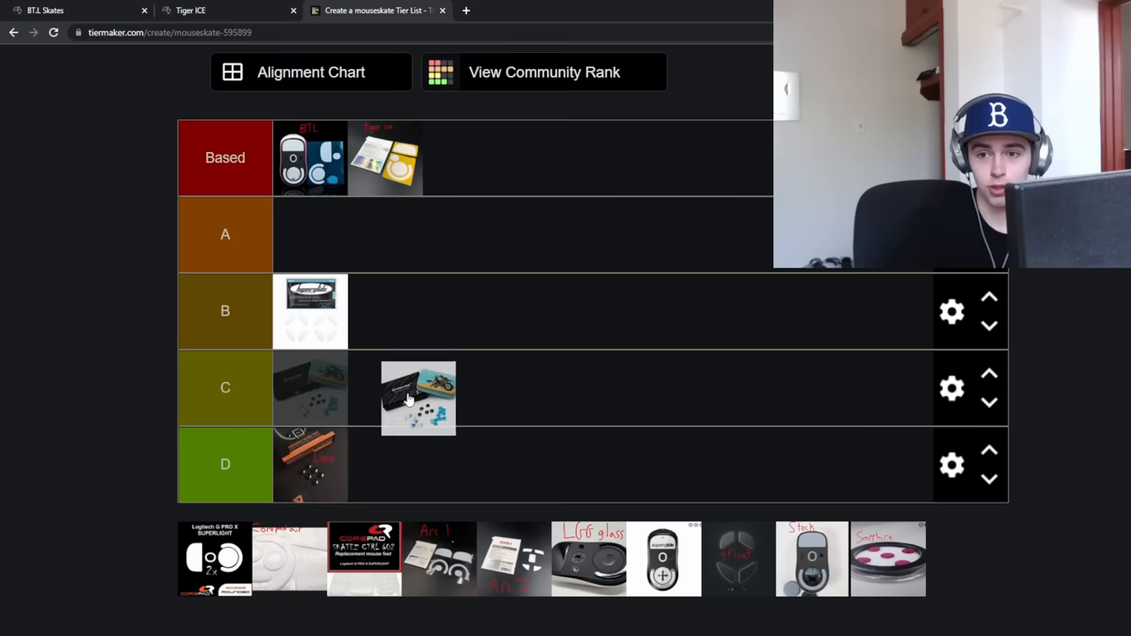
Place the G-Wolves ceramic skates in tier C after briefly trying them in B
{"action": "left_click_drag", "start_coordinate": [418, 397], "coordinate": [473, 331]}
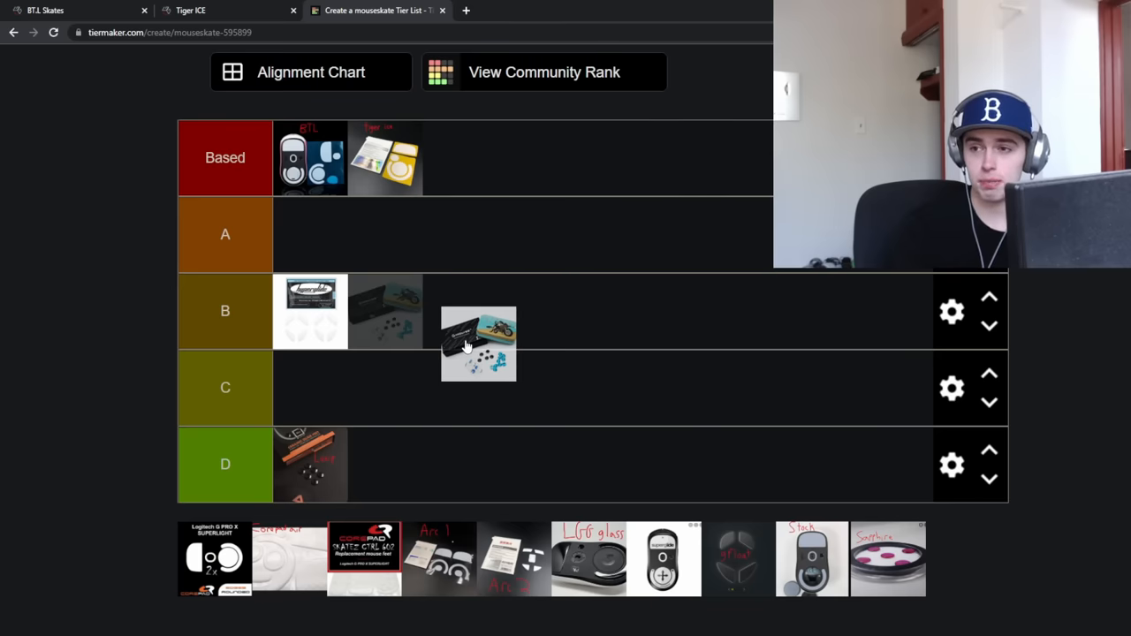
{"action": "left_click_drag", "start_coordinate": [478, 343], "coordinate": [350, 380]}
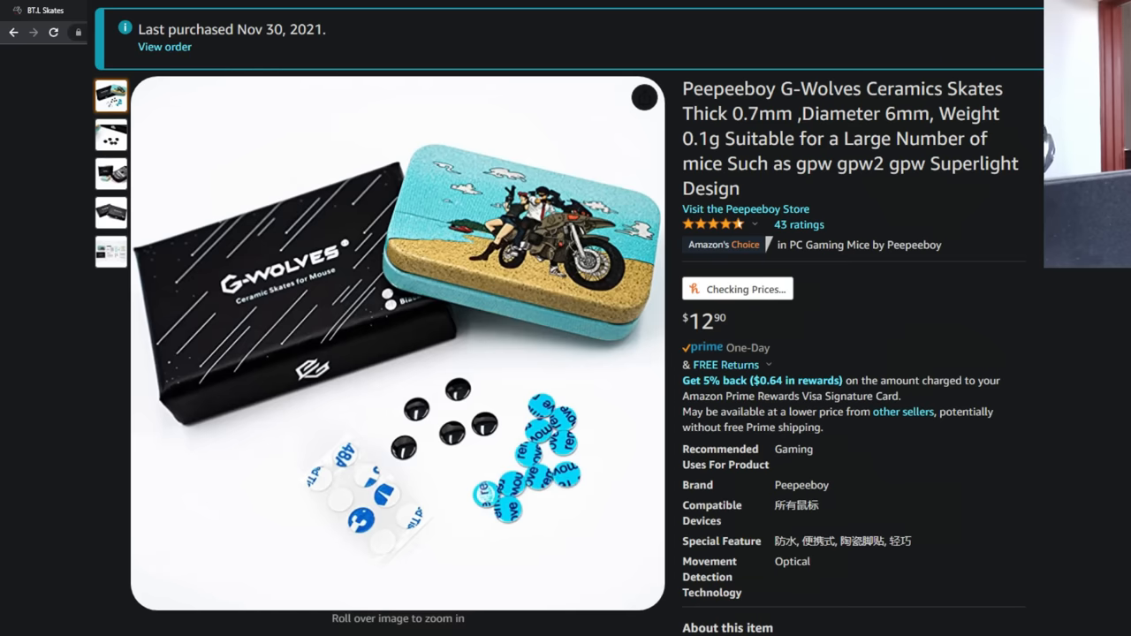
{"action": "left_click", "coordinate": [376, 9]}
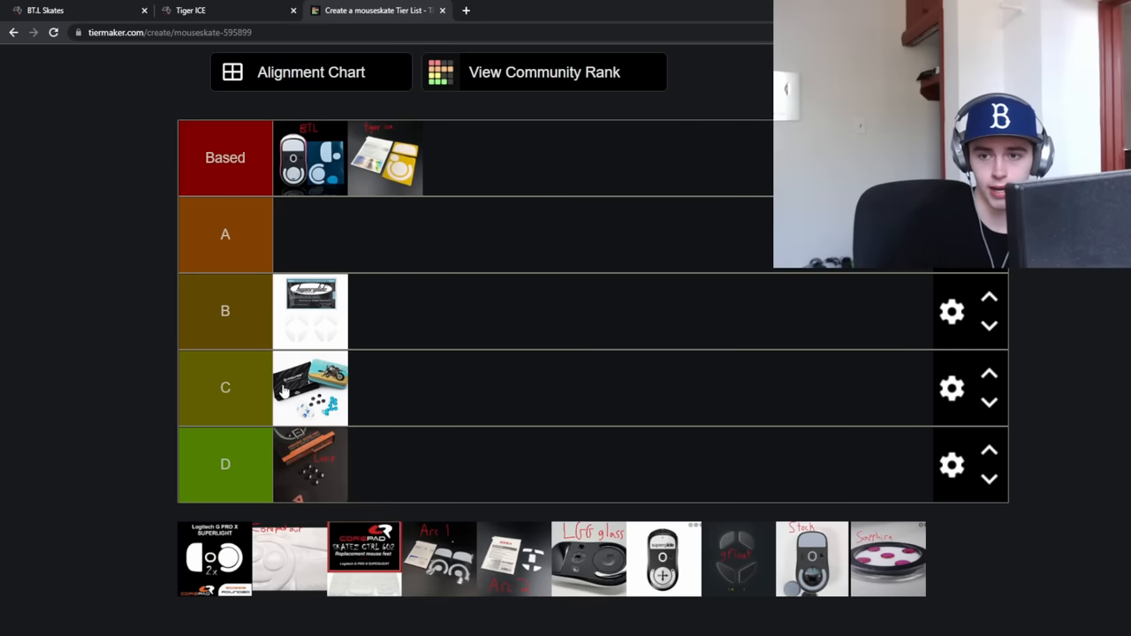
{"action": "mouse_move", "coordinate": [291, 414]}
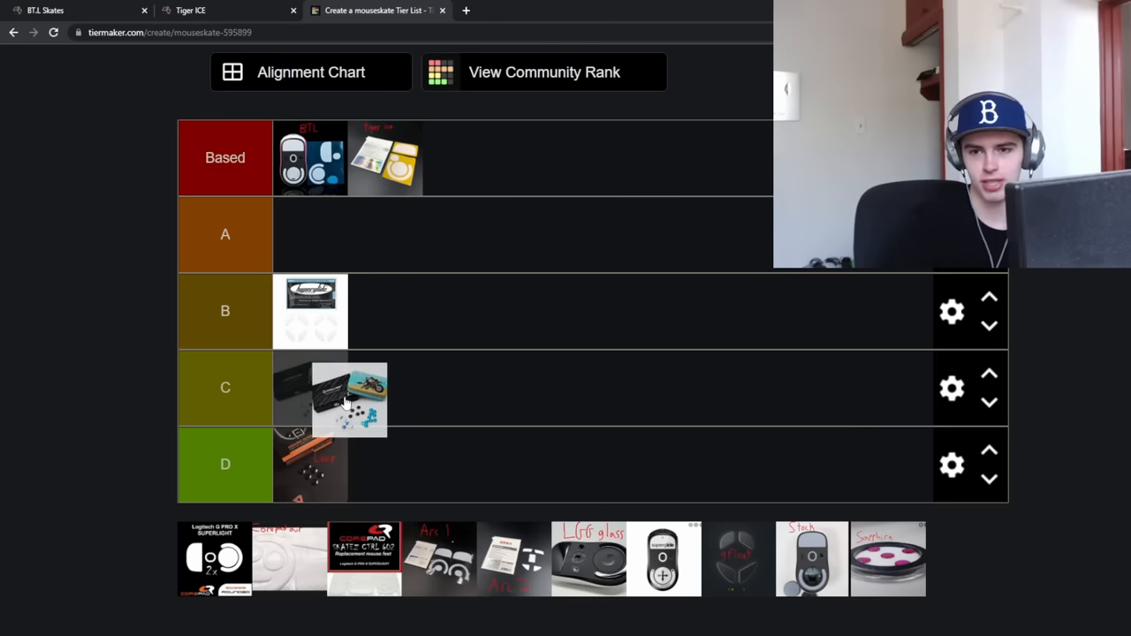
{"action": "left_click_drag", "start_coordinate": [347, 398], "coordinate": [311, 464]}
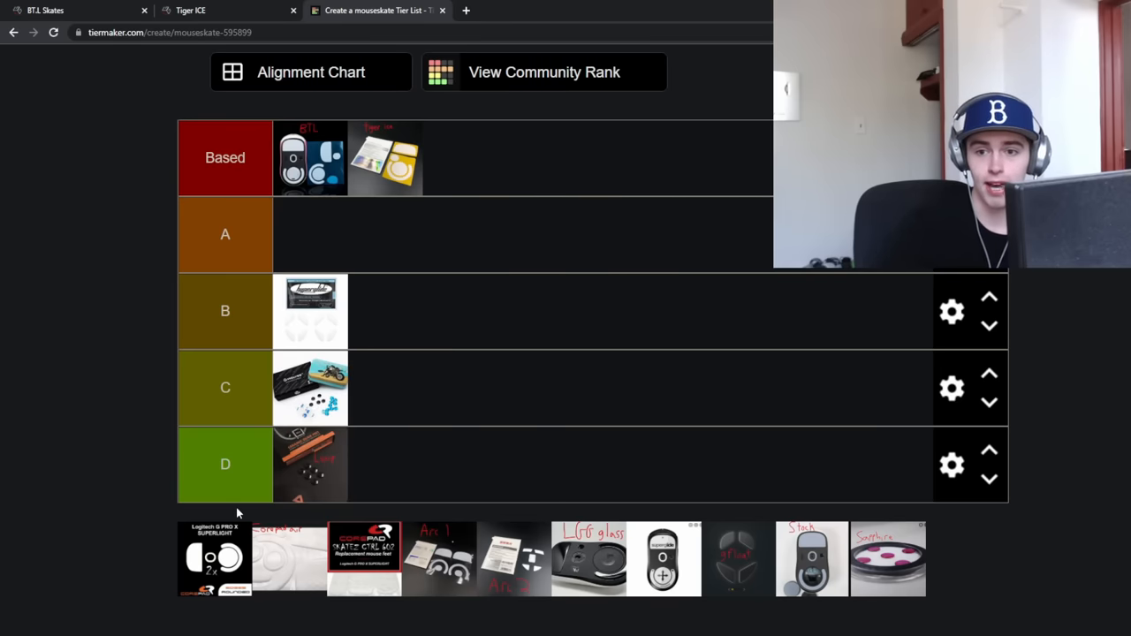
{"action": "left_click_drag", "start_coordinate": [213, 559], "coordinate": [485, 168]}
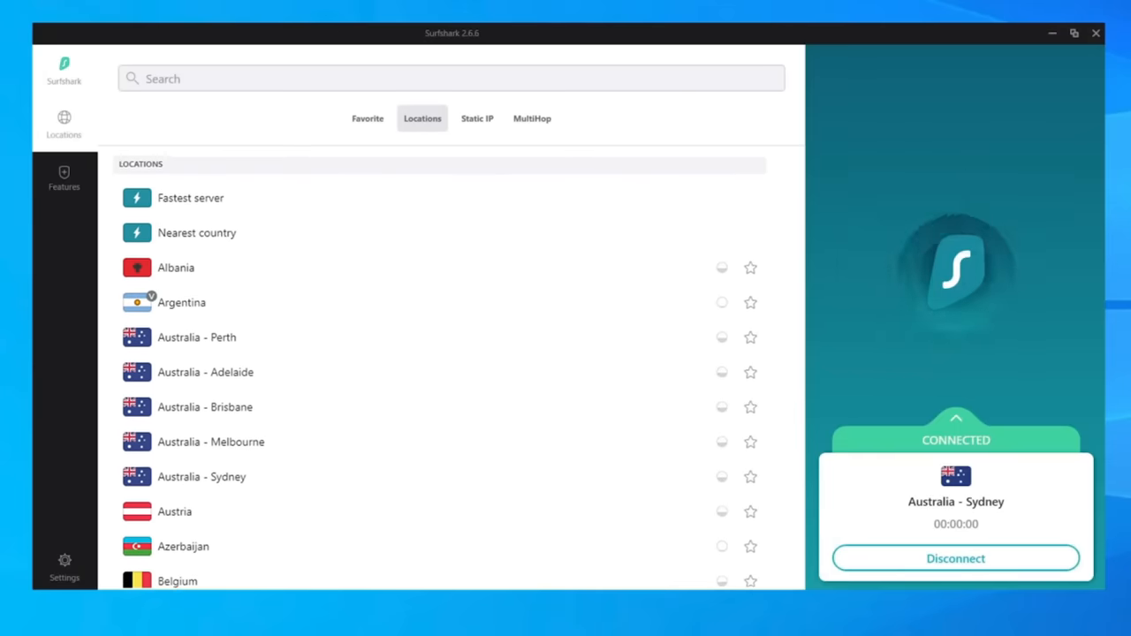
Scroll the Surfshark order page and apply the promo code to the 24-month plan
{"action": "scroll", "scroll_direction": "down", "scroll_amount": 3}
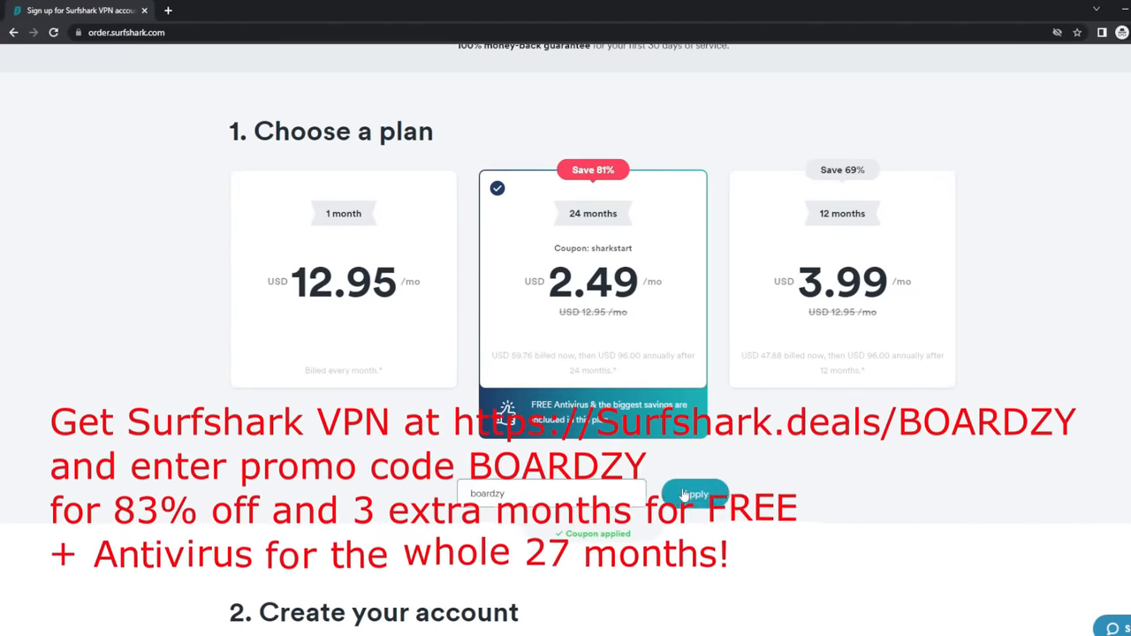
{"action": "left_click", "coordinate": [695, 494]}
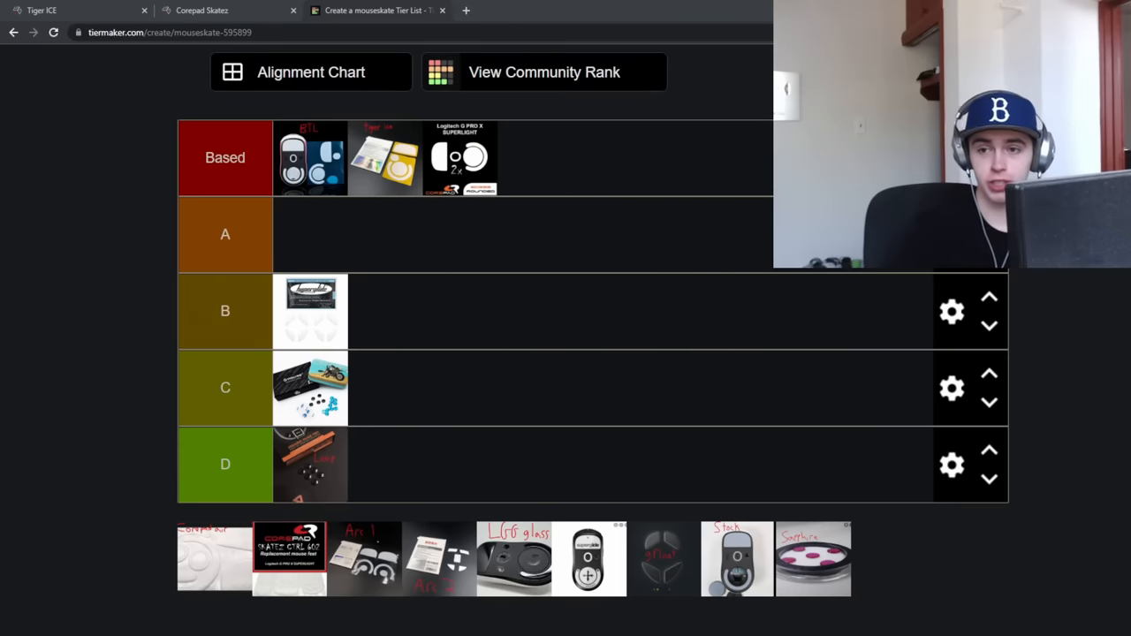
Switch to the Corepad Skatez collection on Lethal Gaming Gear and go to page 2
{"action": "left_click", "coordinate": [201, 10]}
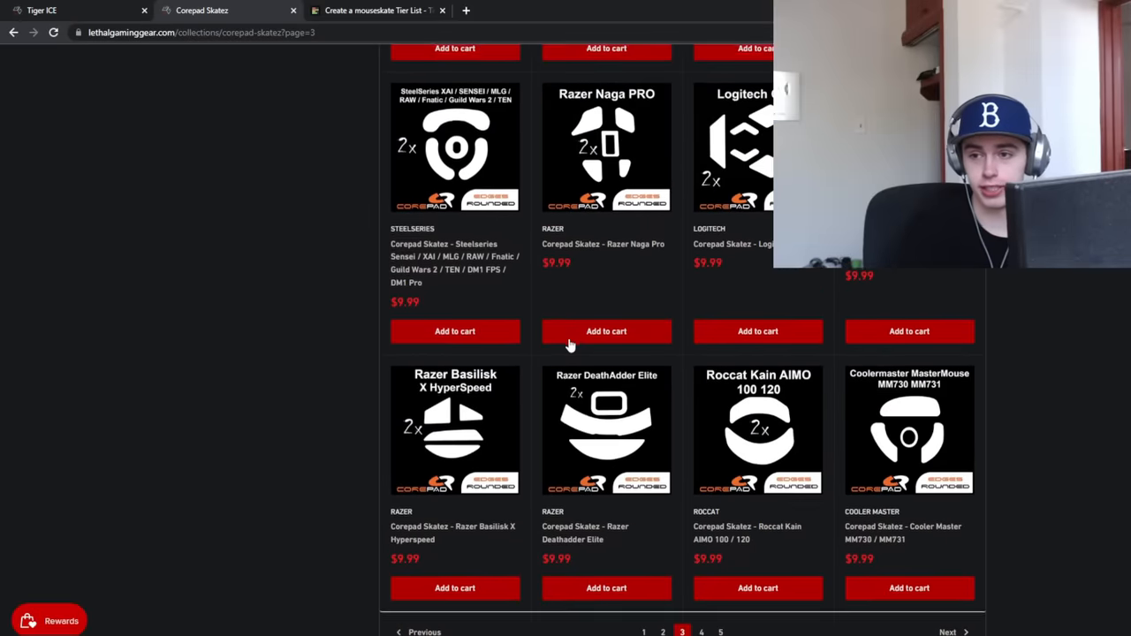
{"action": "scroll", "scroll_direction": "down", "scroll_amount": 3}
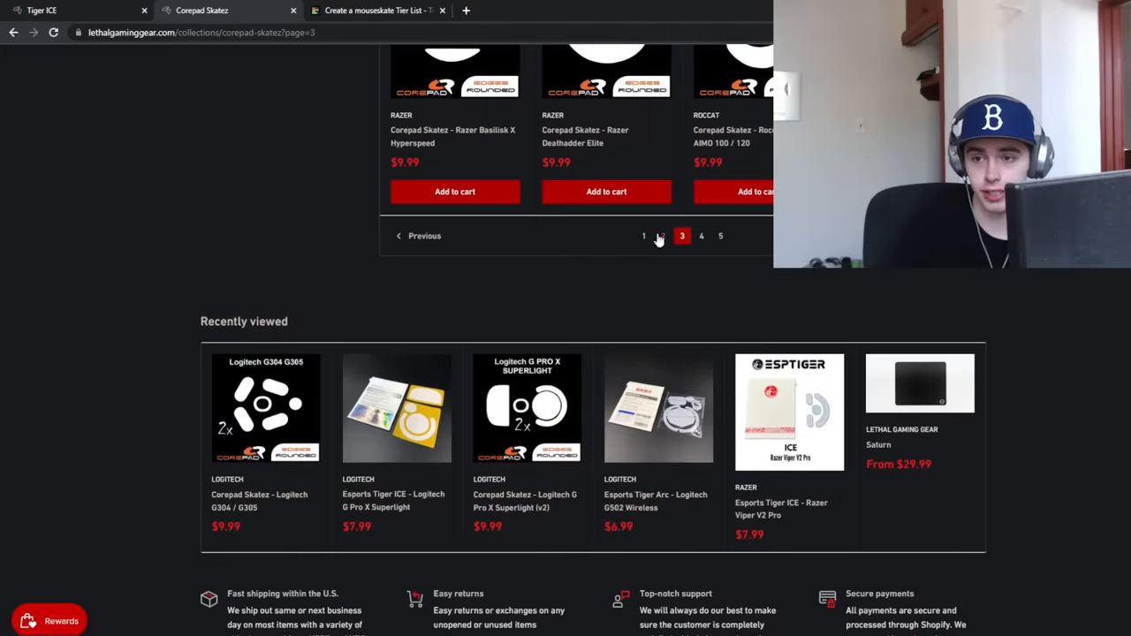
{"action": "left_click", "coordinate": [378, 10]}
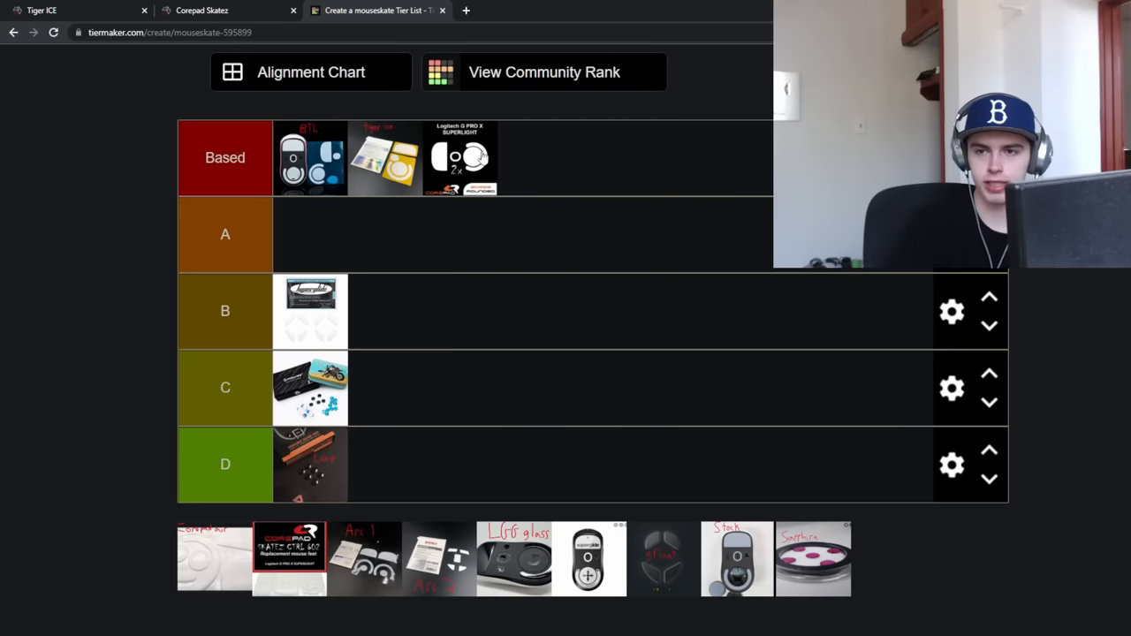
{"action": "mouse_move", "coordinate": [367, 143]}
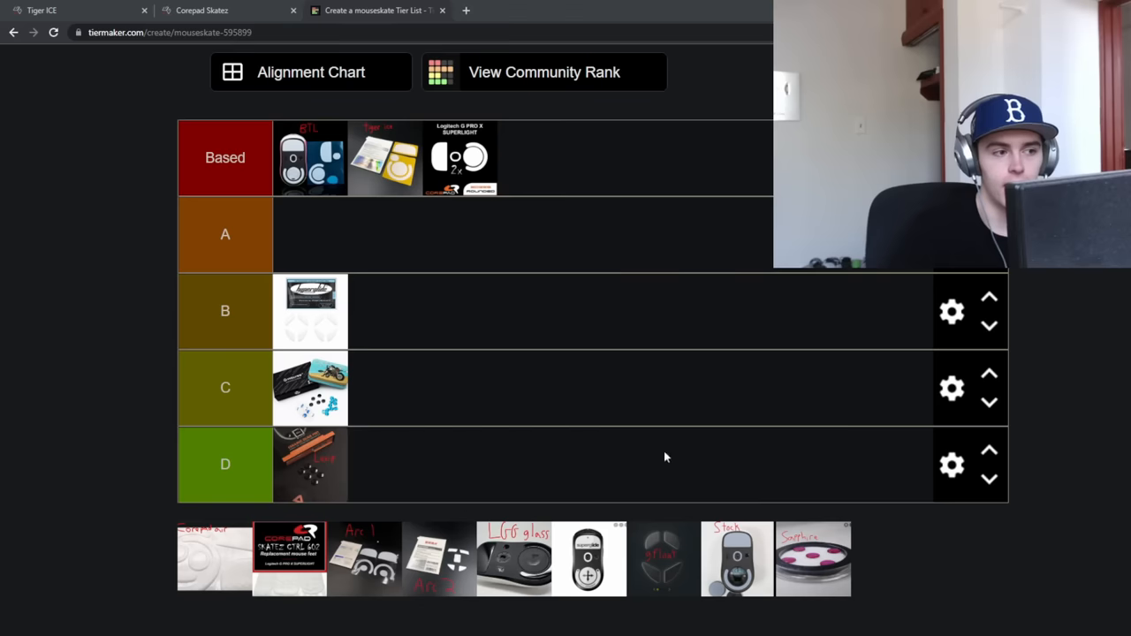
{"action": "mouse_move", "coordinate": [353, 242]}
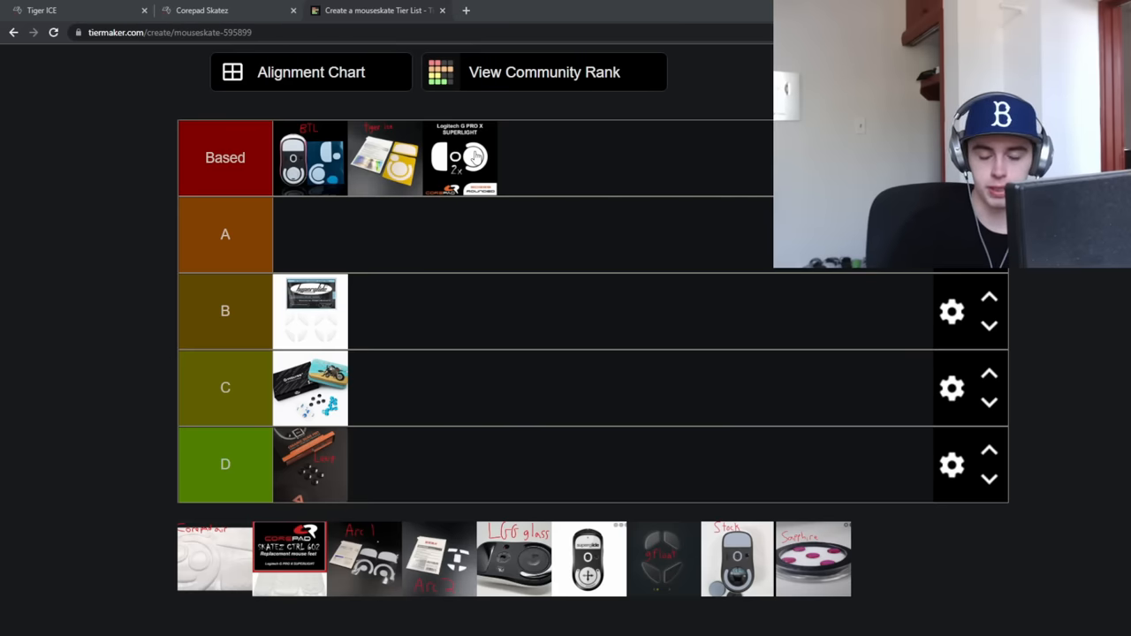
{"action": "mouse_move", "coordinate": [405, 94]}
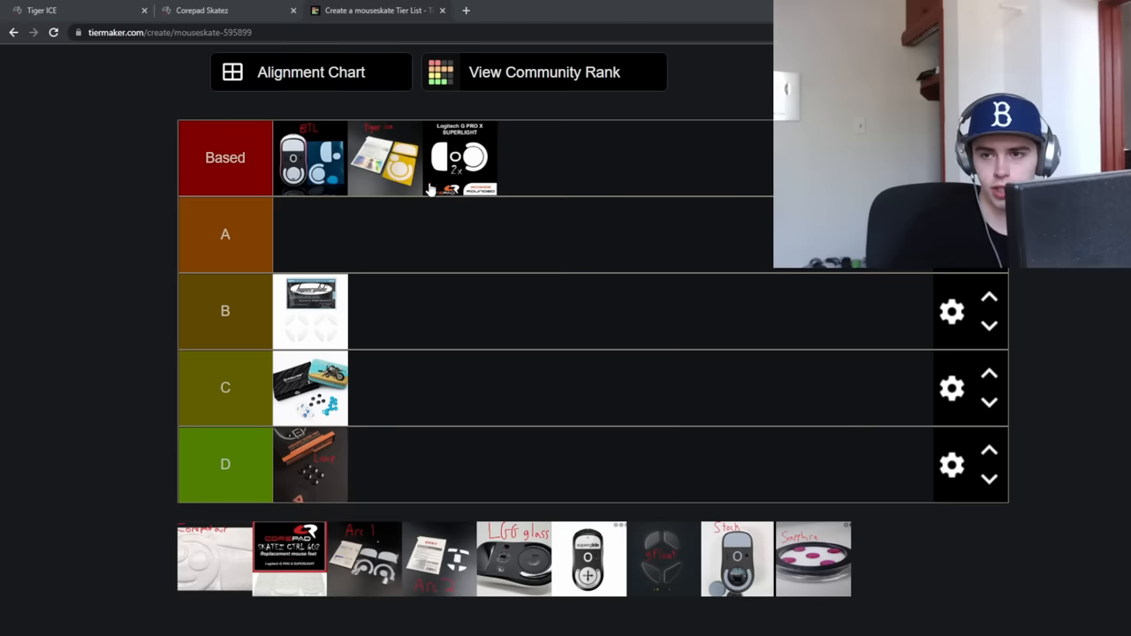
{"action": "mouse_move", "coordinate": [5, 383]}
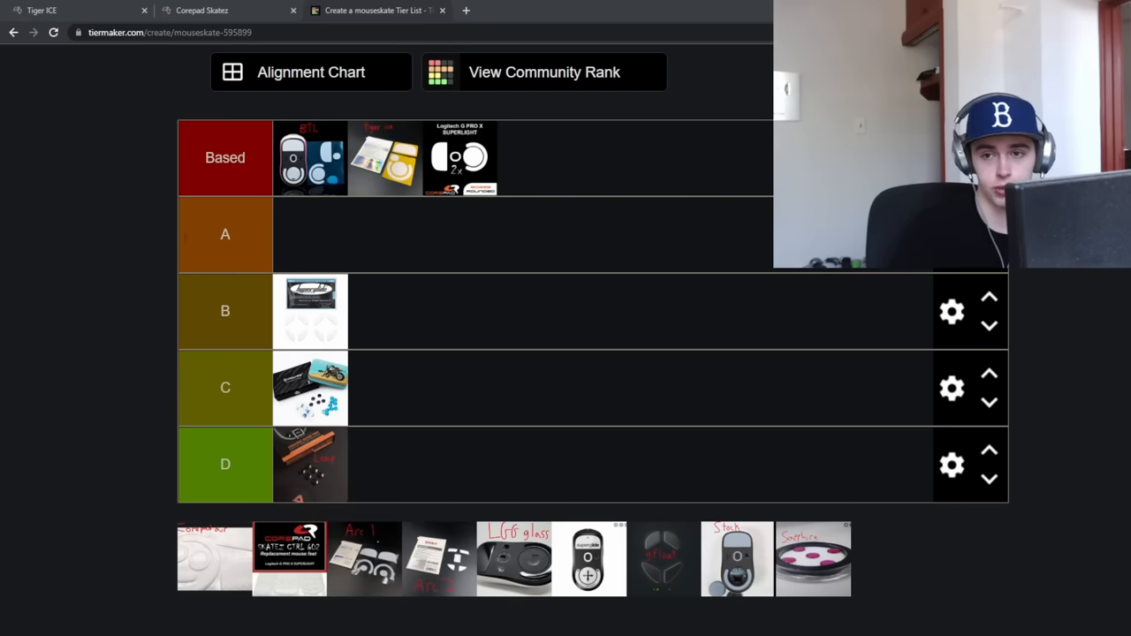
{"action": "scroll", "scroll_direction": "down", "scroll_amount": 3}
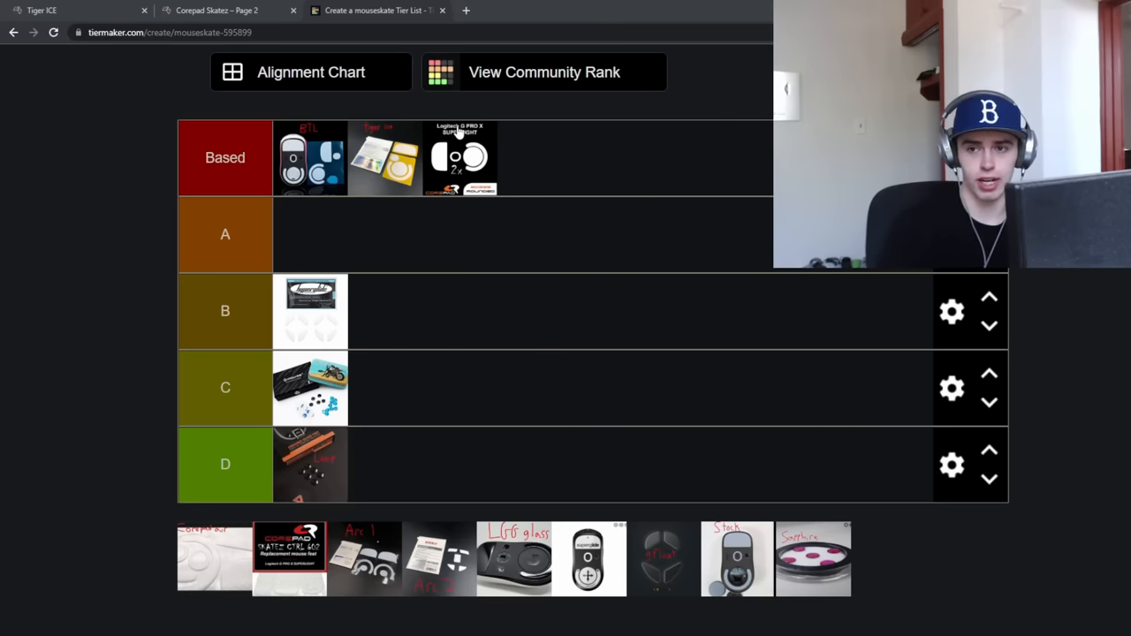
{"action": "mouse_move", "coordinate": [491, 122]}
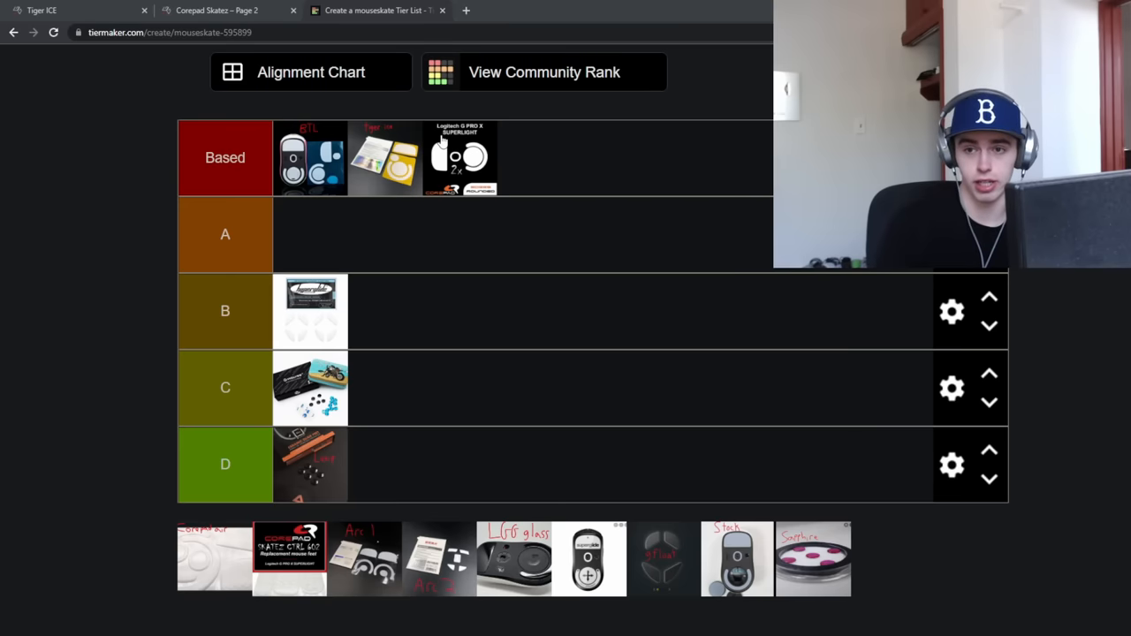
{"action": "mouse_move", "coordinate": [446, 163]}
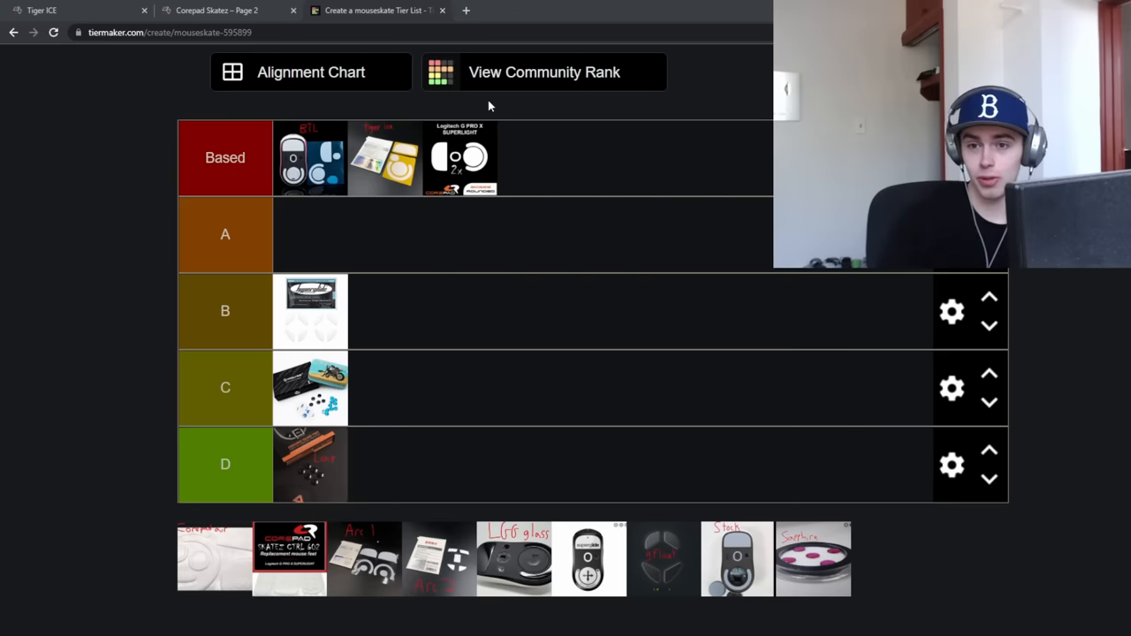
{"action": "scroll", "scroll_direction": "down", "scroll_amount": 3}
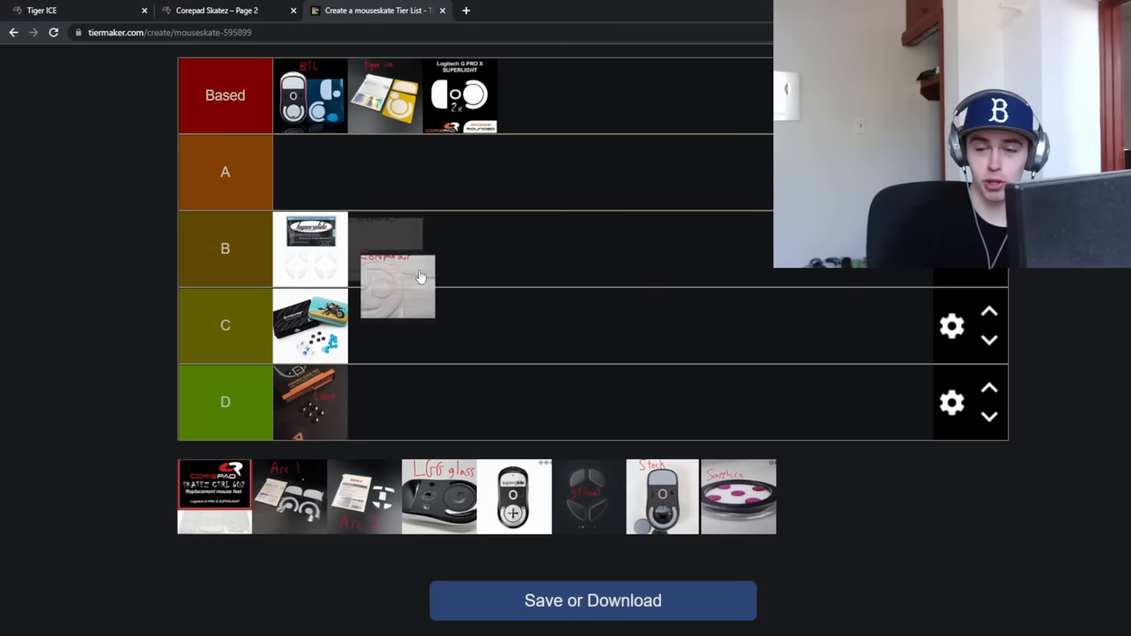
Rank the white Corepad skates image as the first item in tier A
{"action": "left_click_drag", "start_coordinate": [398, 283], "coordinate": [466, 230]}
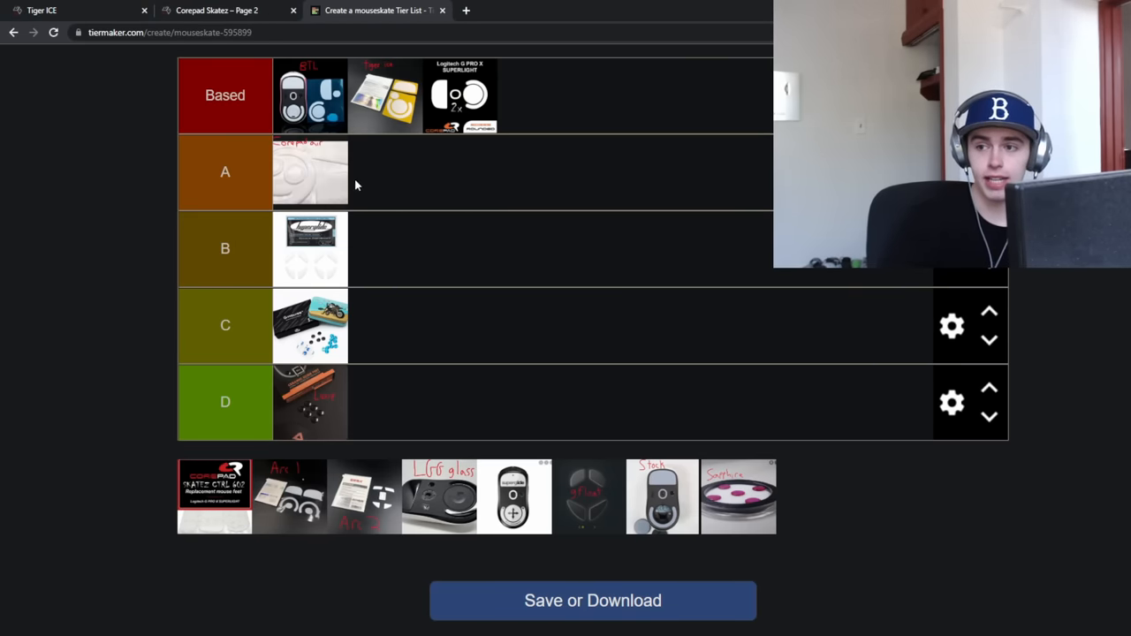
{"action": "mouse_move", "coordinate": [297, 179]}
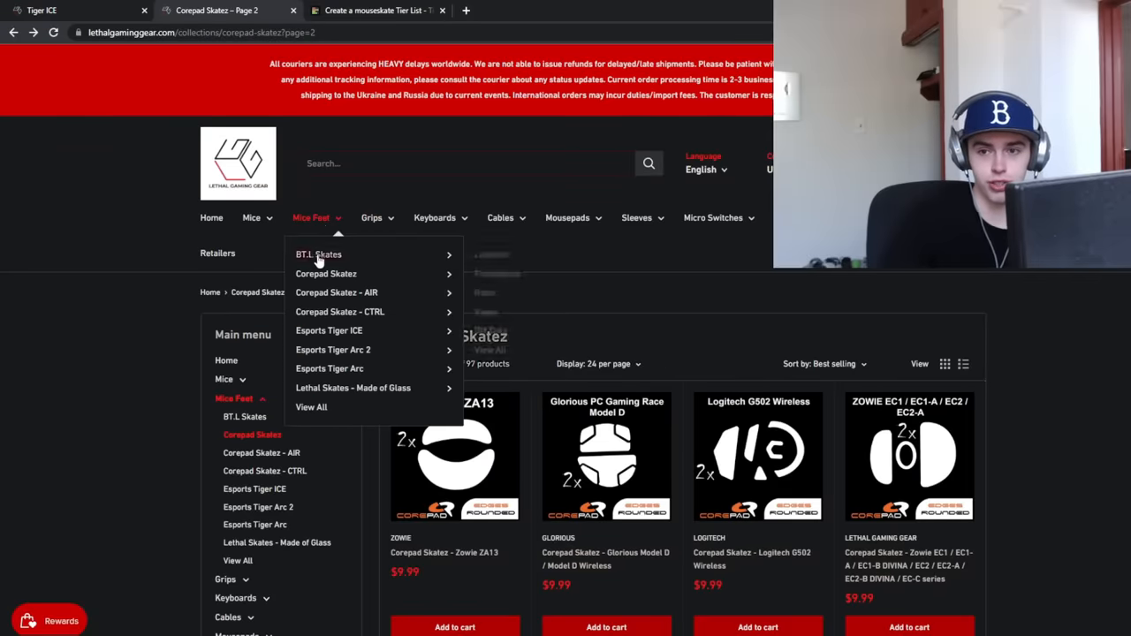
Inspect the Corepad Skatez AIR product page and its texture photo, then return to TierMaker
{"action": "left_click", "coordinate": [336, 293]}
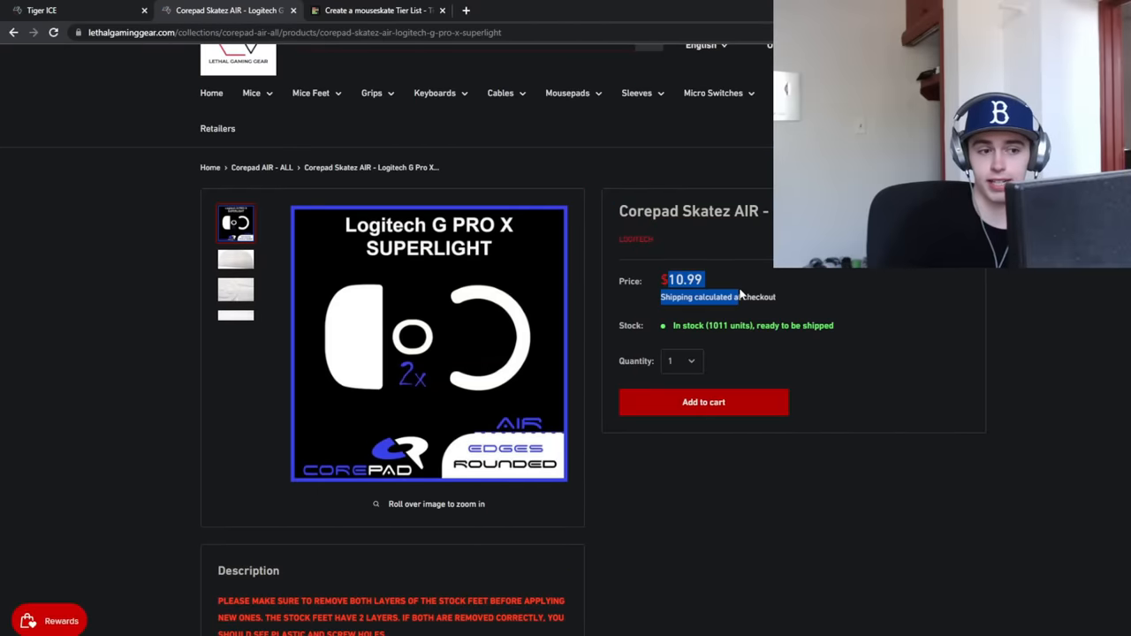
{"action": "scroll", "scroll_direction": "down", "scroll_amount": 3}
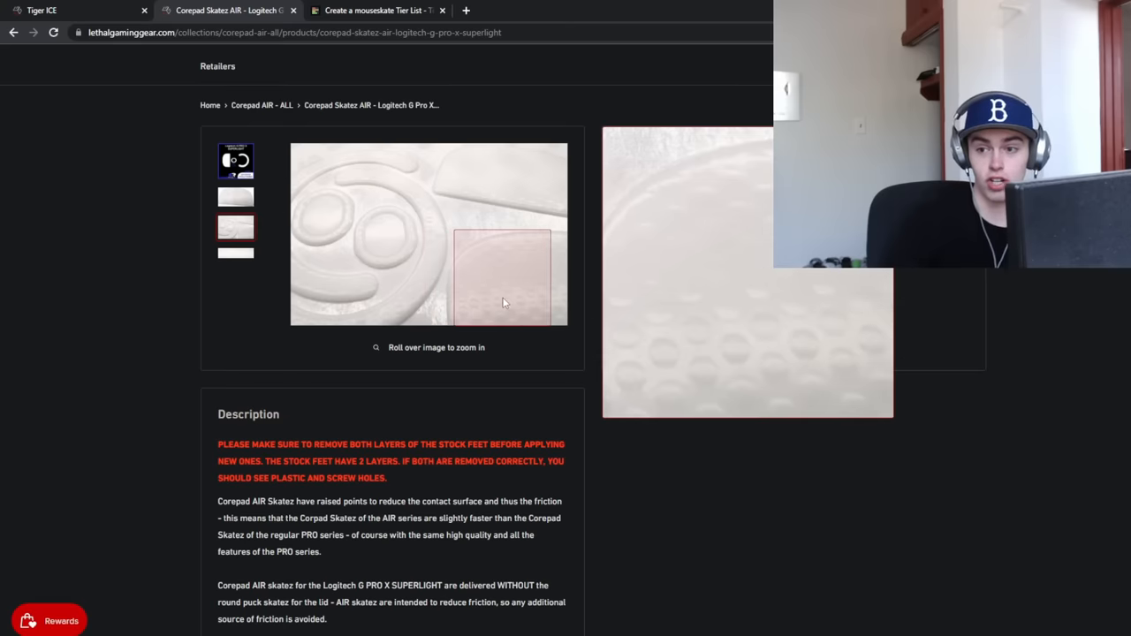
{"action": "mouse_move", "coordinate": [484, 268]}
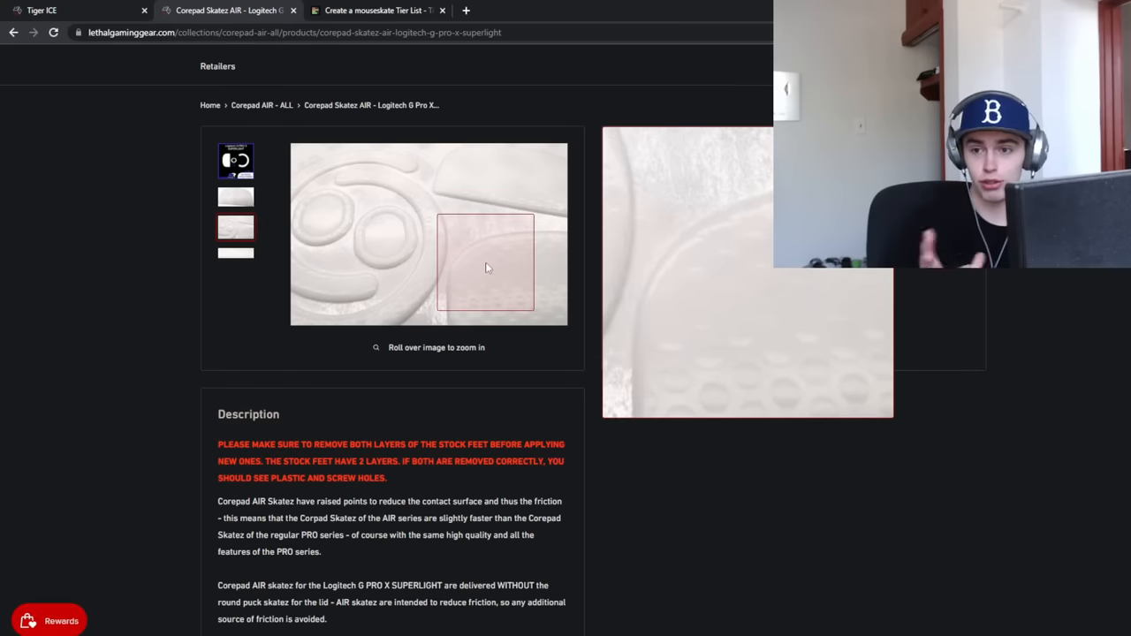
{"action": "mouse_move", "coordinate": [374, 206]}
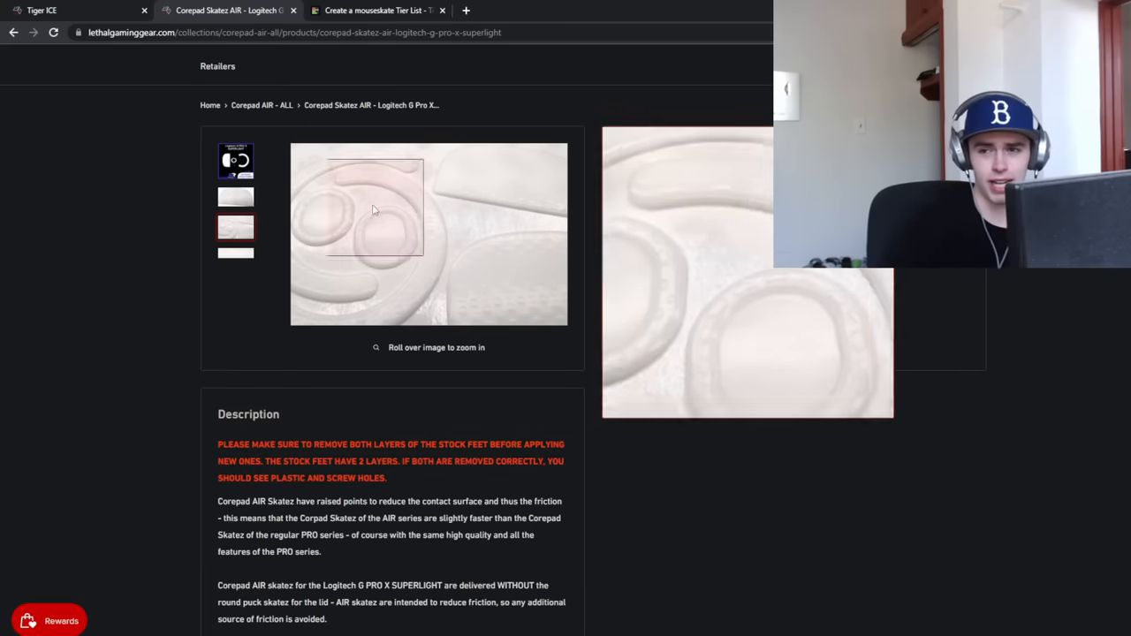
{"action": "mouse_move", "coordinate": [442, 204]}
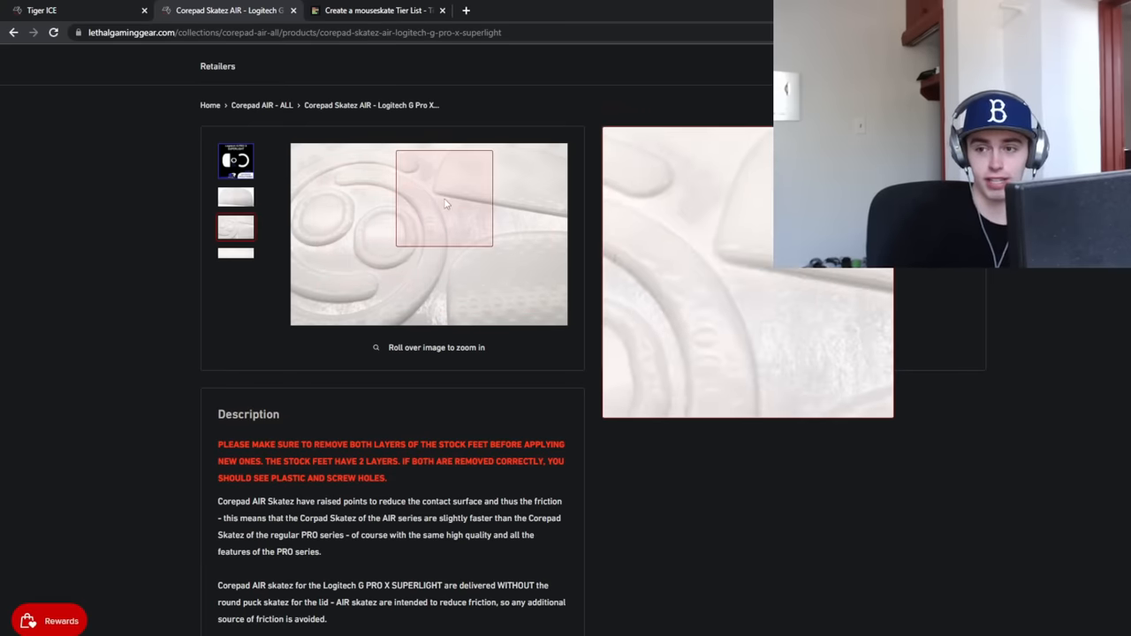
{"action": "mouse_move", "coordinate": [497, 212]}
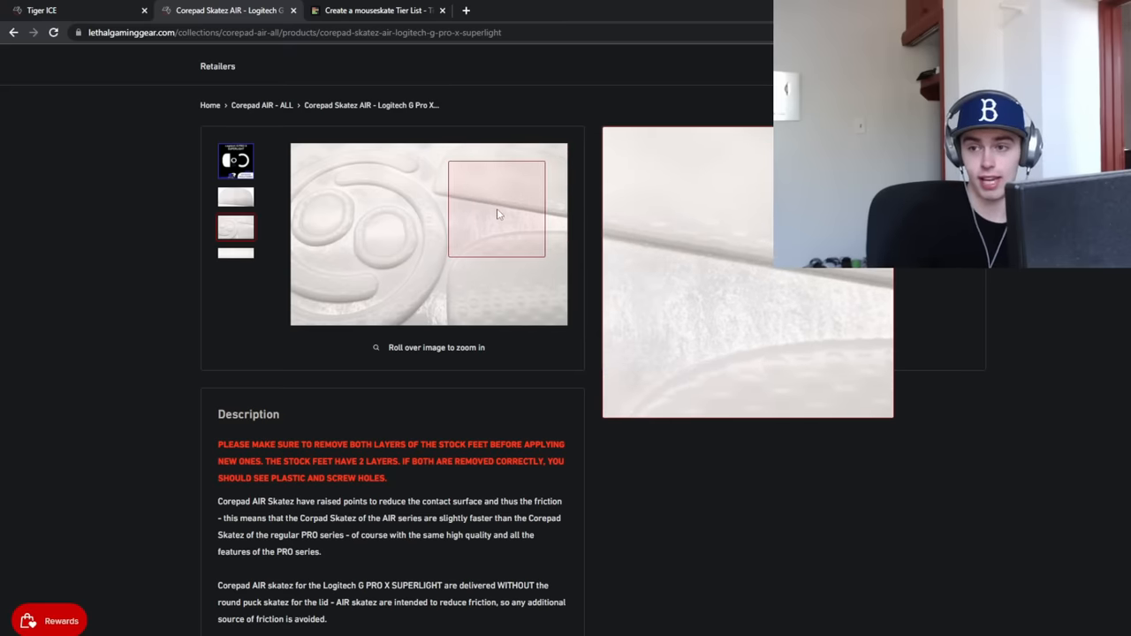
{"action": "mouse_move", "coordinate": [571, 287]}
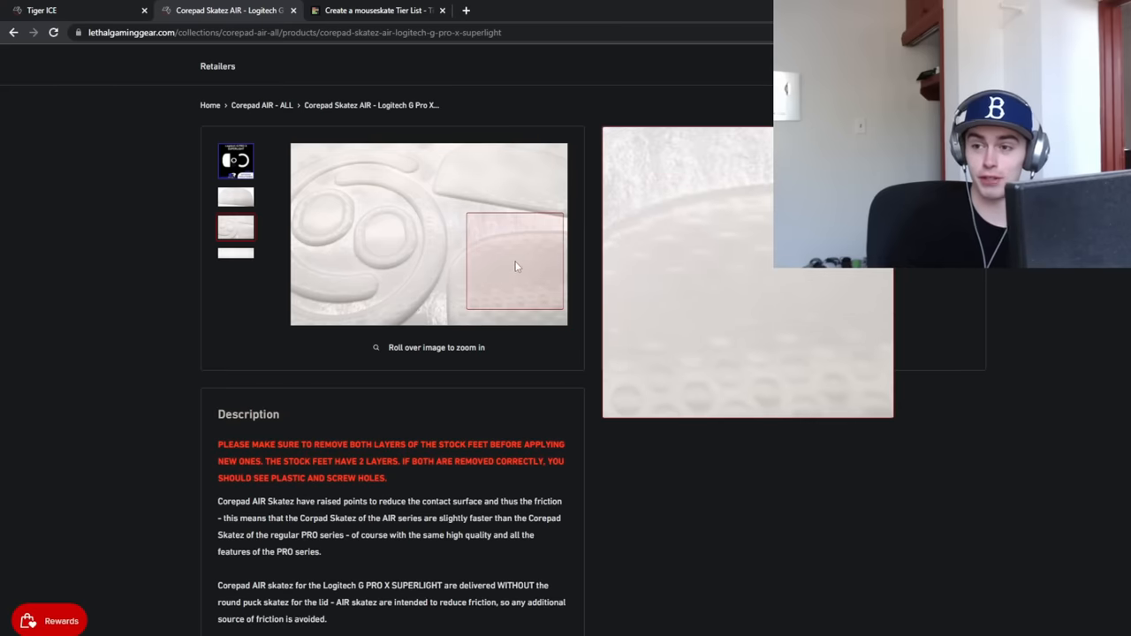
{"action": "mouse_move", "coordinate": [396, 235]}
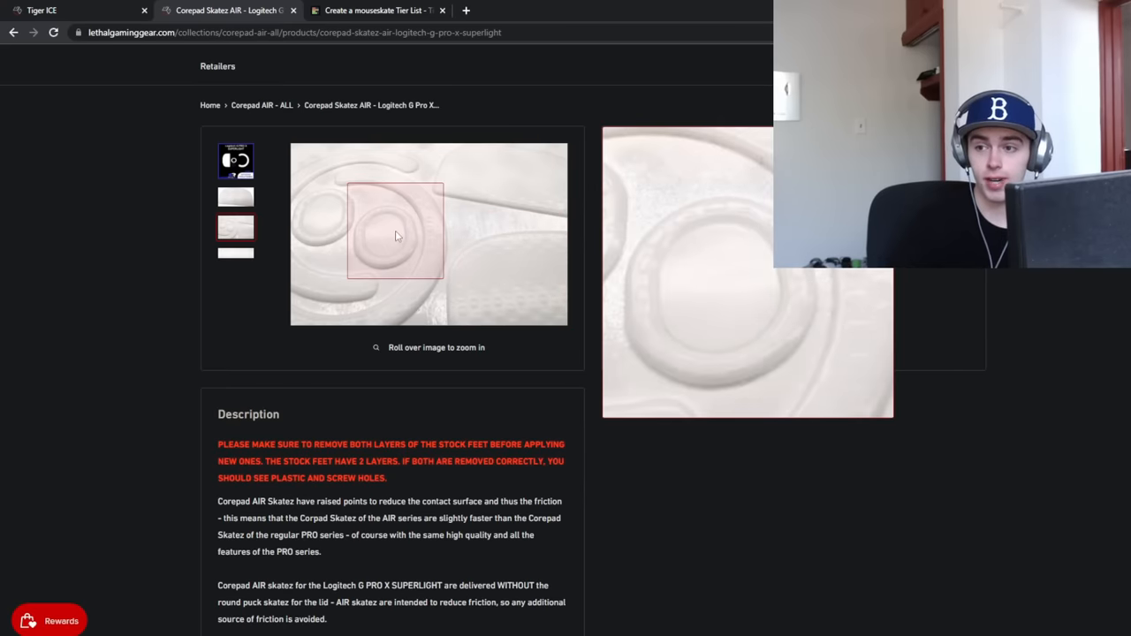
{"action": "left_click", "coordinate": [376, 9]}
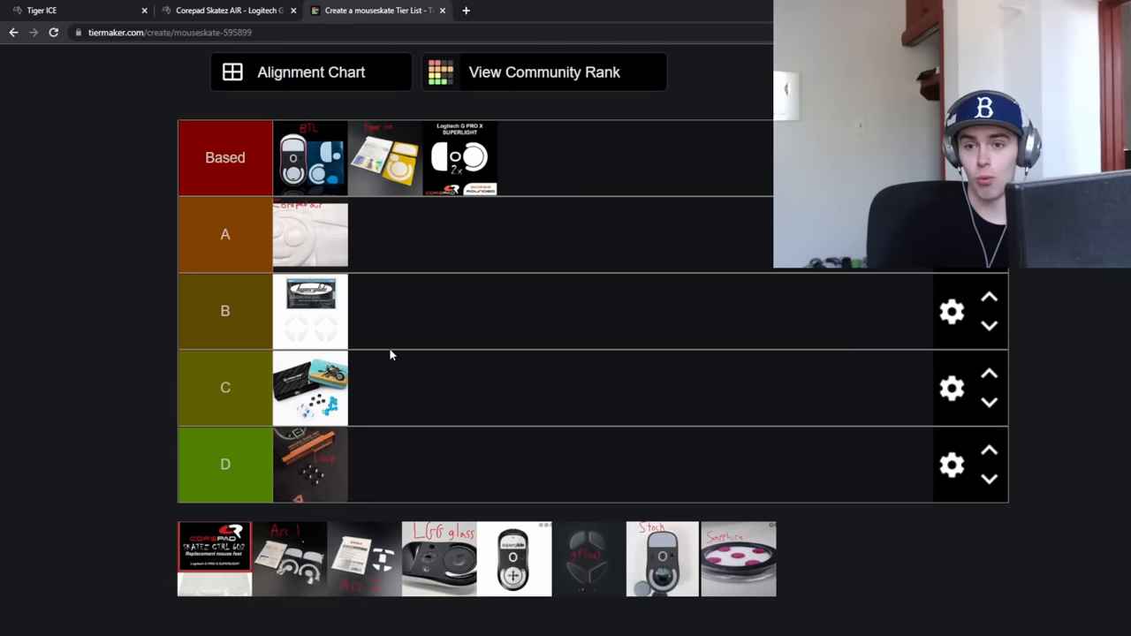
Move Corepad AIR from tier A to B and add Corepad CTRL to B
{"action": "left_click_drag", "start_coordinate": [311, 235], "coordinate": [439, 318]}
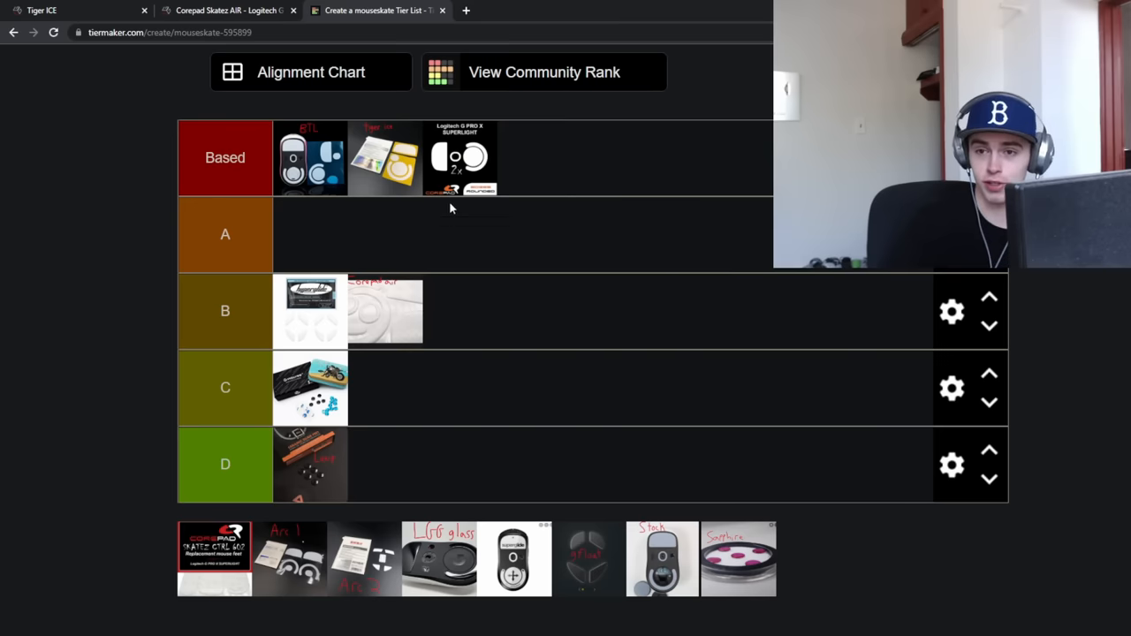
{"action": "mouse_move", "coordinate": [400, 303]}
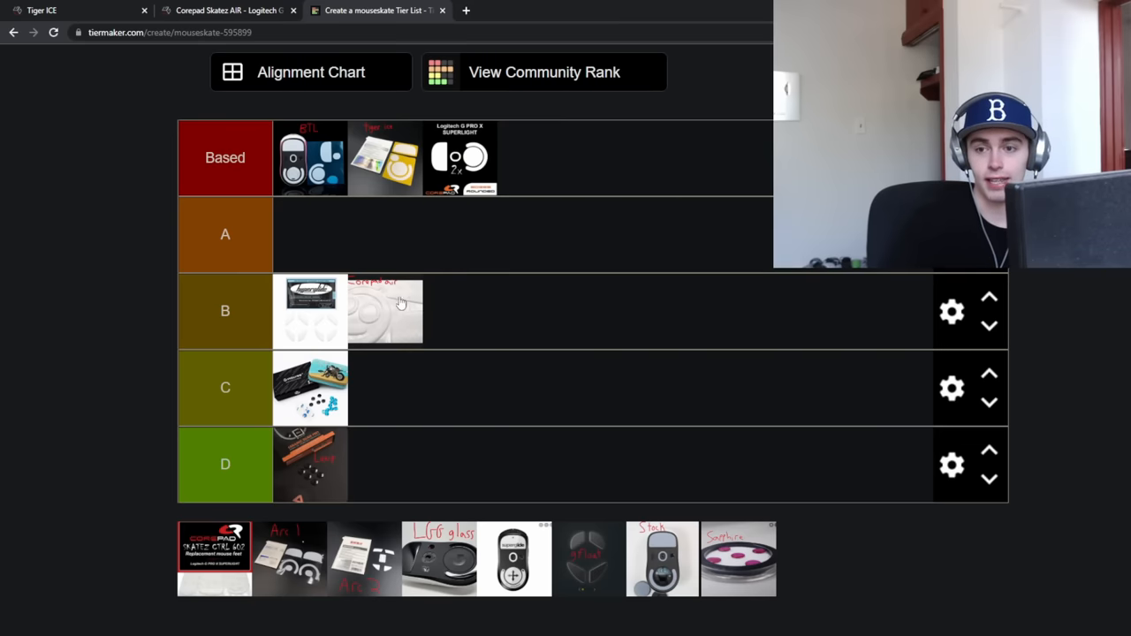
{"action": "mouse_move", "coordinate": [389, 252]}
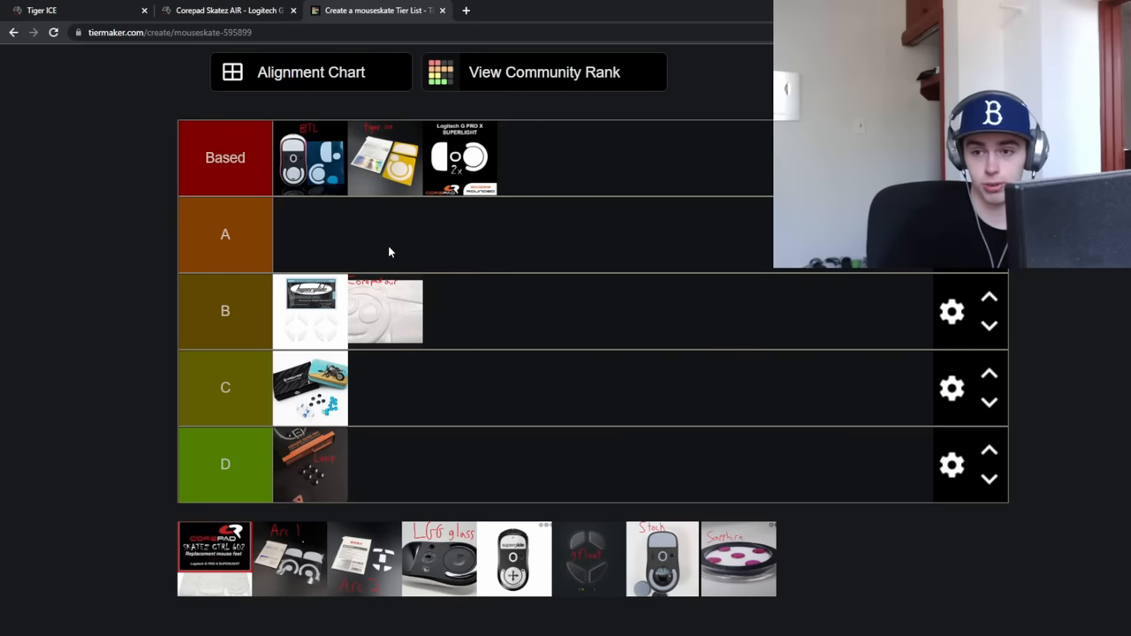
{"action": "scroll", "scroll_direction": "down", "scroll_amount": 3}
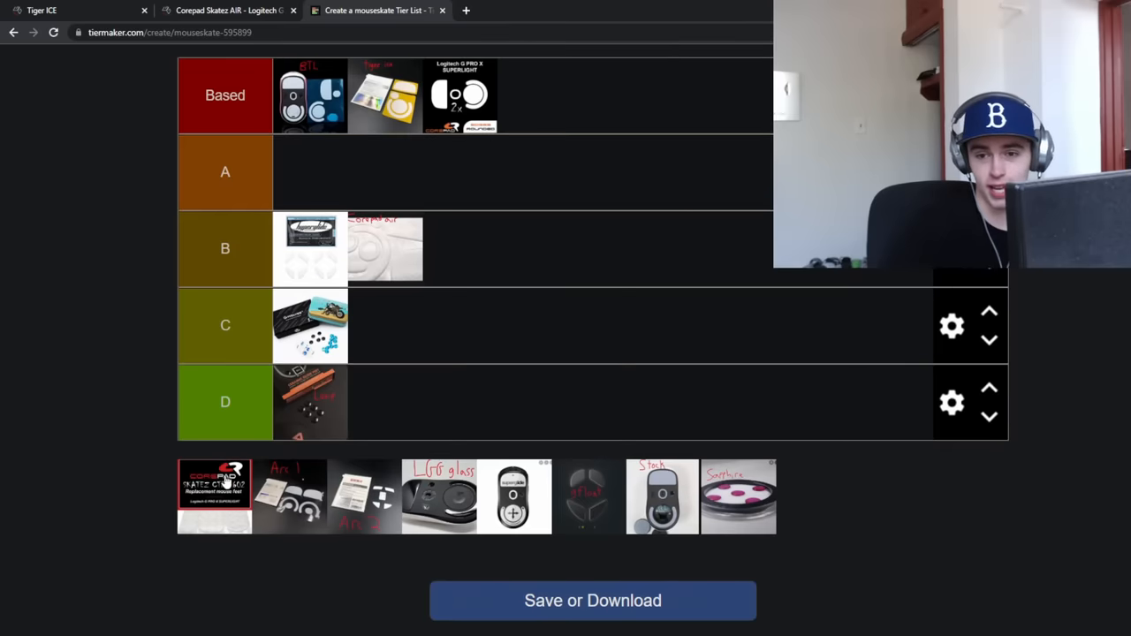
{"action": "left_click_drag", "start_coordinate": [215, 495], "coordinate": [442, 181]}
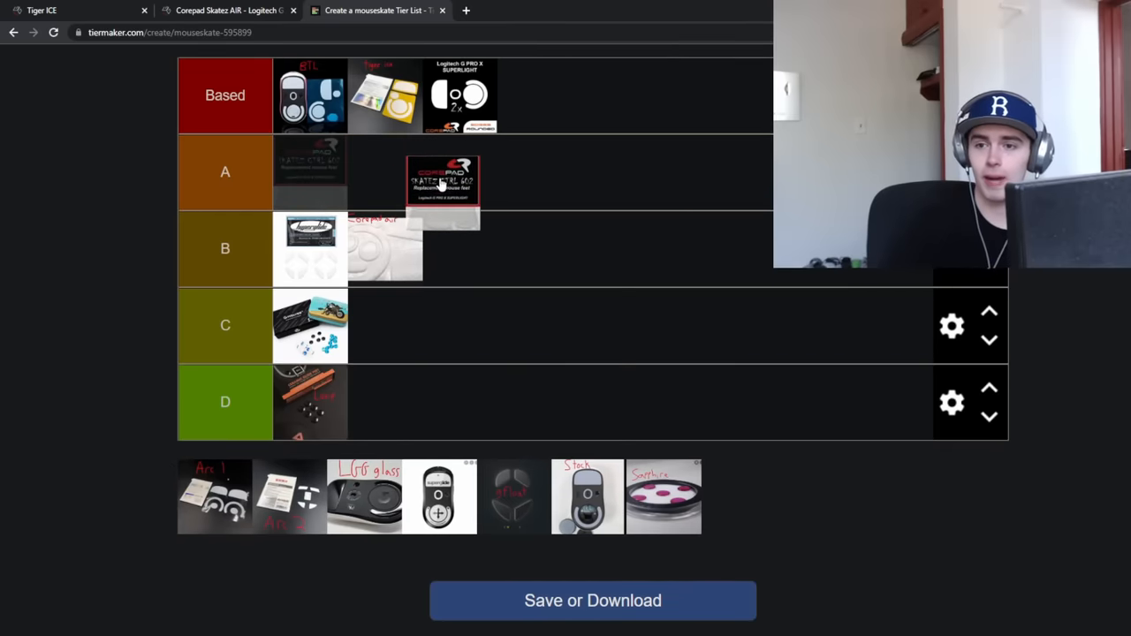
{"action": "left_click_drag", "start_coordinate": [442, 181], "coordinate": [484, 248]}
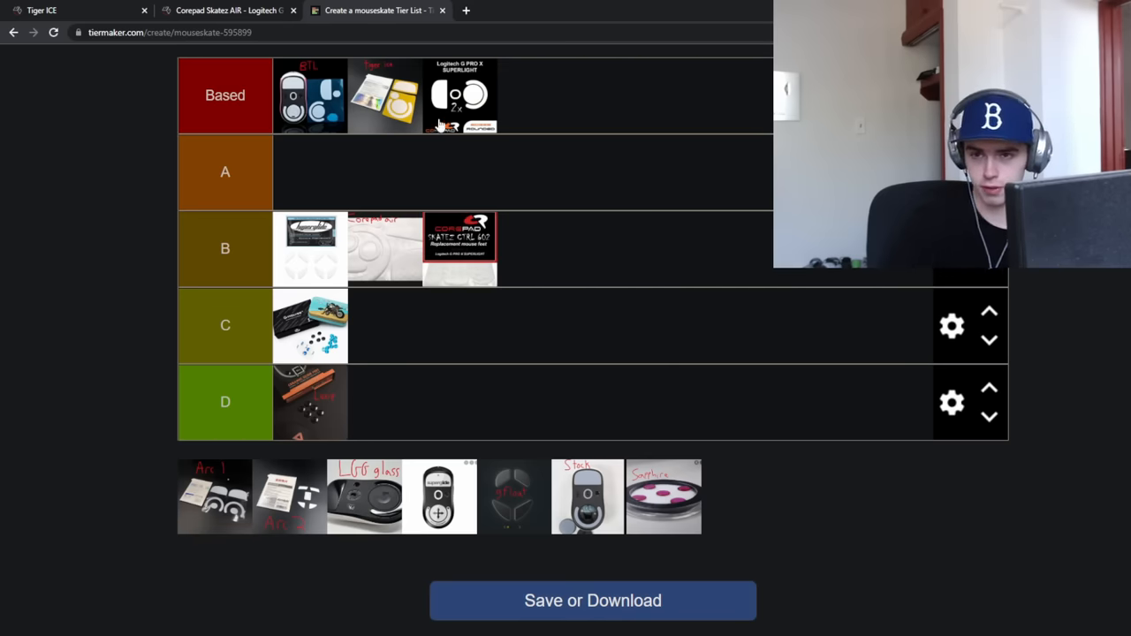
{"action": "mouse_move", "coordinate": [492, 131]}
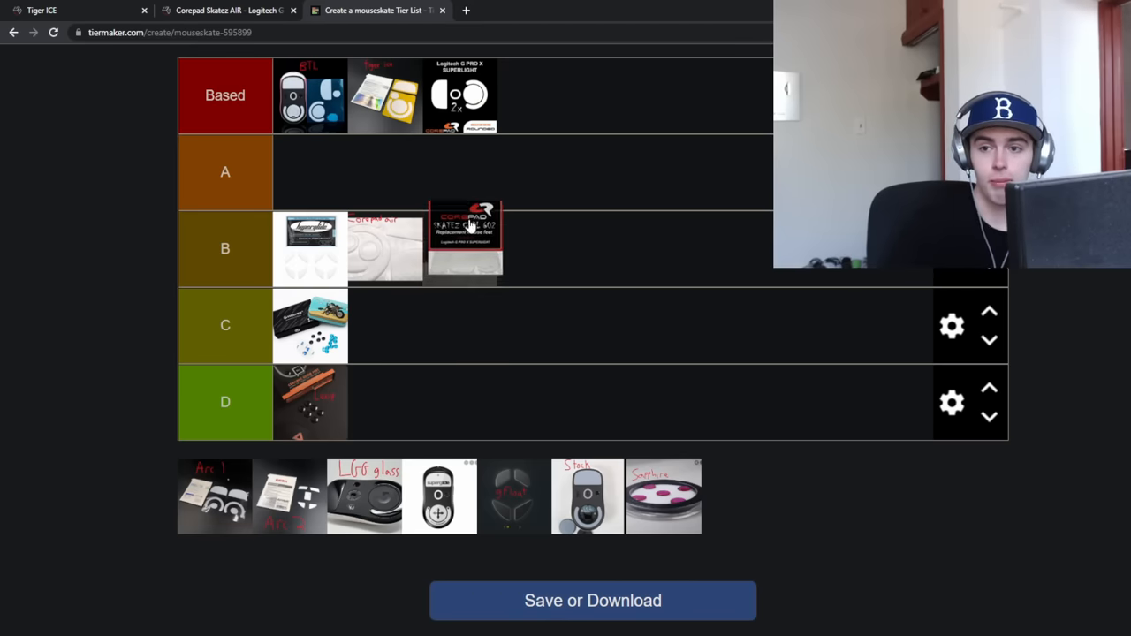
Try Corepad CTRL in A, return it to B, and place Arc 1 in A
{"action": "left_click_drag", "start_coordinate": [464, 246], "coordinate": [464, 171]}
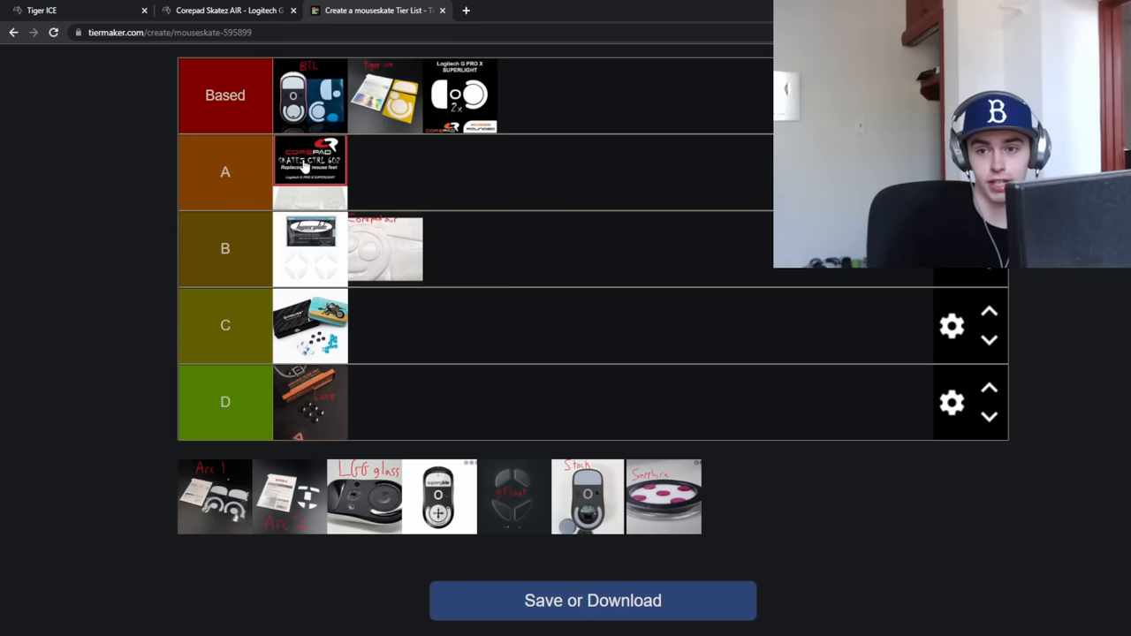
{"action": "mouse_move", "coordinate": [300, 191]}
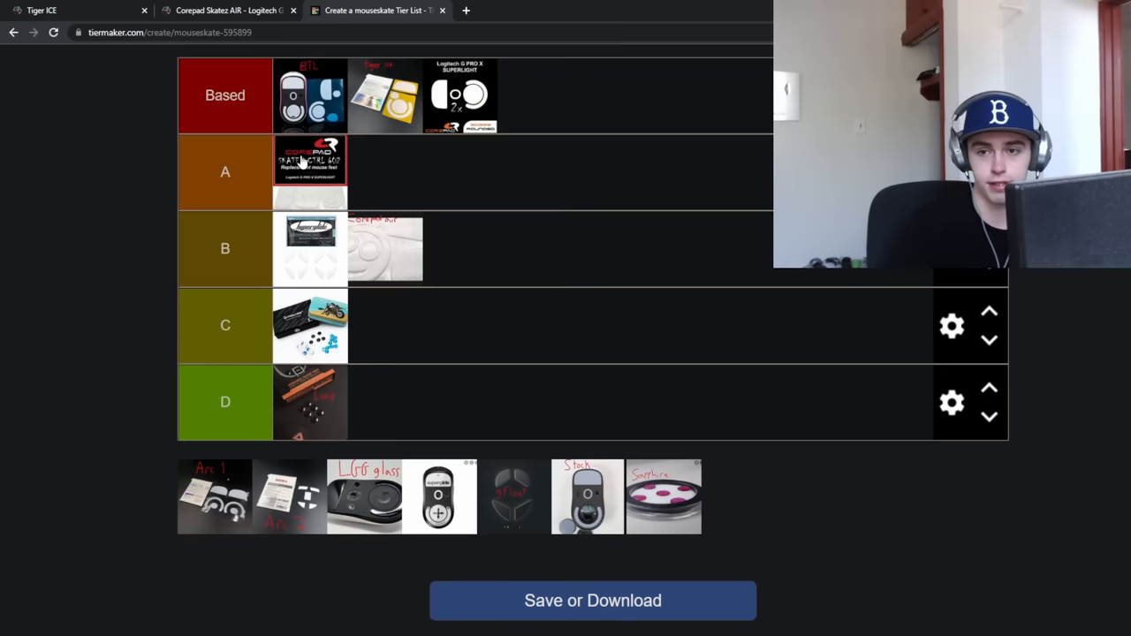
{"action": "left_click_drag", "start_coordinate": [310, 162], "coordinate": [473, 186]}
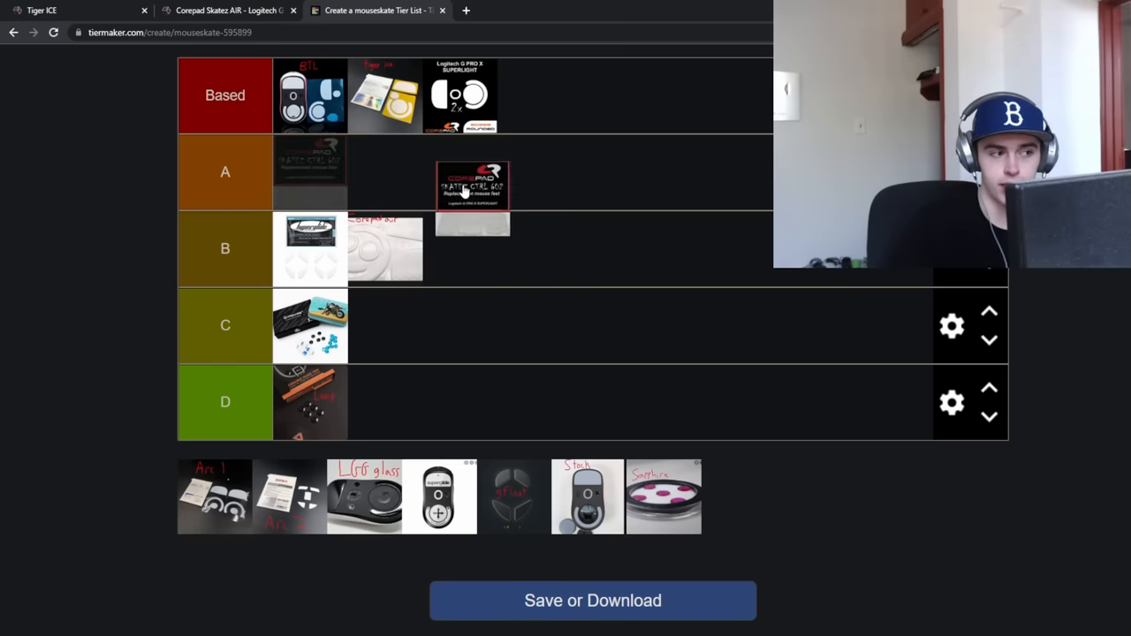
{"action": "left_click_drag", "start_coordinate": [472, 186], "coordinate": [310, 164]}
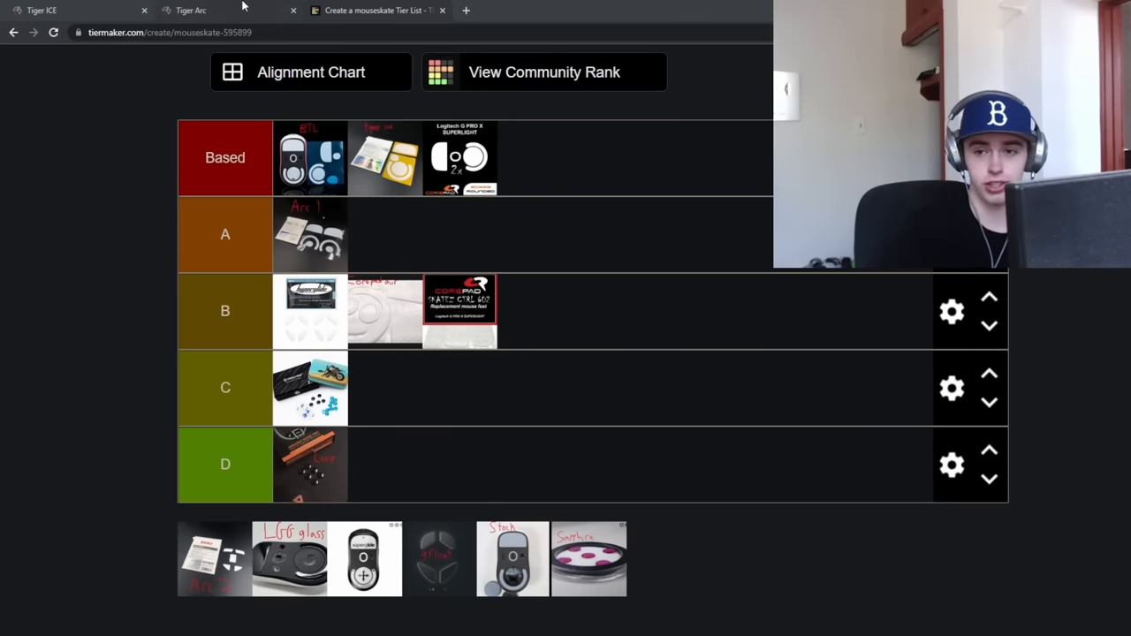
{"action": "mouse_move", "coordinate": [190, 10]}
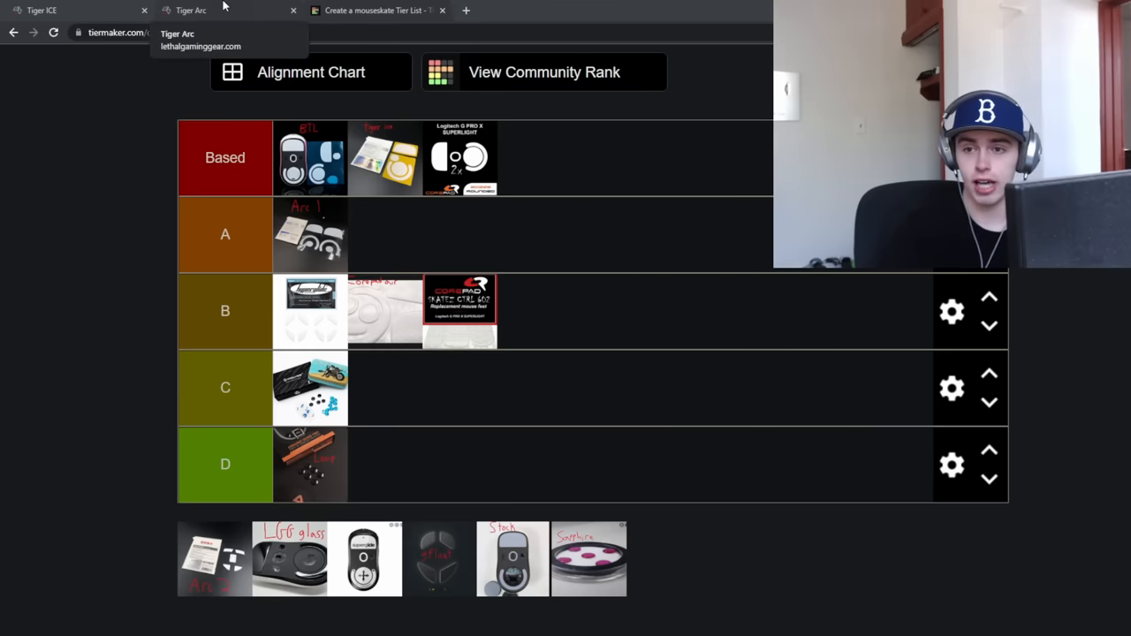
{"action": "left_click", "coordinate": [190, 10]}
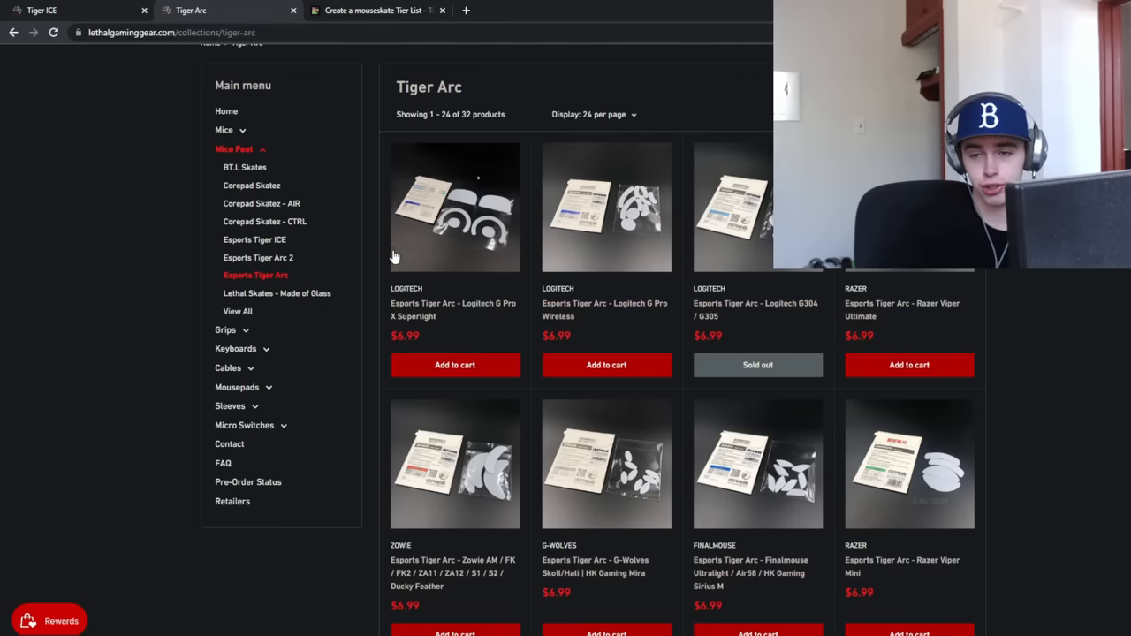
{"action": "mouse_move", "coordinate": [501, 196]}
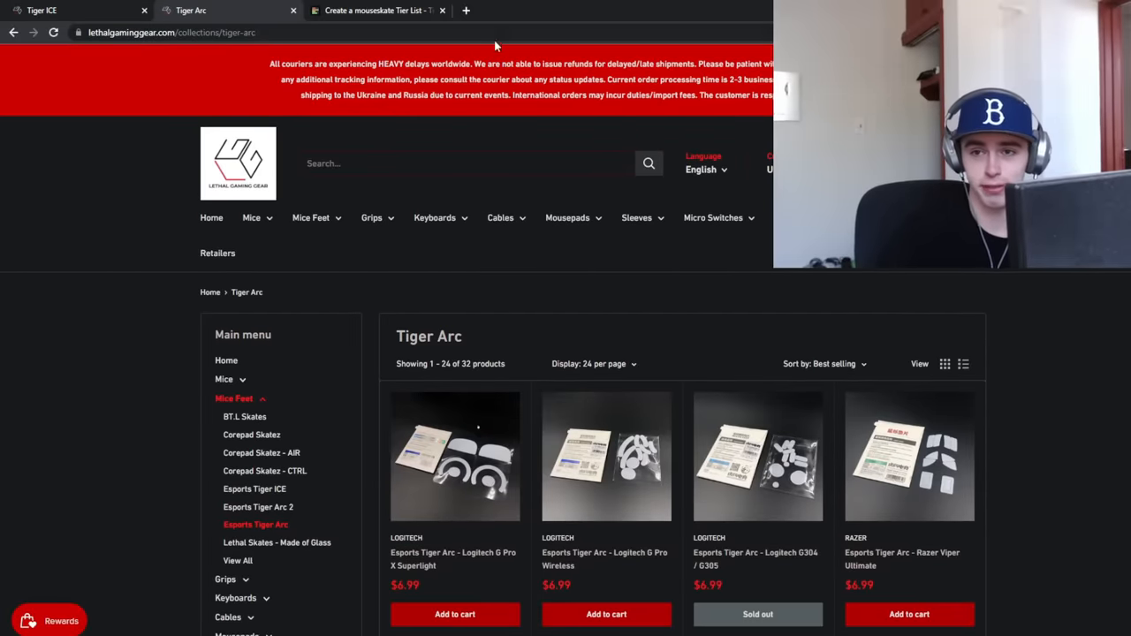
{"action": "left_click", "coordinate": [375, 10]}
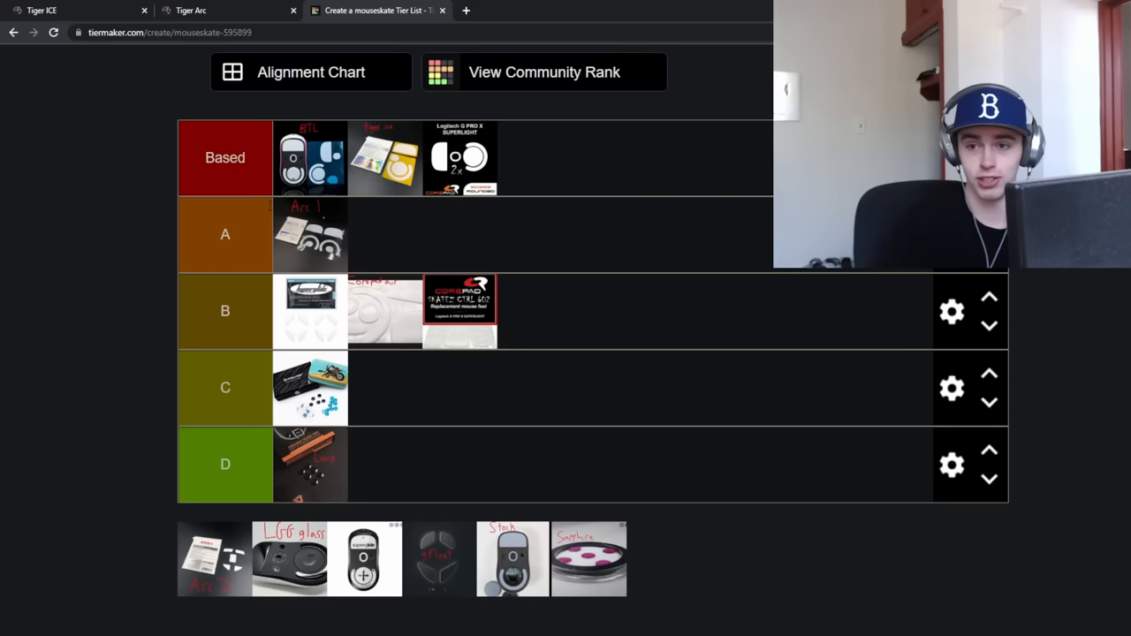
{"action": "mouse_move", "coordinate": [460, 210]}
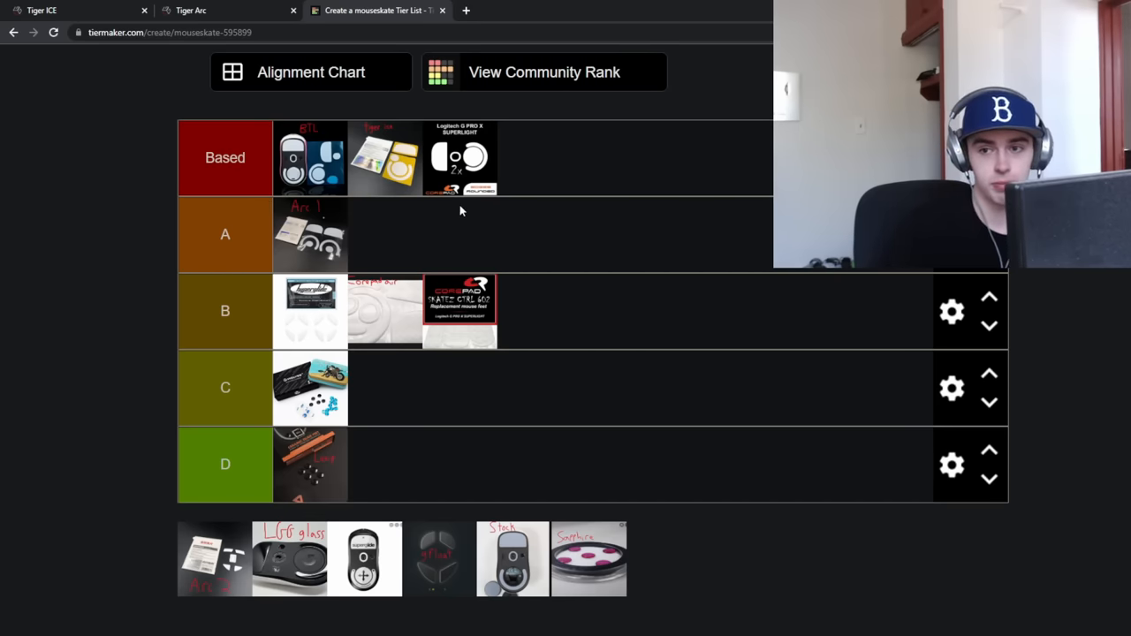
{"action": "mouse_move", "coordinate": [398, 203]}
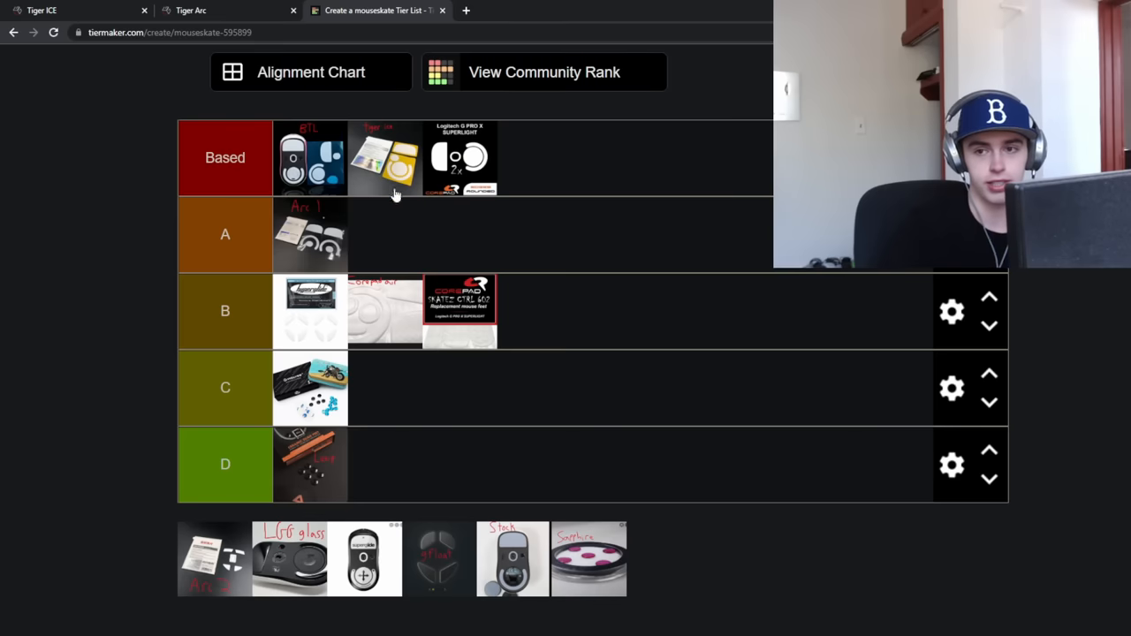
{"action": "mouse_move", "coordinate": [310, 217]}
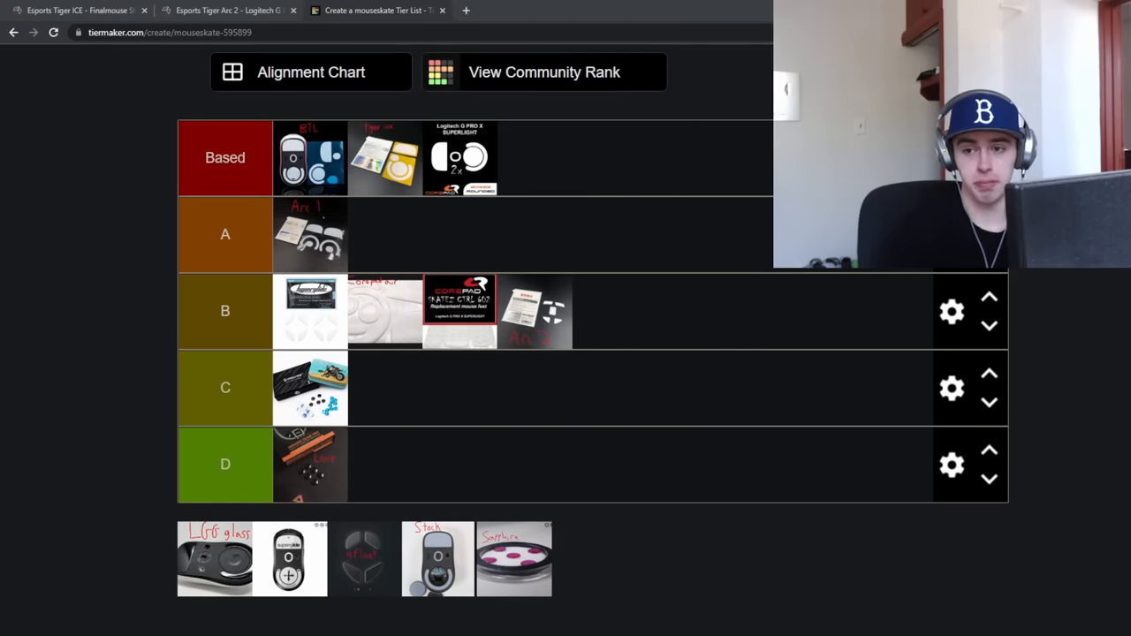
Switch to the Tiger Arc 2 Superlight product page
{"action": "left_click", "coordinate": [230, 10]}
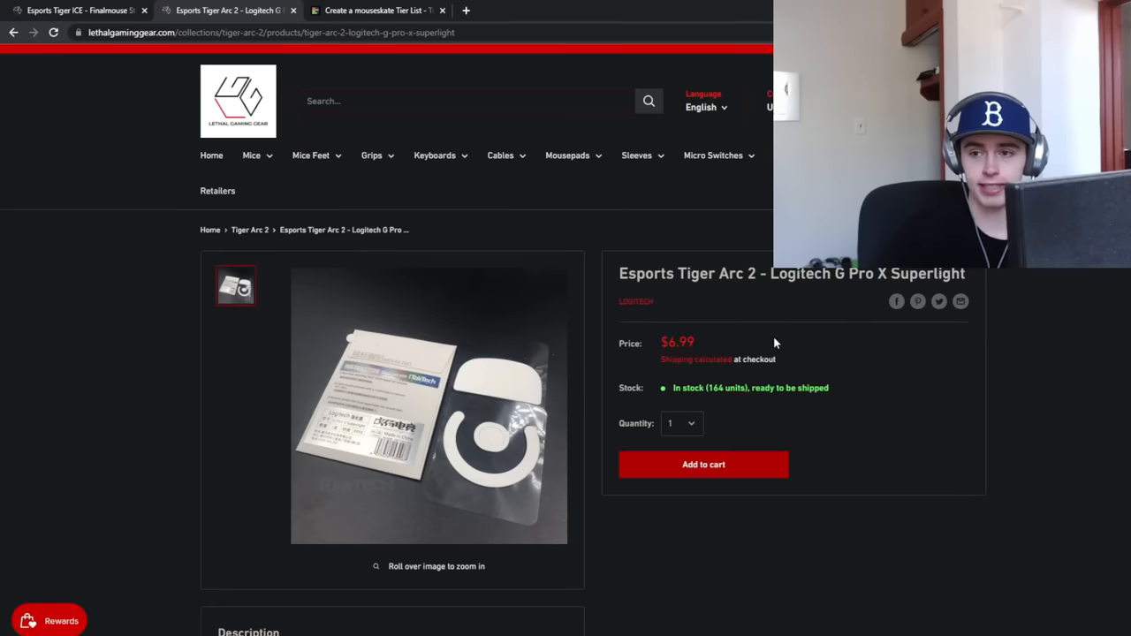
{"action": "mouse_move", "coordinate": [497, 403]}
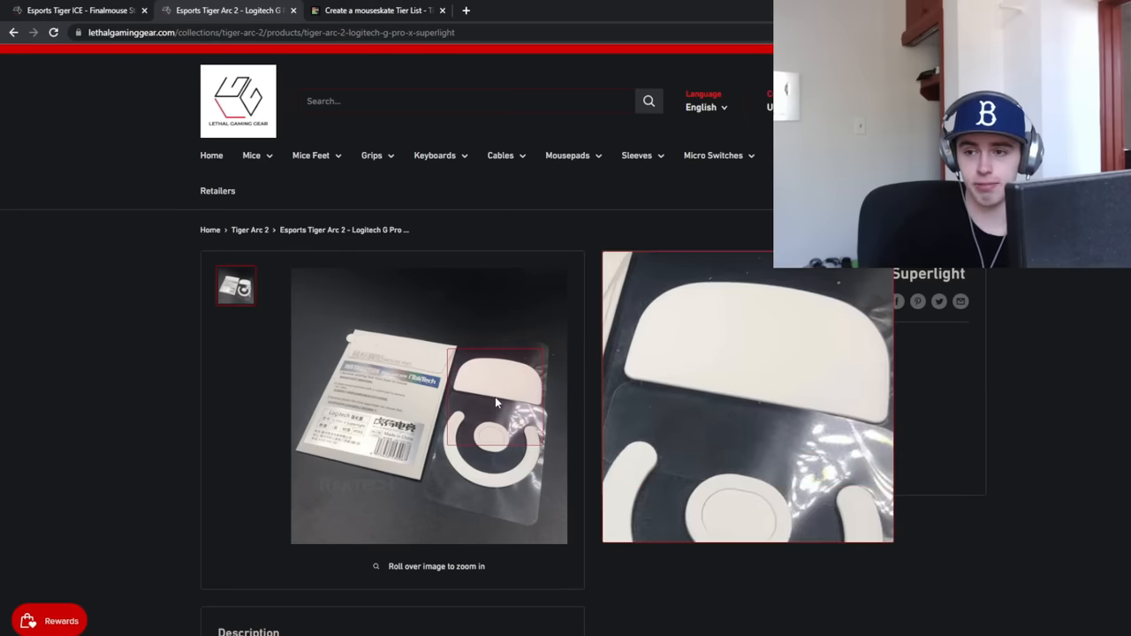
{"action": "scroll", "scroll_direction": "down", "scroll_amount": 3}
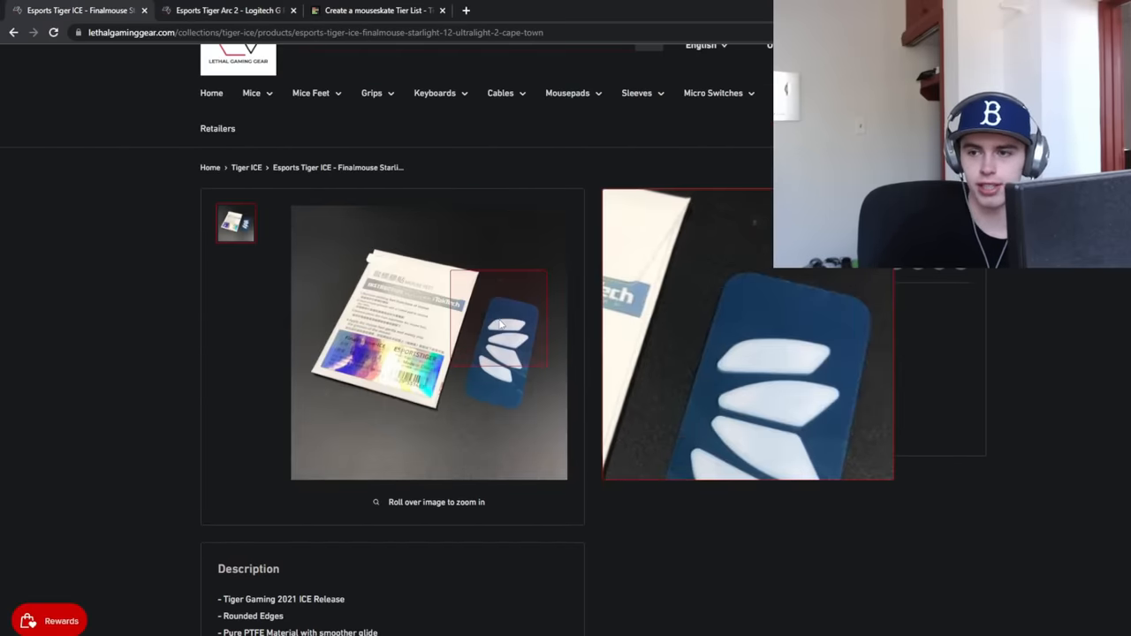
{"action": "left_click", "coordinate": [228, 9]}
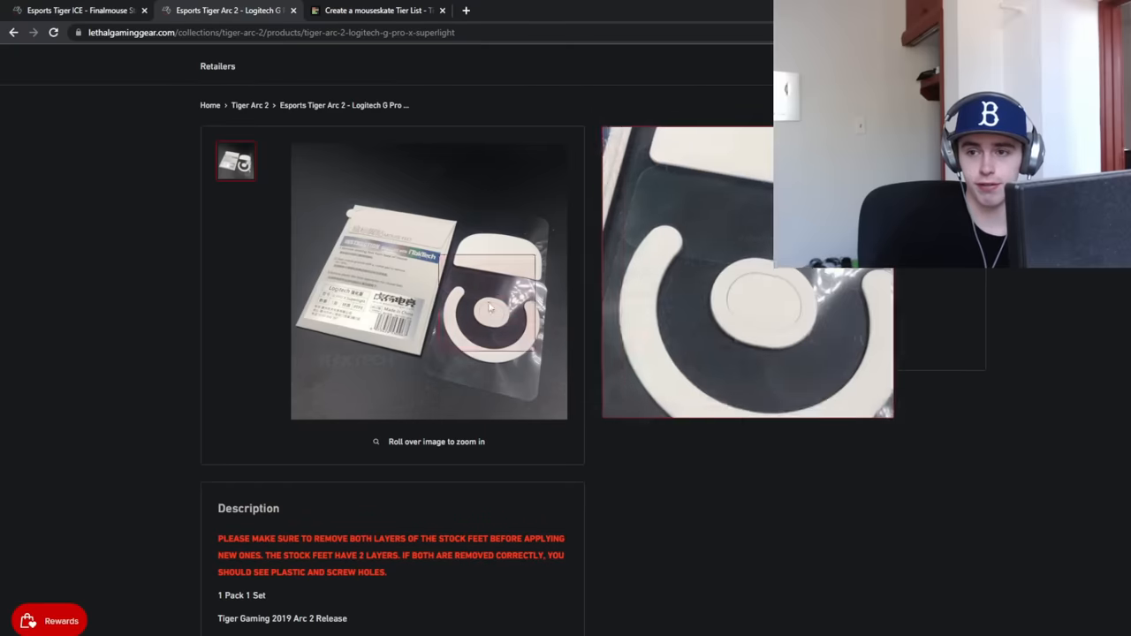
{"action": "left_click", "coordinate": [76, 10]}
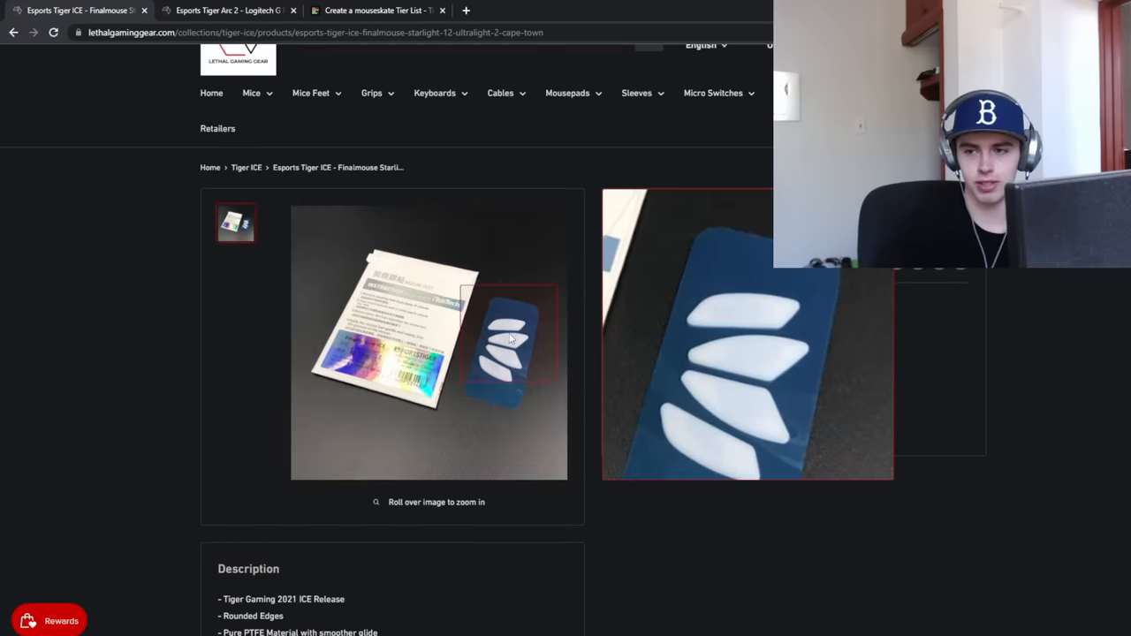
{"action": "left_click", "coordinate": [229, 9]}
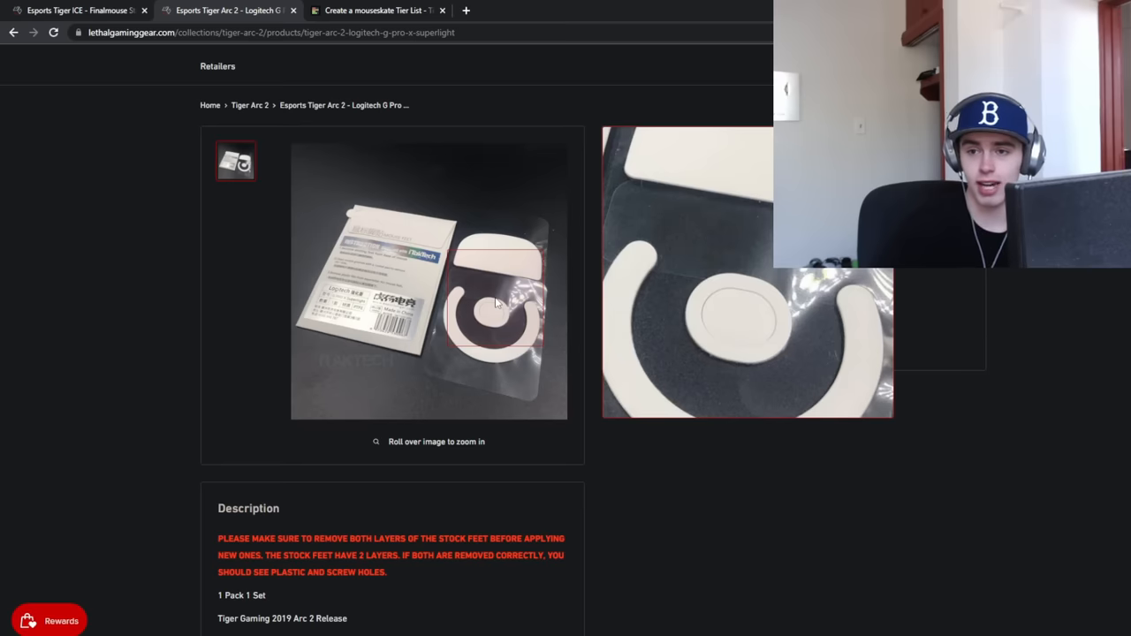
{"action": "mouse_move", "coordinate": [324, 195]}
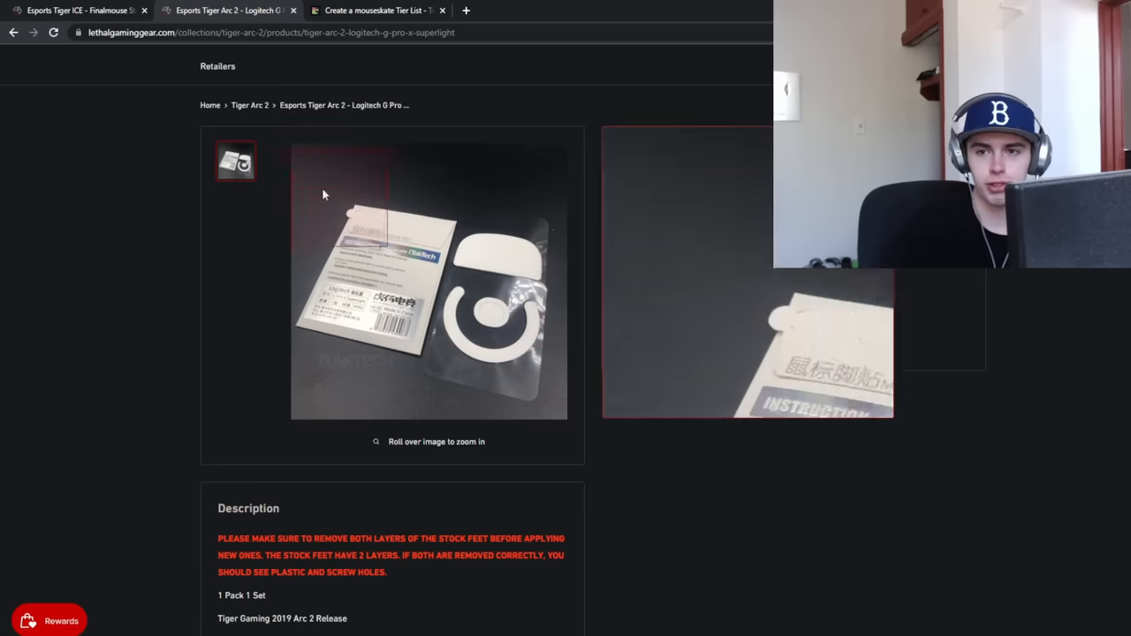
{"action": "left_click", "coordinate": [376, 10]}
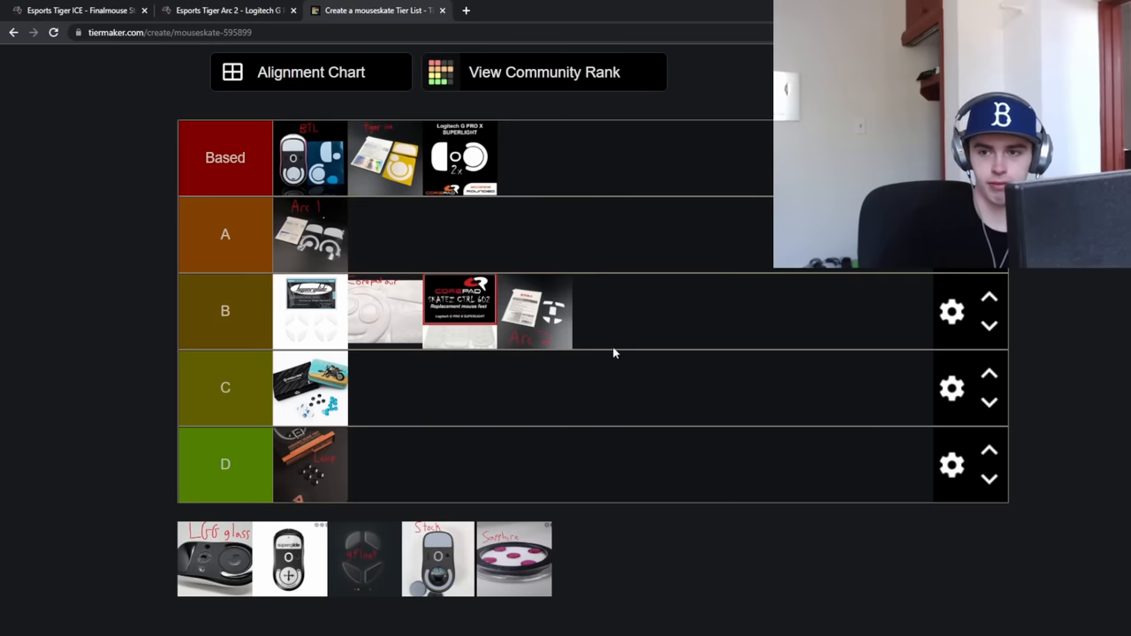
{"action": "mouse_move", "coordinate": [595, 250]}
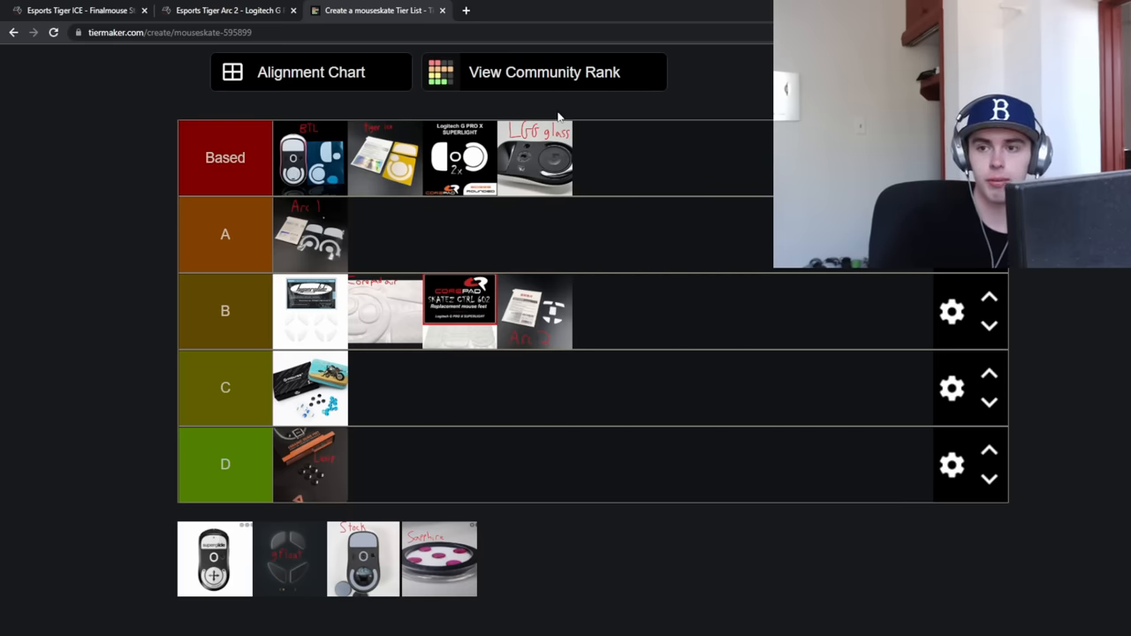
{"action": "mouse_move", "coordinate": [511, 95]}
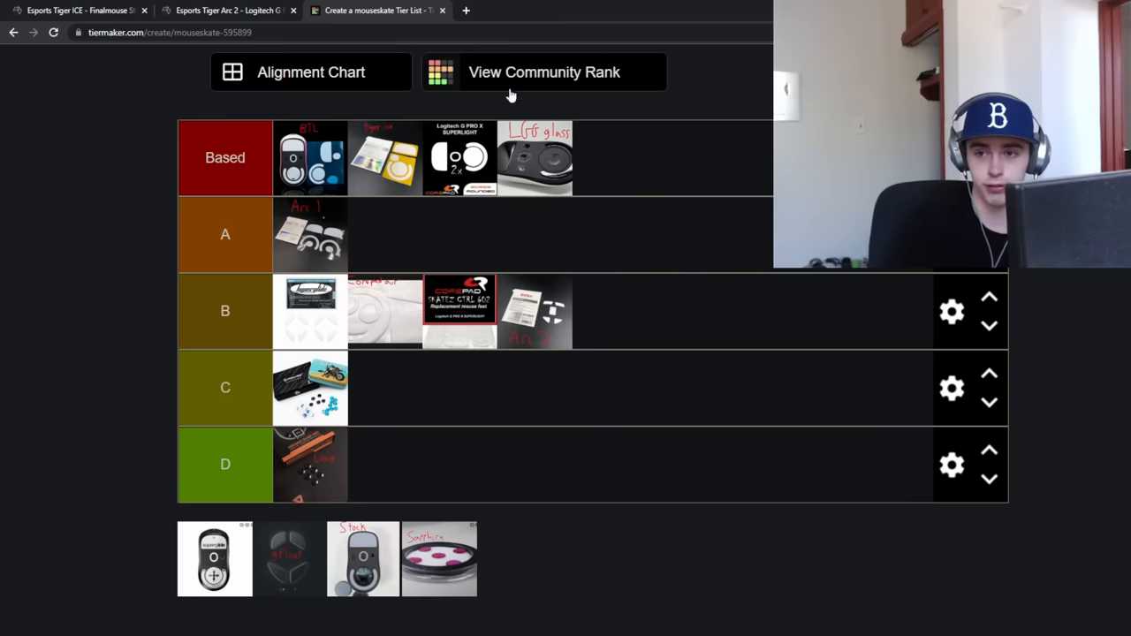
{"action": "mouse_move", "coordinate": [546, 204]}
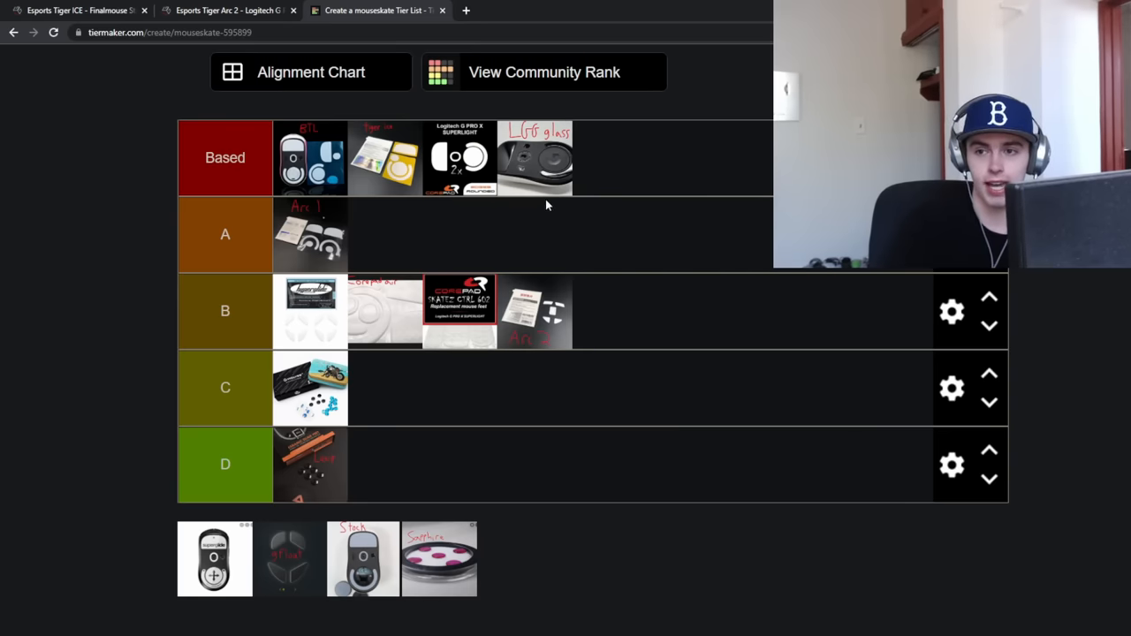
{"action": "mouse_move", "coordinate": [287, 132]}
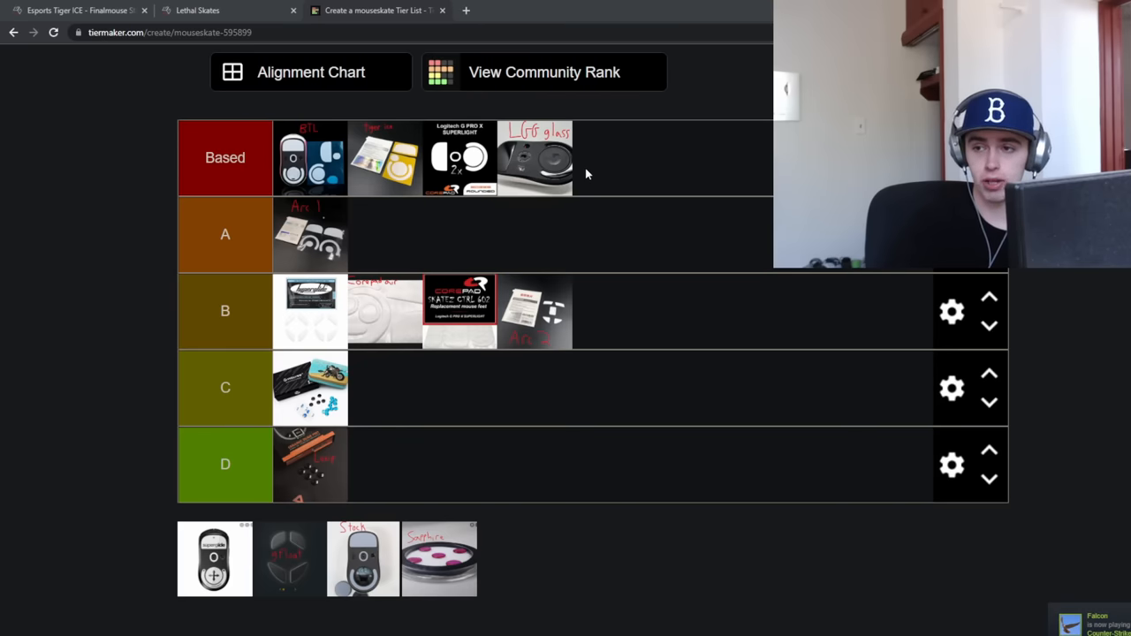
{"action": "mouse_move", "coordinate": [521, 154]}
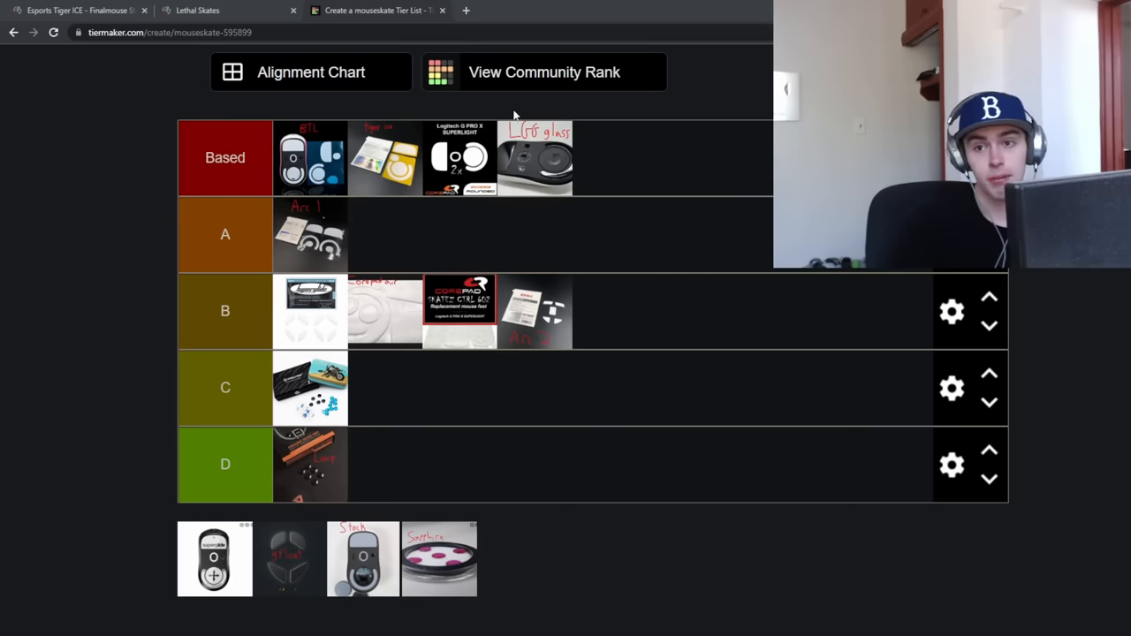
{"action": "left_click", "coordinate": [198, 10]}
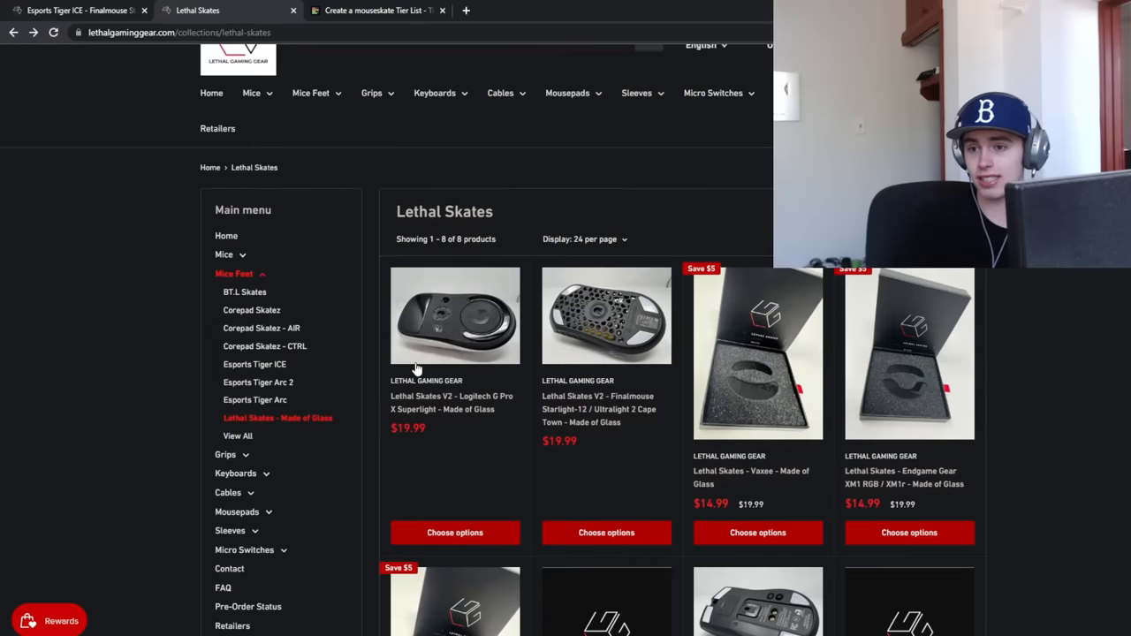
{"action": "scroll", "scroll_direction": "down", "scroll_amount": 3}
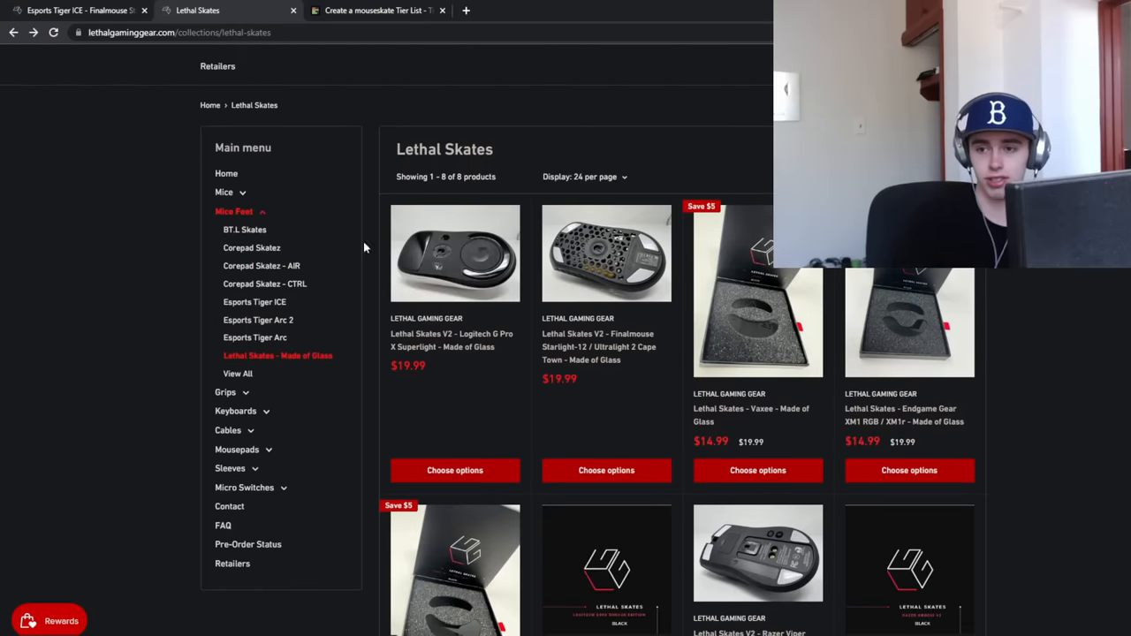
{"action": "scroll", "scroll_direction": "down", "scroll_amount": 3}
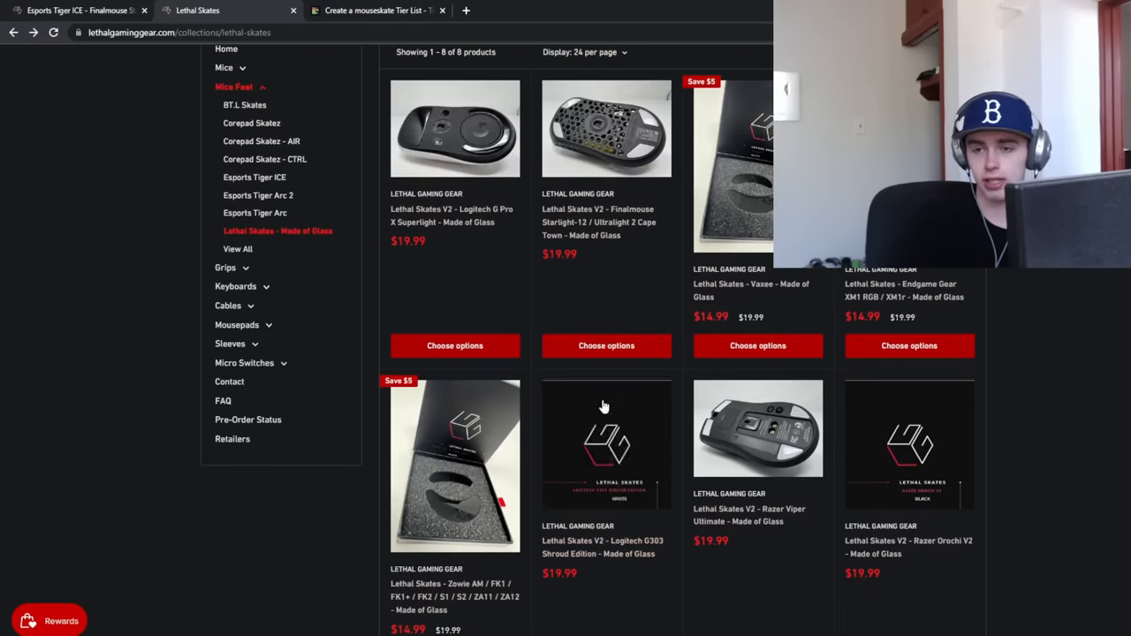
{"action": "scroll", "scroll_direction": "up", "scroll_amount": 3}
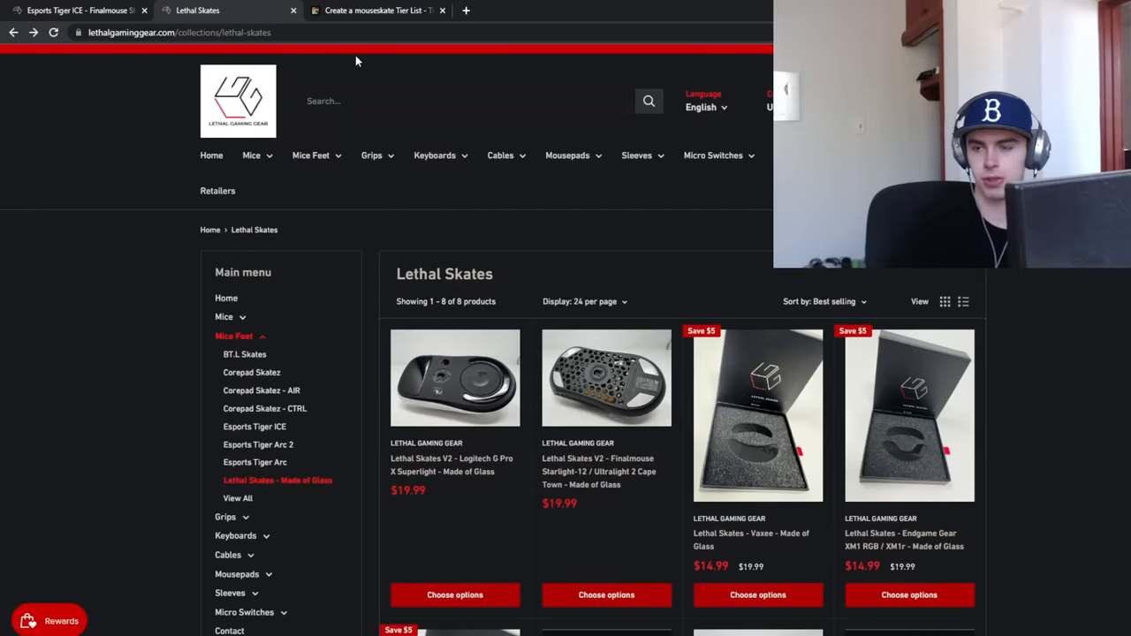
{"action": "left_click", "coordinate": [380, 9]}
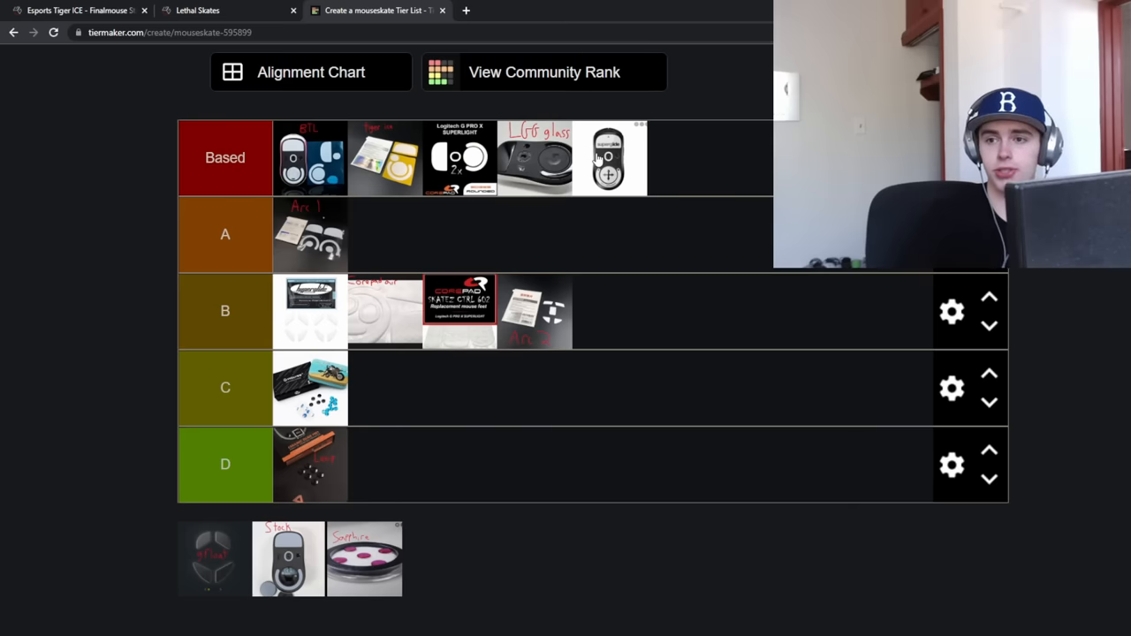
{"action": "mouse_move", "coordinate": [521, 137]}
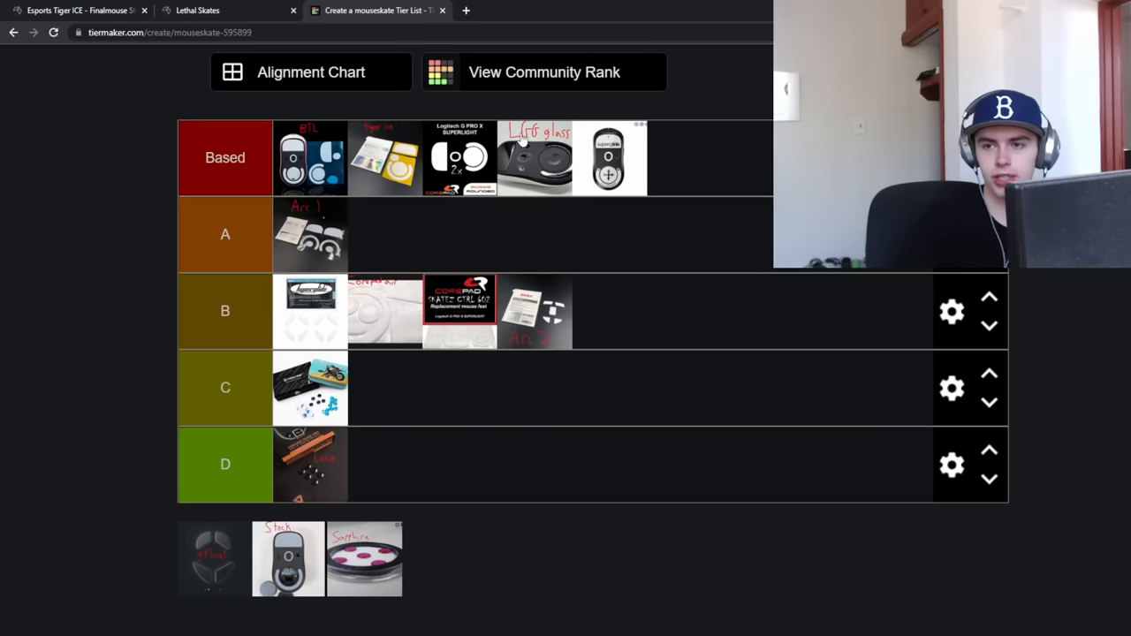
{"action": "mouse_move", "coordinate": [632, 128]}
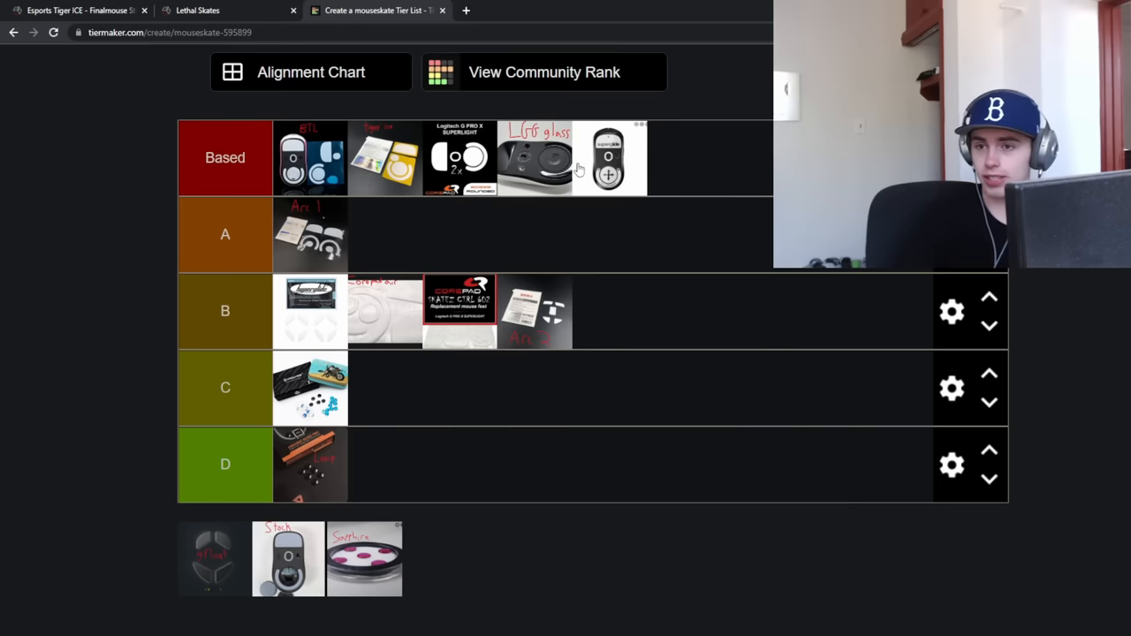
{"action": "mouse_move", "coordinate": [608, 157]}
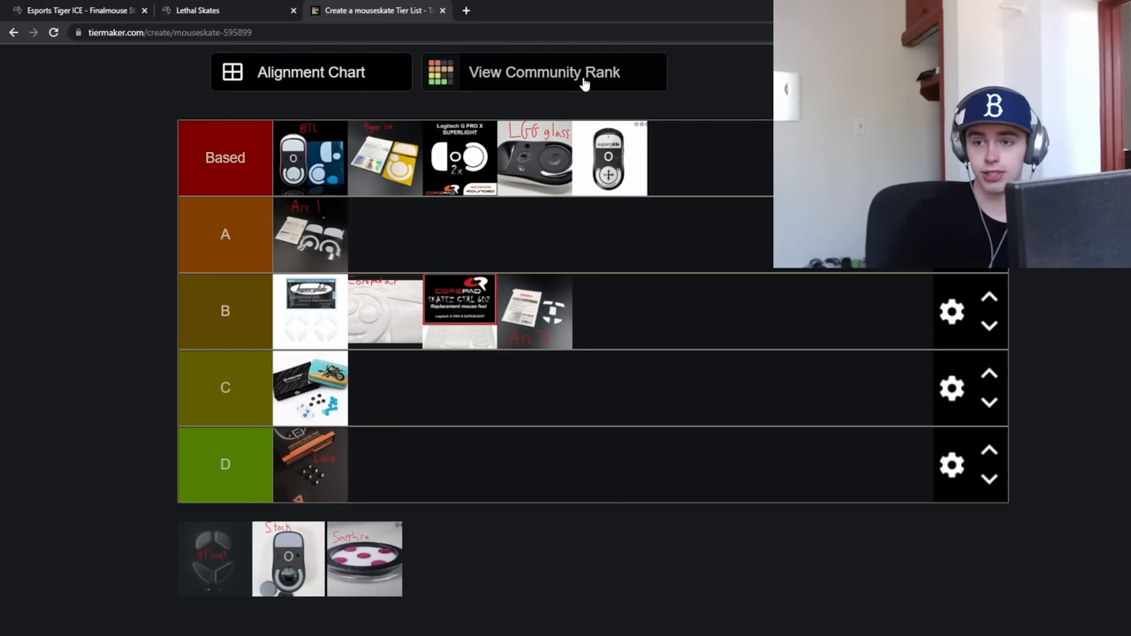
{"action": "mouse_move", "coordinate": [622, 184]}
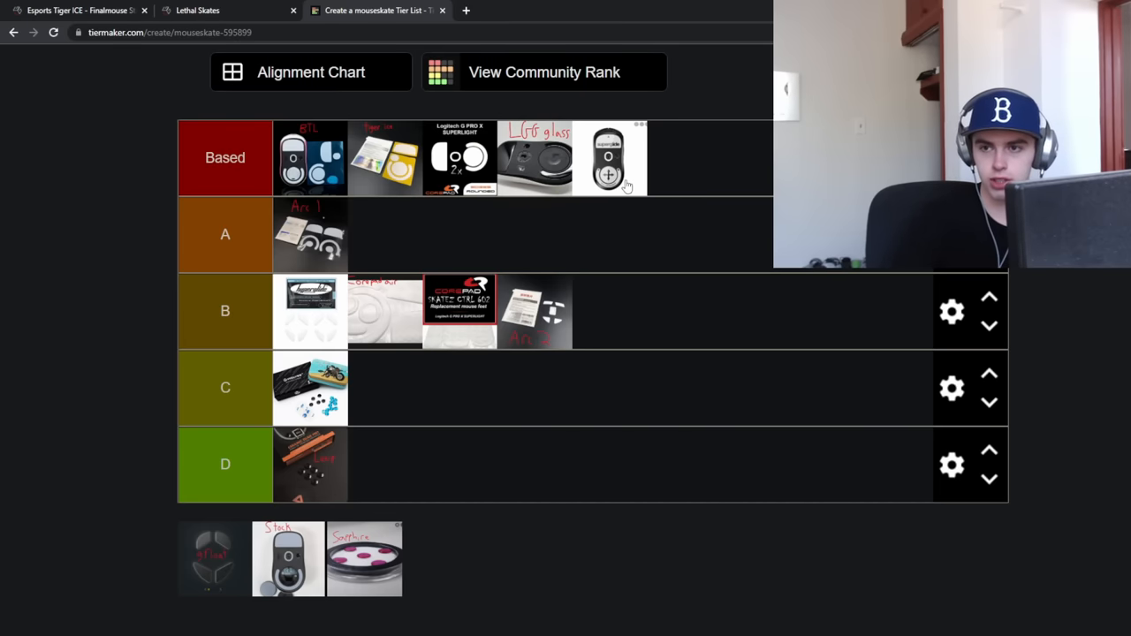
{"action": "mouse_move", "coordinate": [628, 155]}
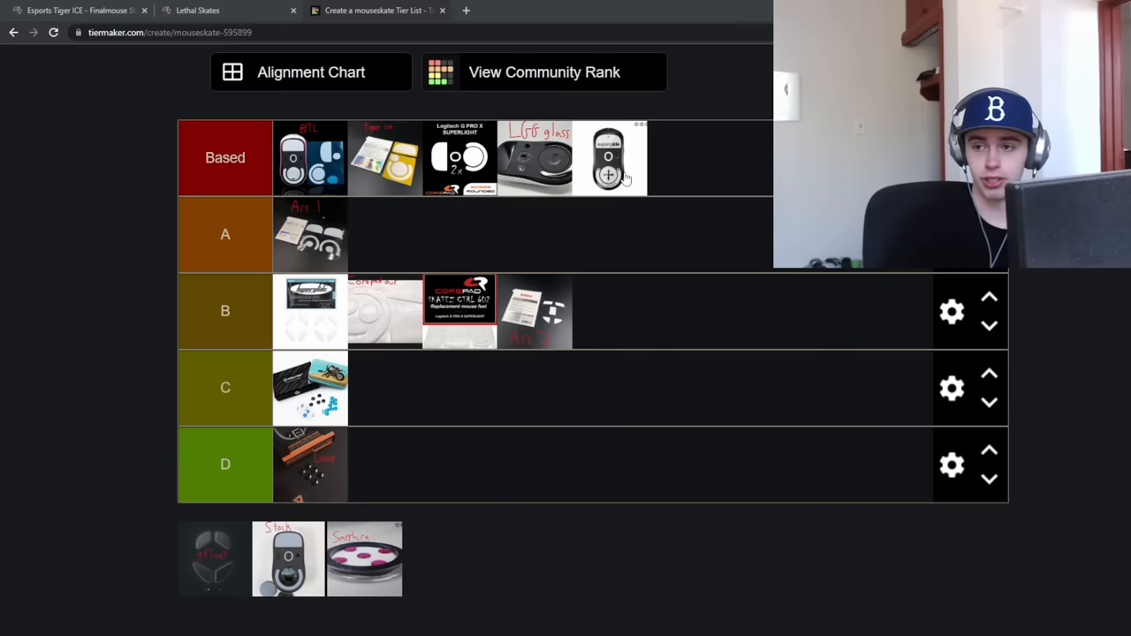
{"action": "mouse_move", "coordinate": [621, 201]}
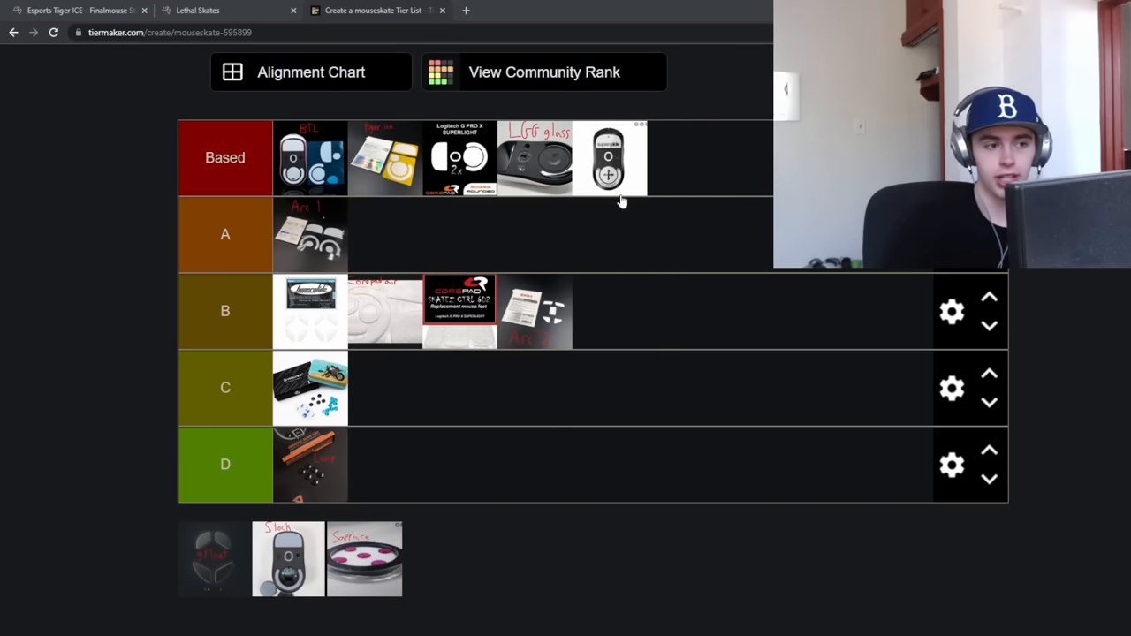
{"action": "mouse_move", "coordinate": [608, 164]}
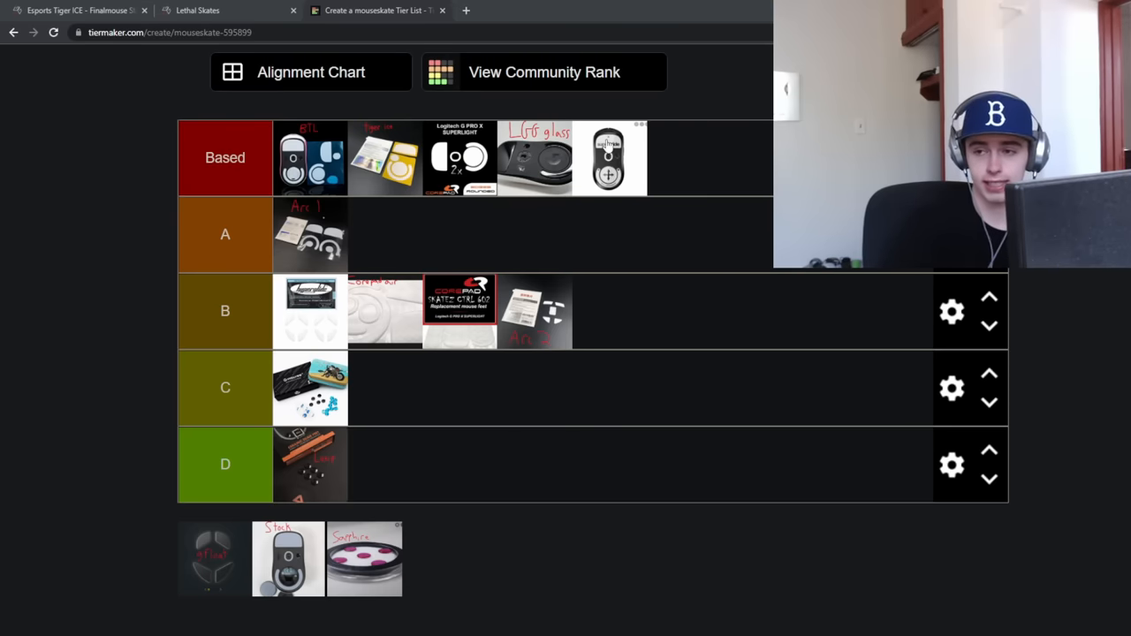
{"action": "mouse_move", "coordinate": [650, 206]}
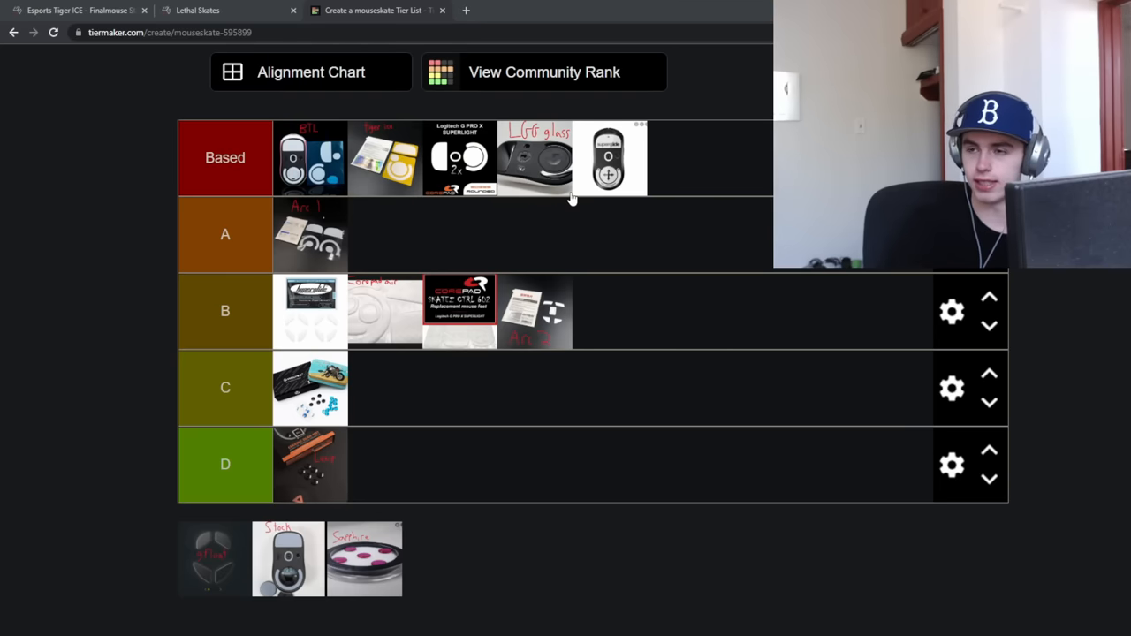
{"action": "mouse_move", "coordinate": [473, 113]}
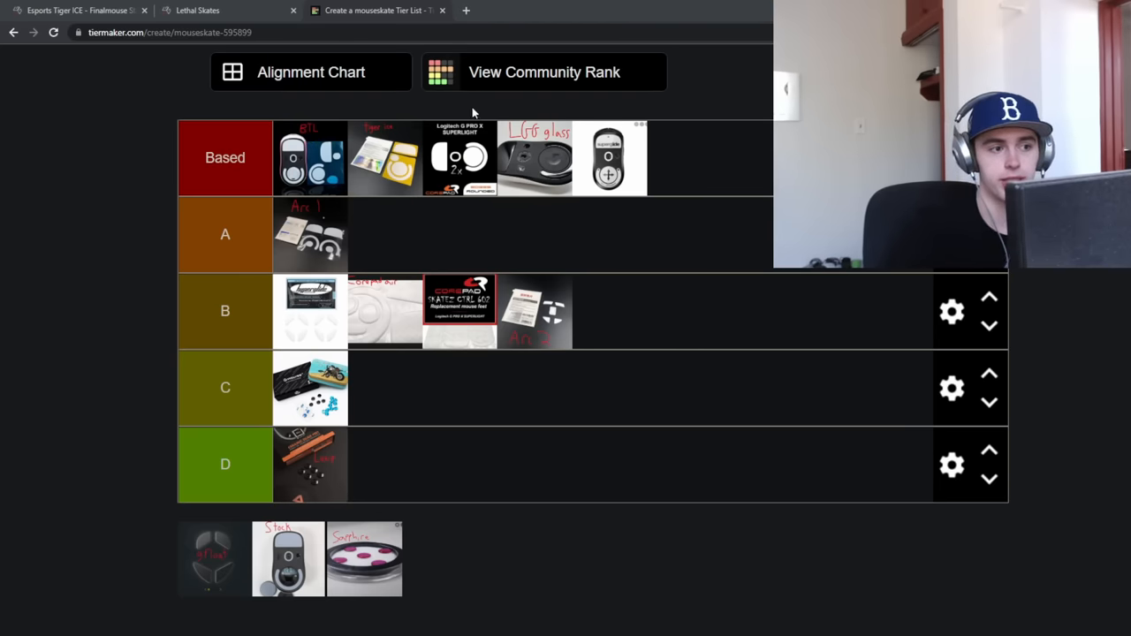
{"action": "mouse_move", "coordinate": [575, 115]}
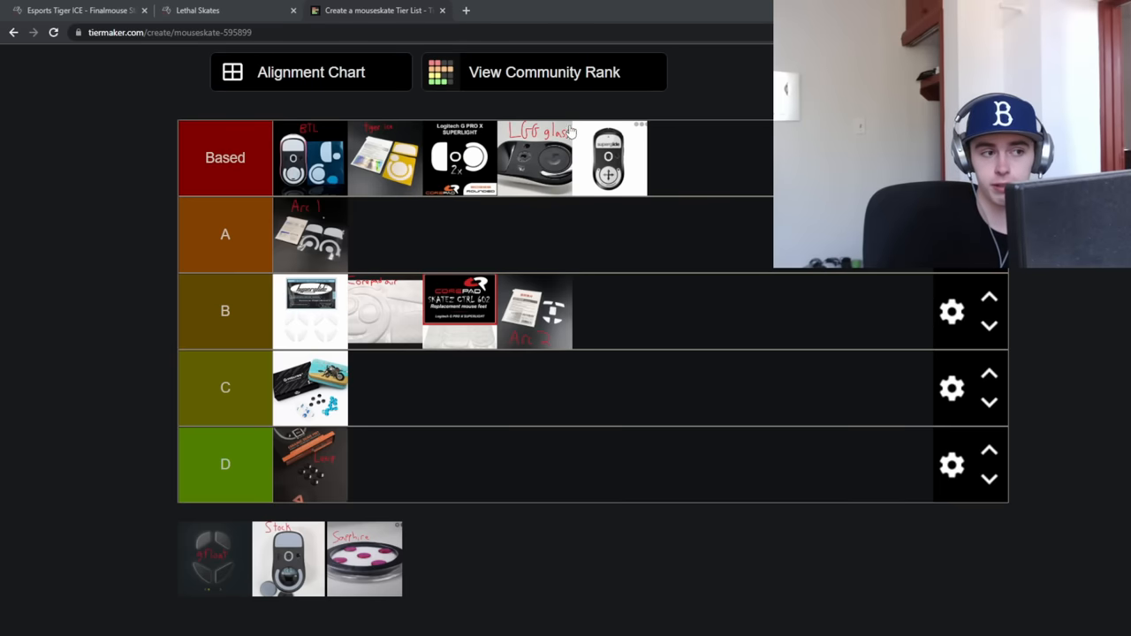
{"action": "mouse_move", "coordinate": [484, 159]}
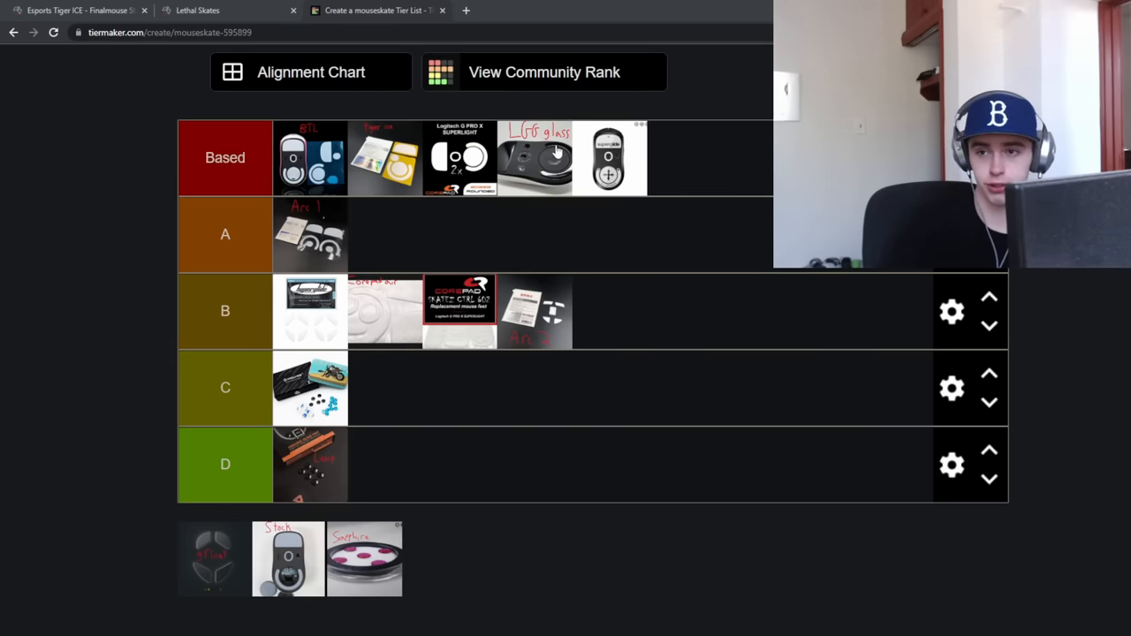
{"action": "mouse_move", "coordinate": [607, 203]}
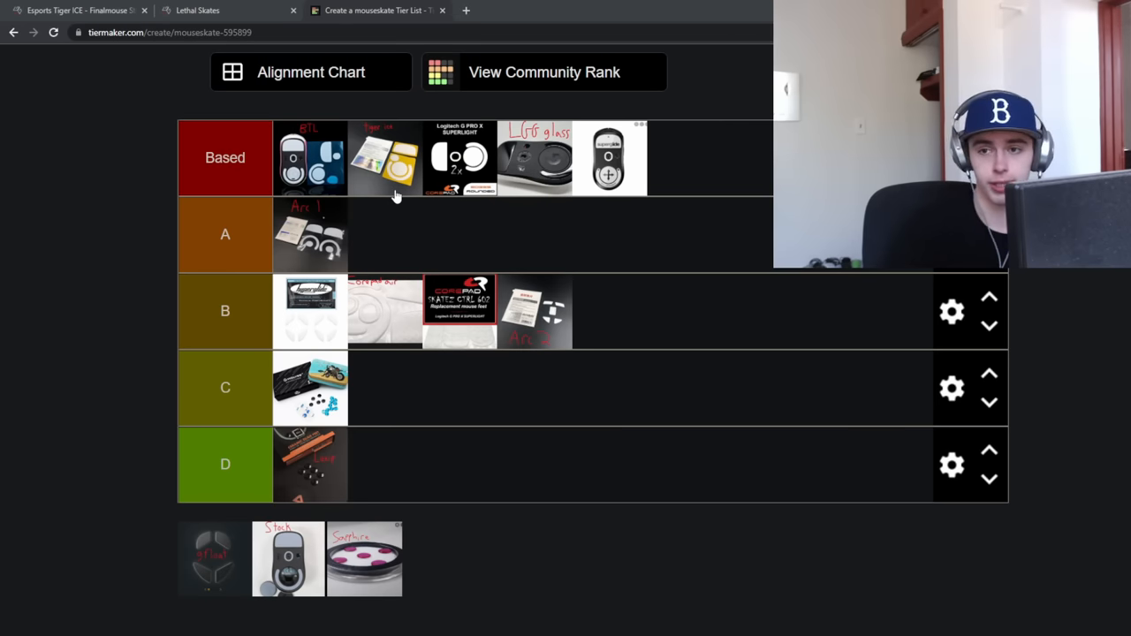
{"action": "mouse_move", "coordinate": [625, 191]}
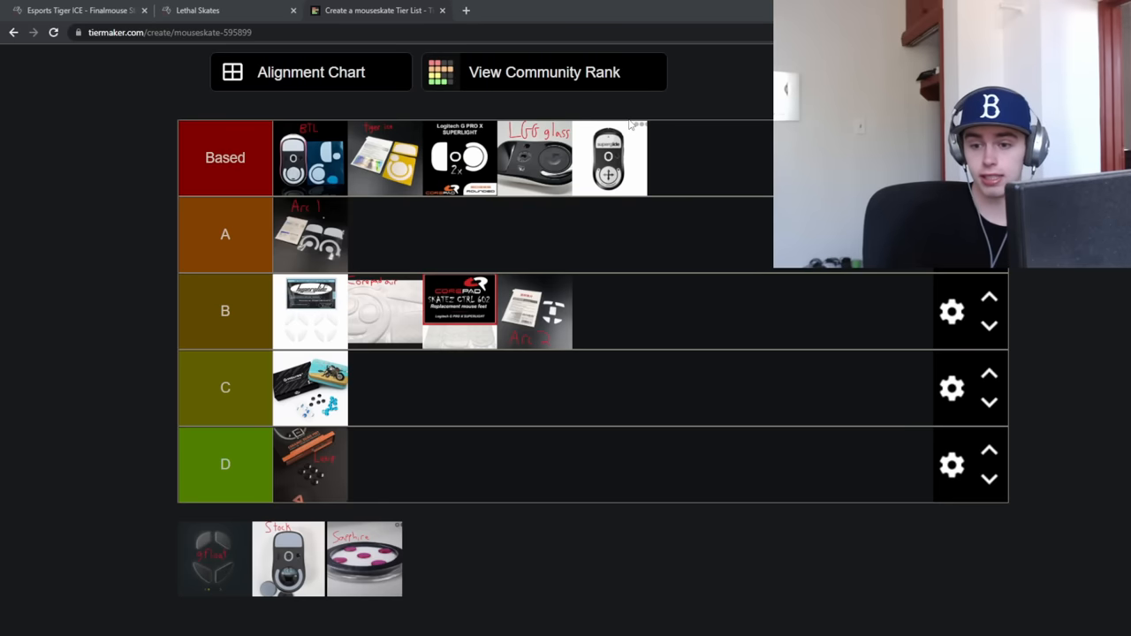
{"action": "mouse_move", "coordinate": [656, 119]}
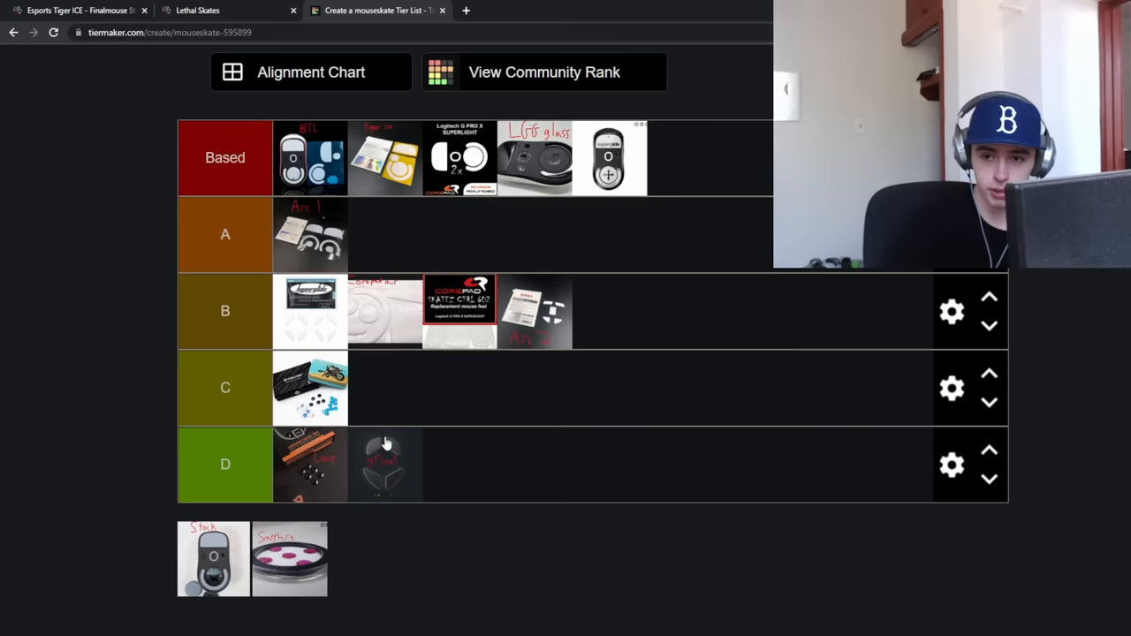
{"action": "mouse_move", "coordinate": [294, 477]}
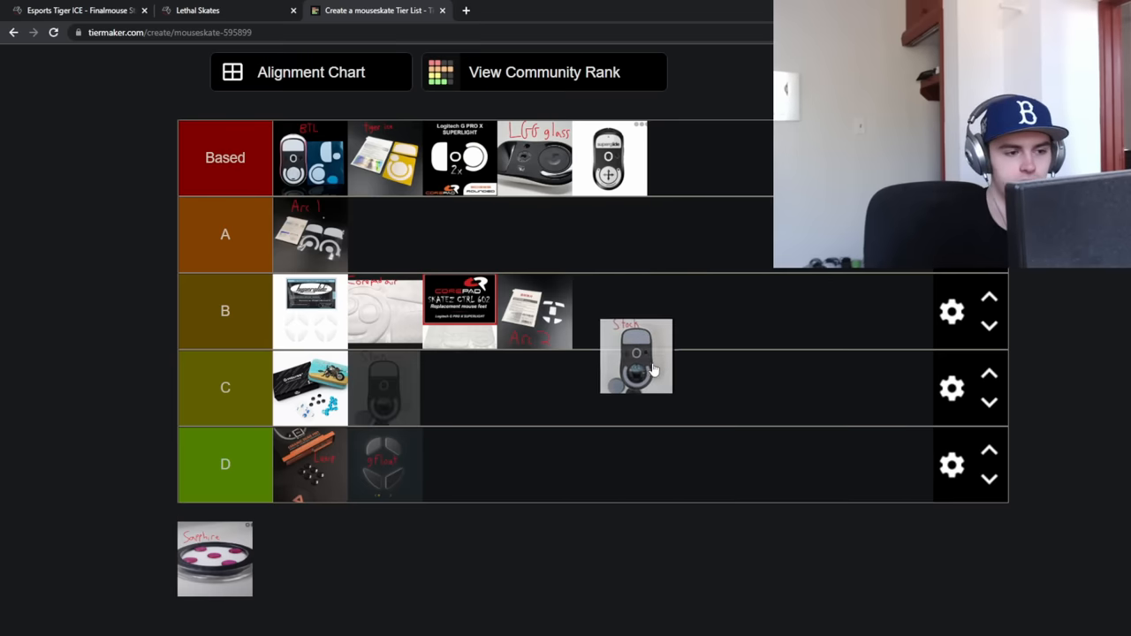
Rank the Stock skates in tier B and the Sapphire skates in tier D
{"action": "left_click_drag", "start_coordinate": [637, 357], "coordinate": [608, 311]}
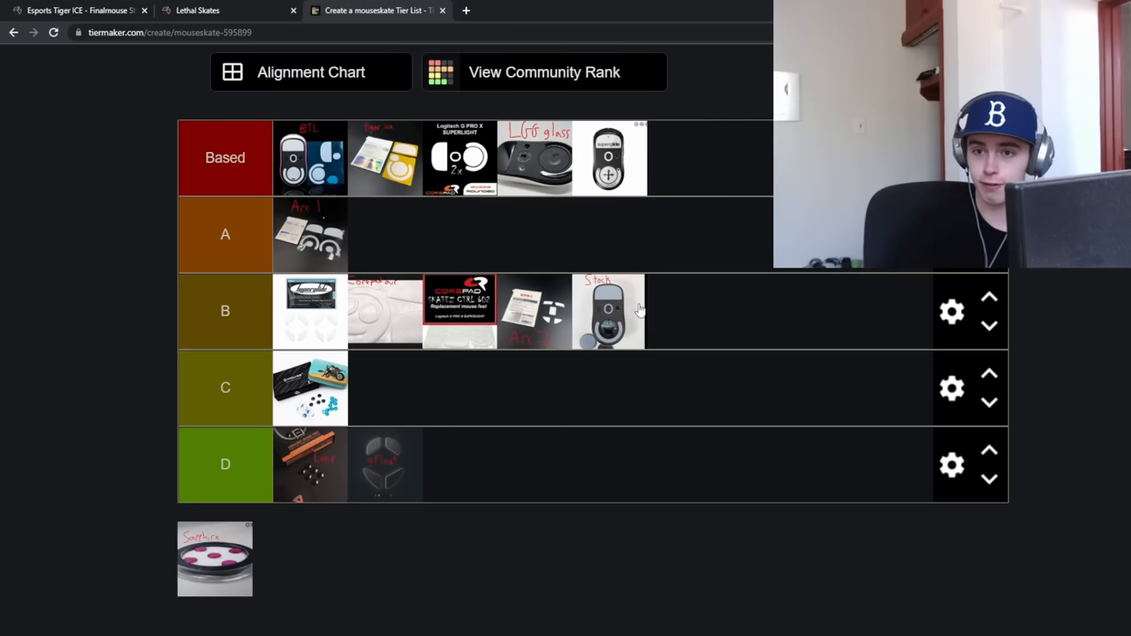
{"action": "mouse_move", "coordinate": [509, 208]}
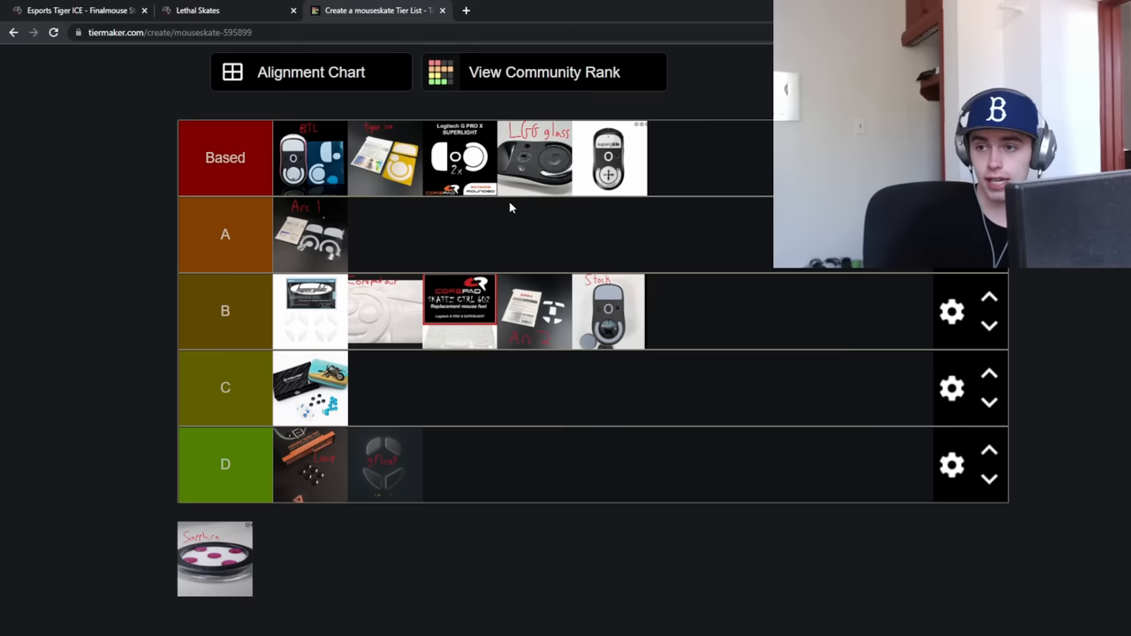
{"action": "mouse_move", "coordinate": [668, 269]}
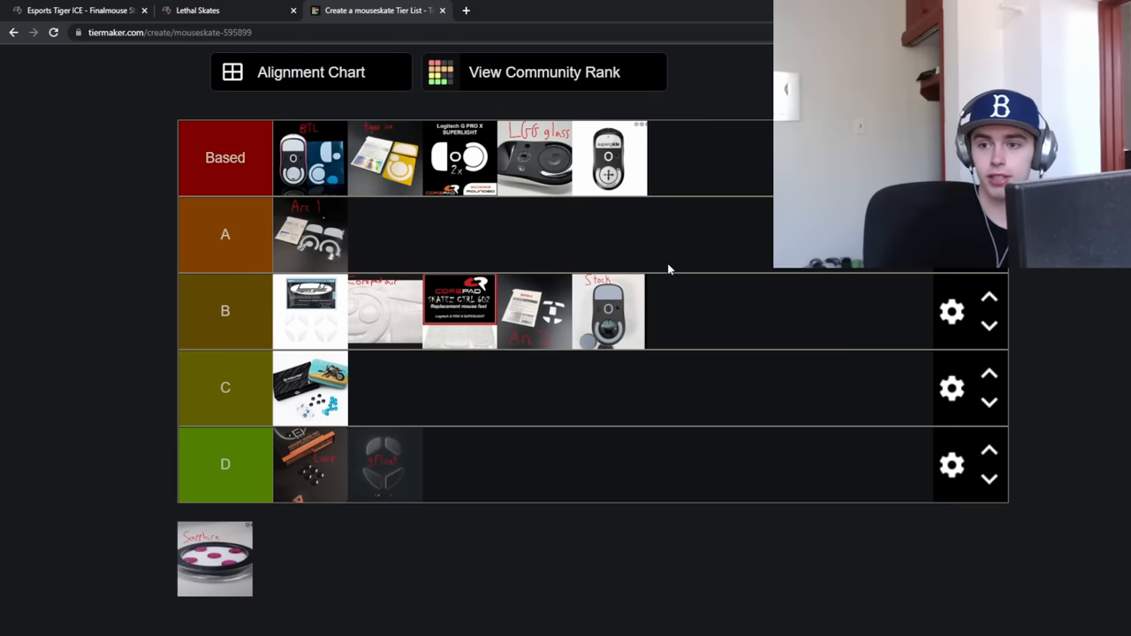
{"action": "mouse_move", "coordinate": [591, 357]}
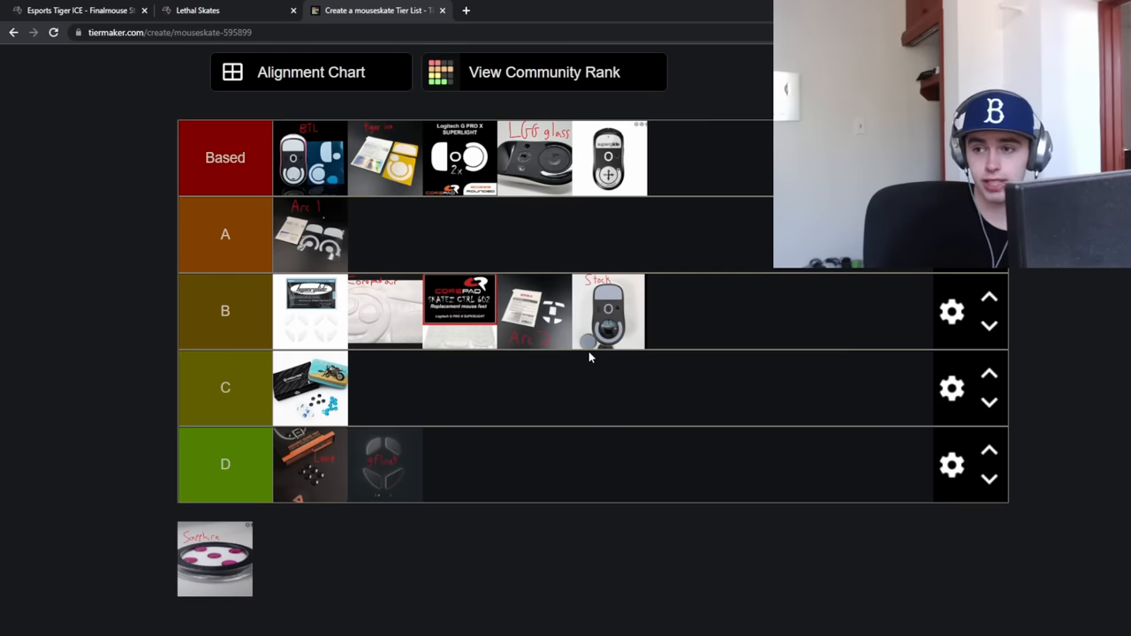
{"action": "mouse_move", "coordinate": [579, 257]}
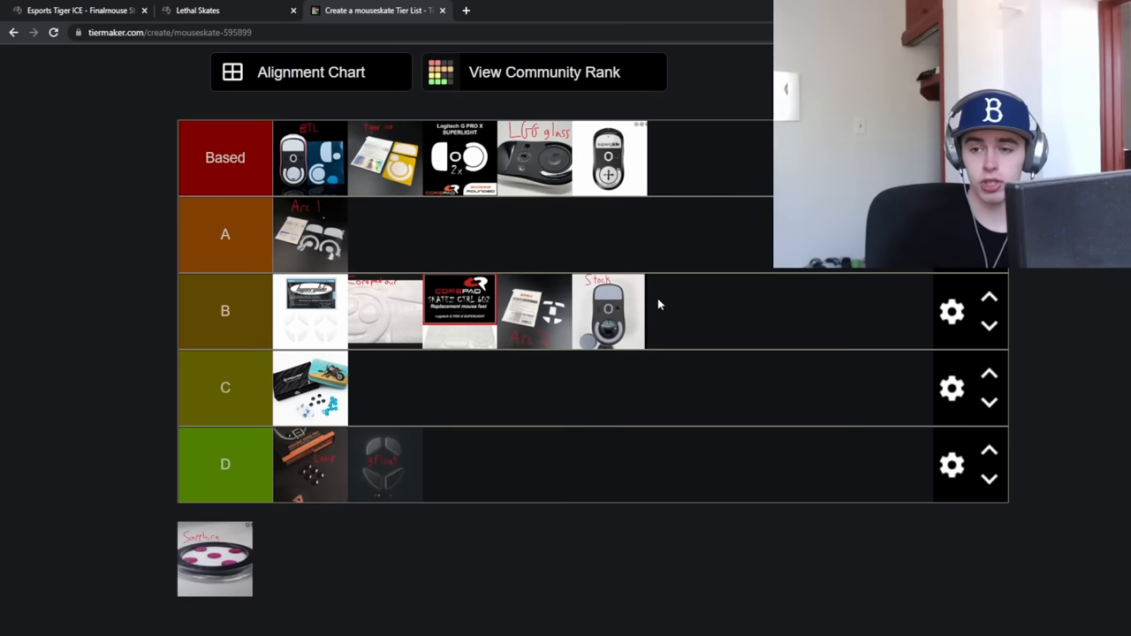
{"action": "left_click_drag", "start_coordinate": [608, 309], "coordinate": [624, 332]}
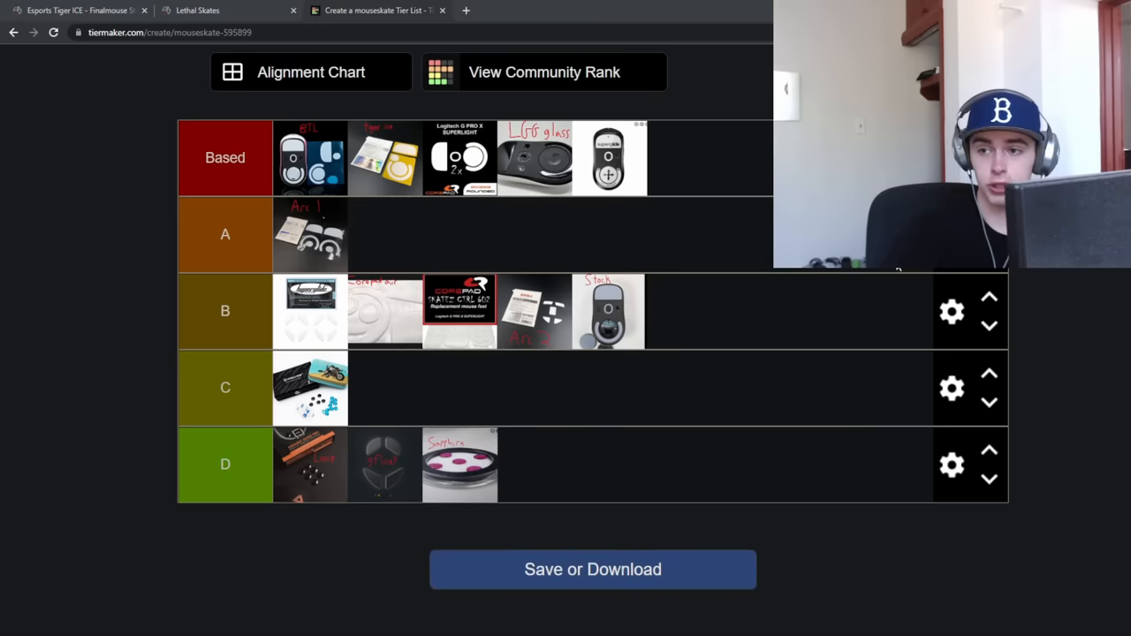
{"action": "mouse_move", "coordinate": [618, 195]}
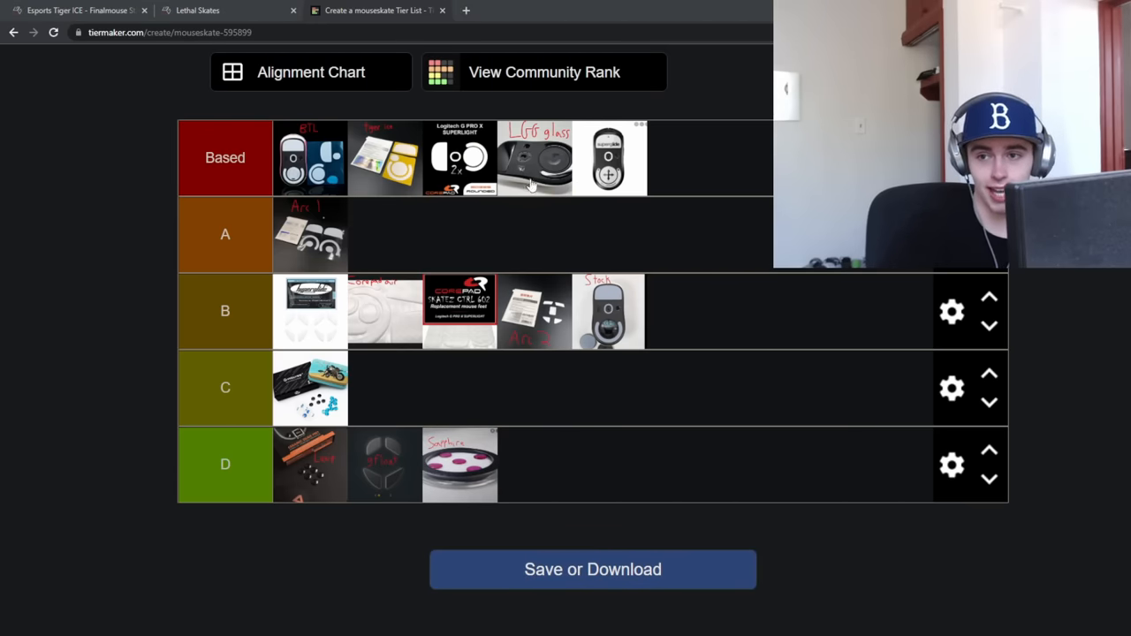
{"action": "mouse_move", "coordinate": [567, 203]}
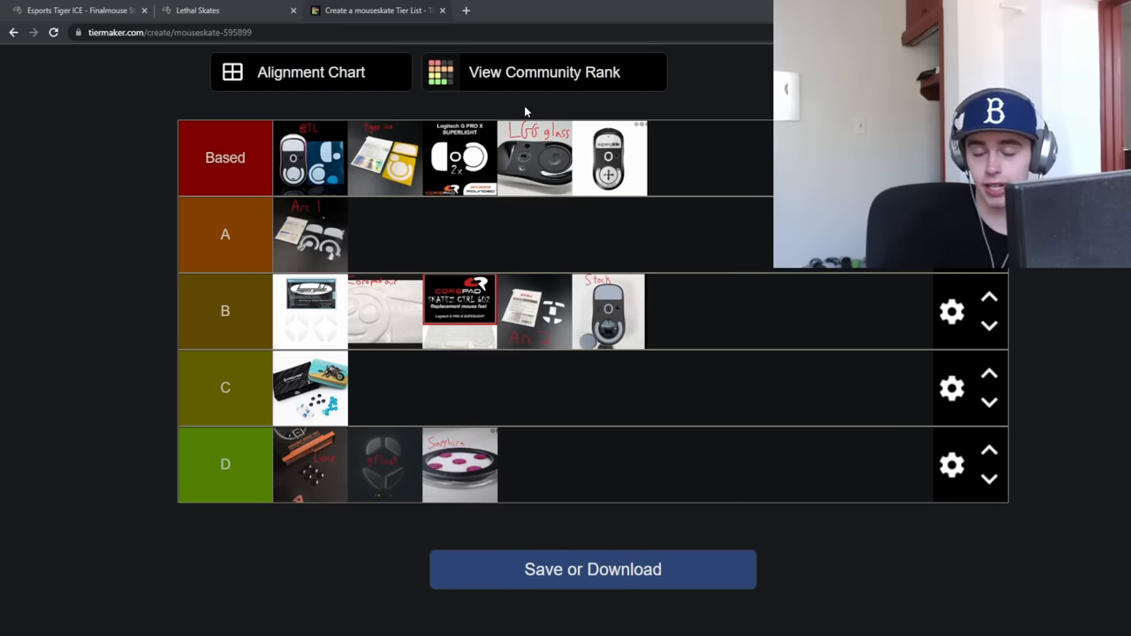
{"action": "mouse_move", "coordinate": [681, 265]}
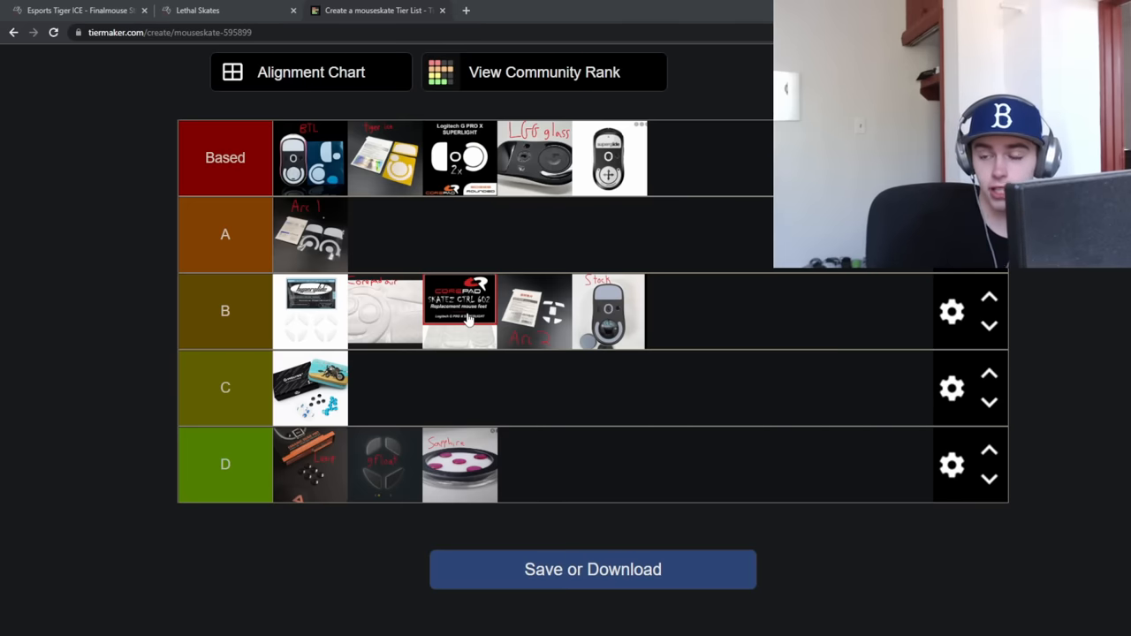
Drop the Stock skates from B to D and raise Sapphire from D to B
{"action": "left_click_drag", "start_coordinate": [608, 311], "coordinate": [676, 347]}
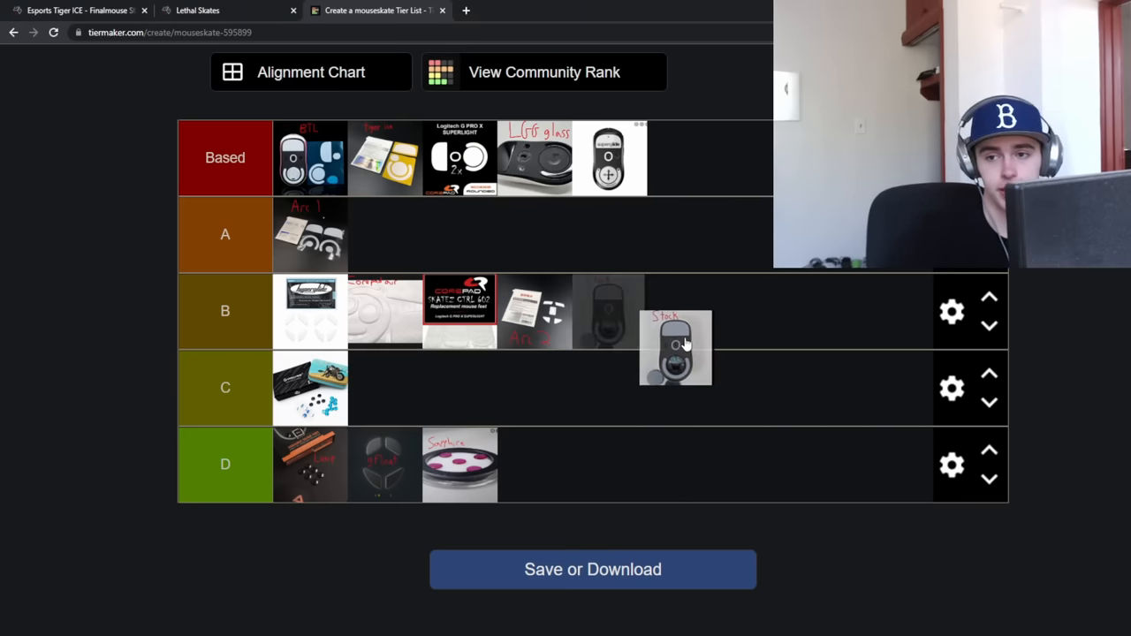
{"action": "left_click_drag", "start_coordinate": [676, 348], "coordinate": [533, 465]}
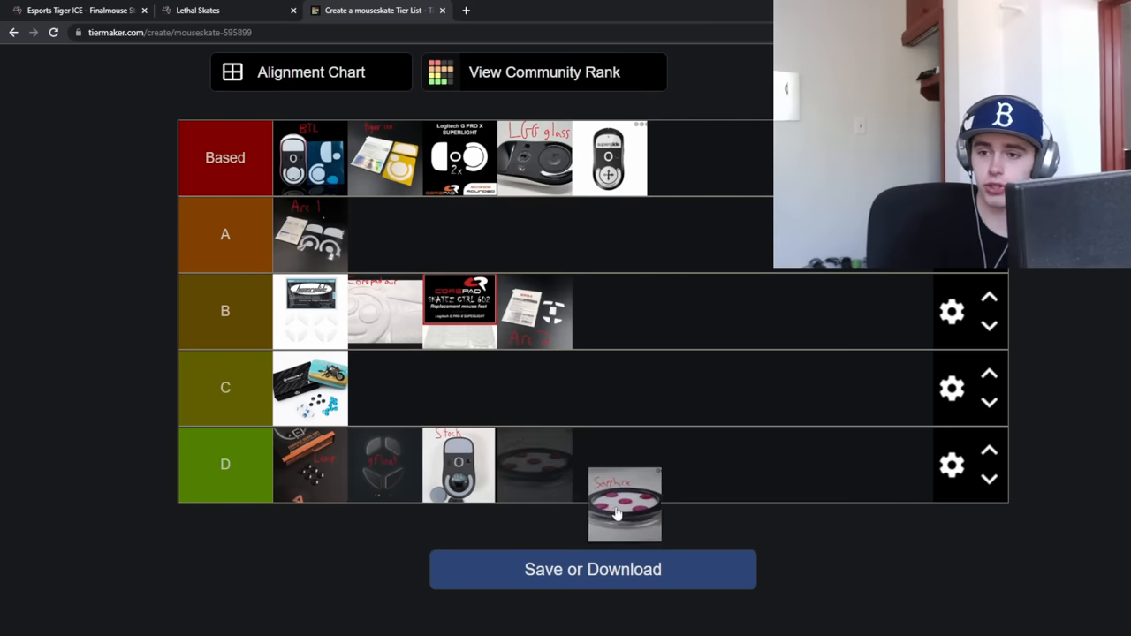
{"action": "left_click_drag", "start_coordinate": [625, 504], "coordinate": [658, 316]}
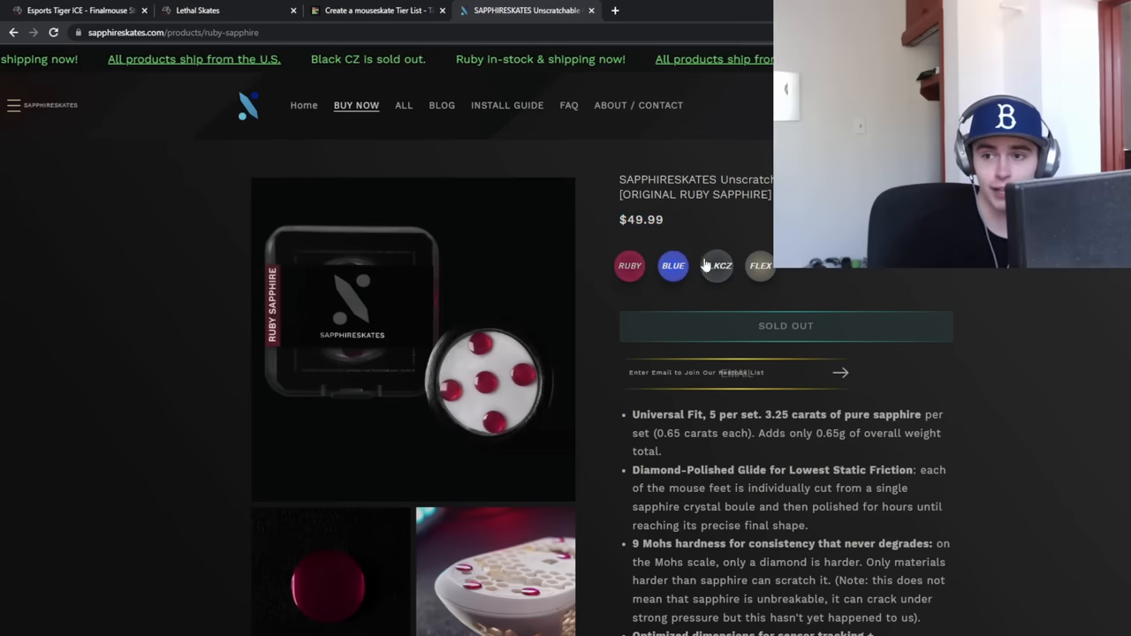
View the $199.99 Flexskates moissanite page, then go back to the tier list
{"action": "left_click", "coordinate": [760, 265]}
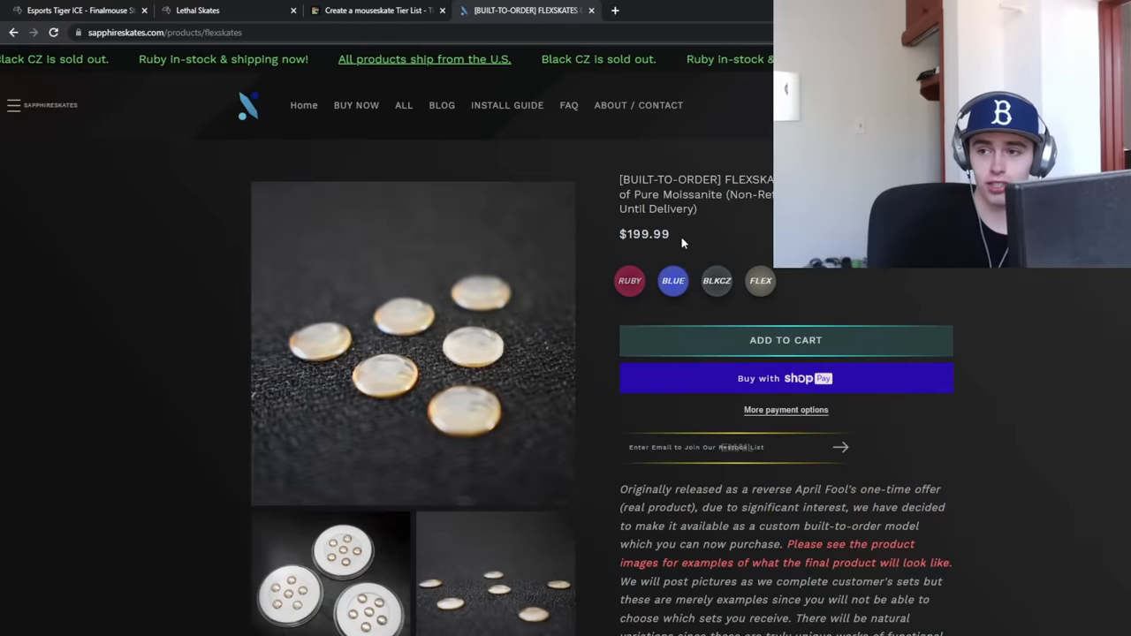
{"action": "mouse_move", "coordinate": [676, 341]}
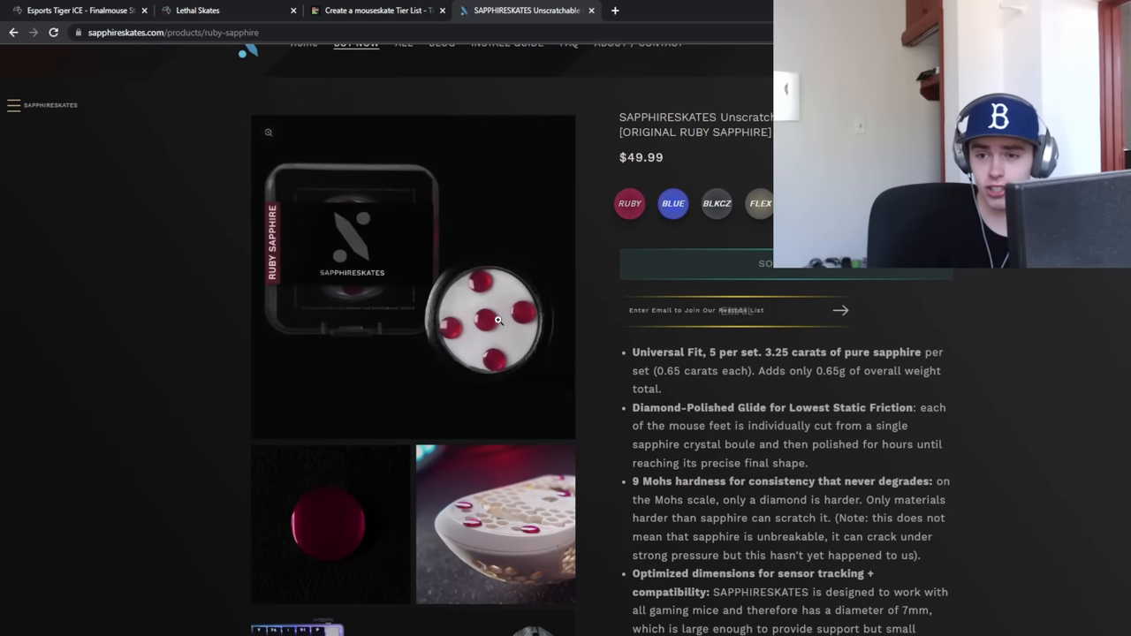
{"action": "mouse_move", "coordinate": [486, 310]}
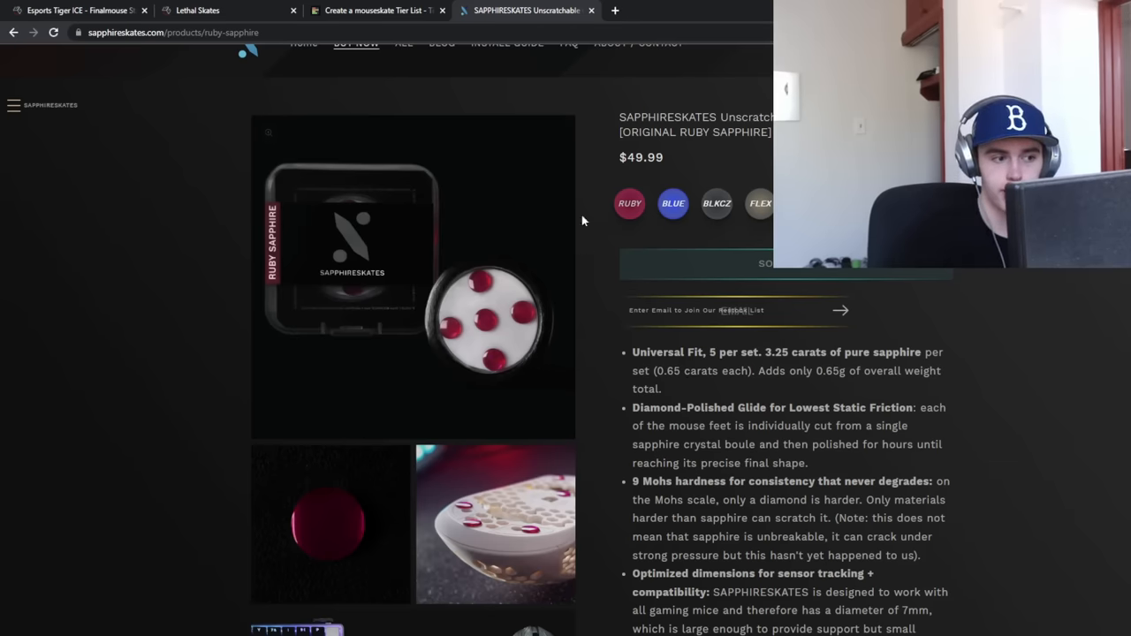
{"action": "left_click", "coordinate": [376, 9]}
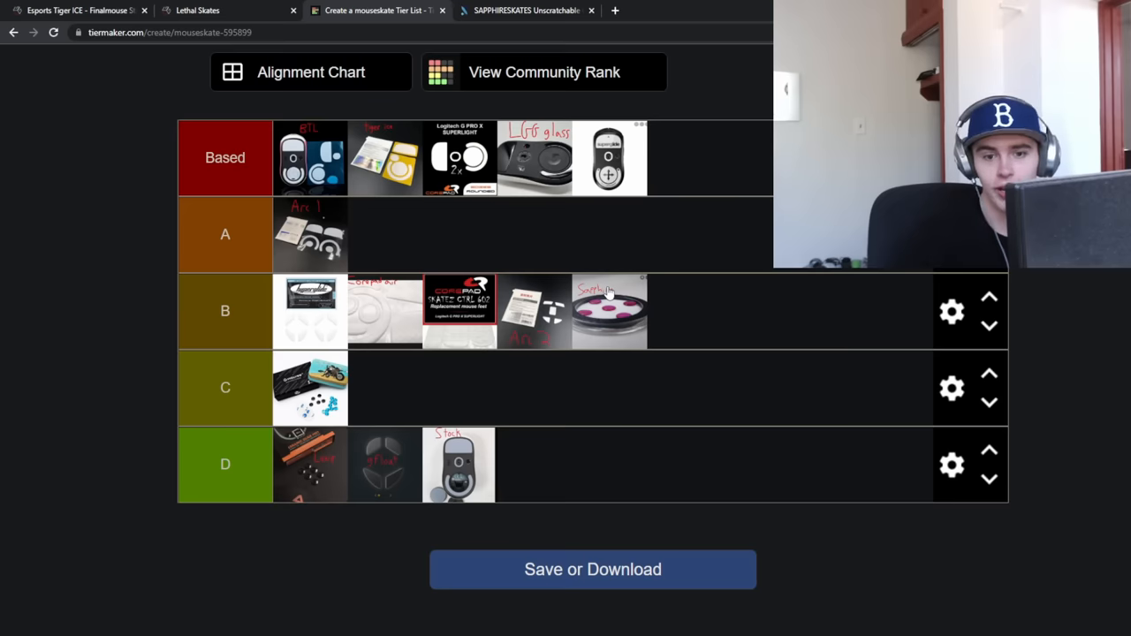
{"action": "mouse_move", "coordinate": [616, 318]}
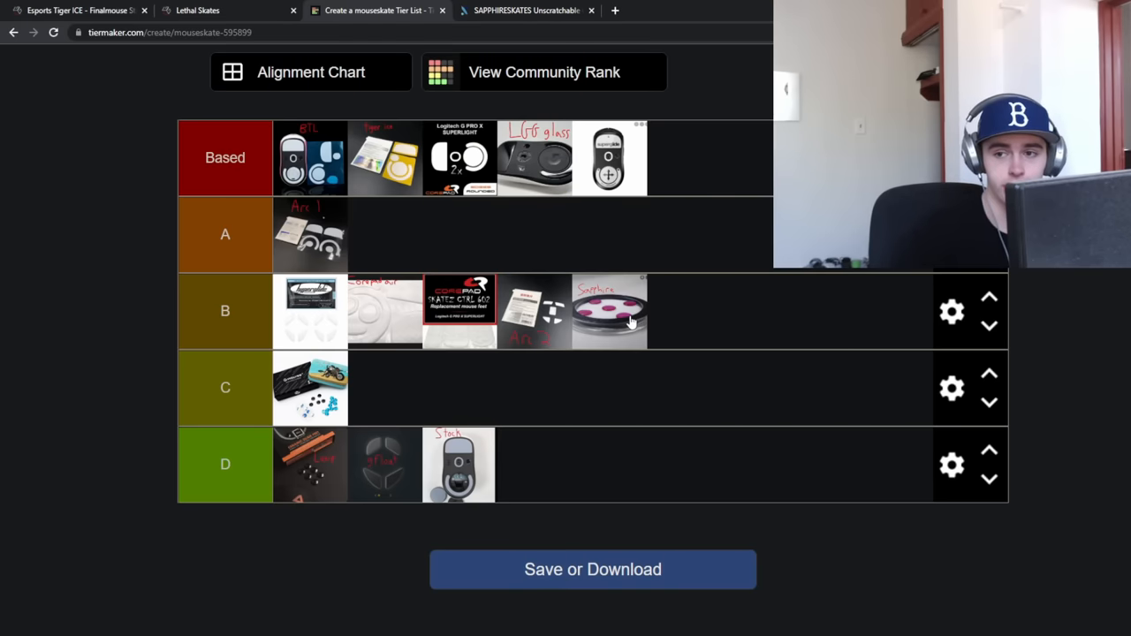
Move Hyperglide up beside Arc 1 in A and Sapphire down to C
{"action": "left_click_drag", "start_coordinate": [610, 310], "coordinate": [610, 279]}
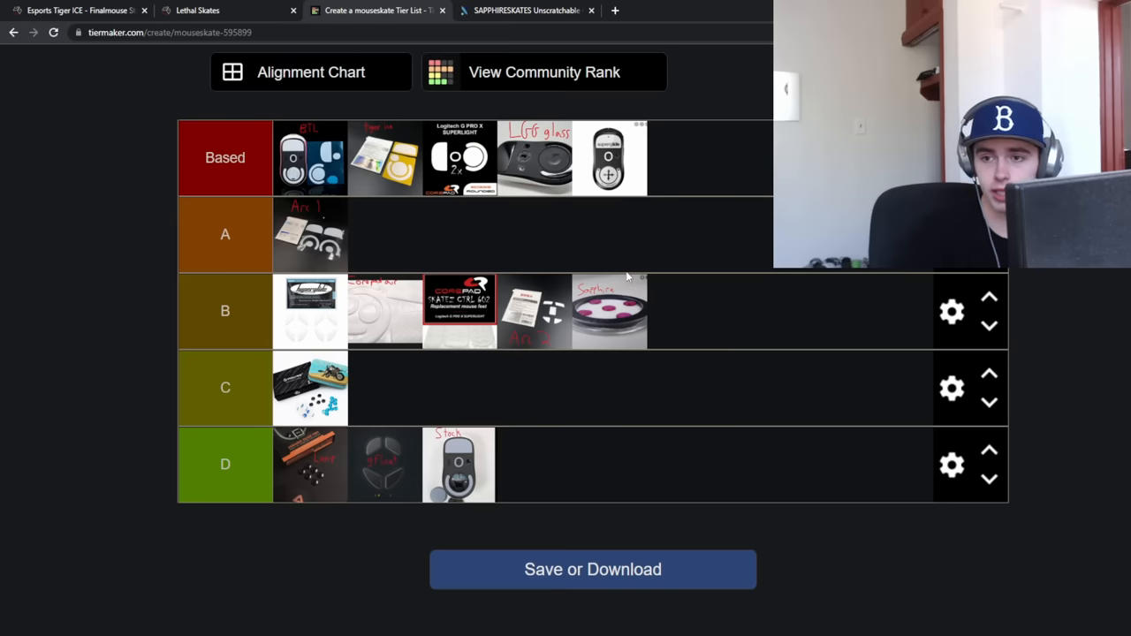
{"action": "mouse_move", "coordinate": [614, 338]}
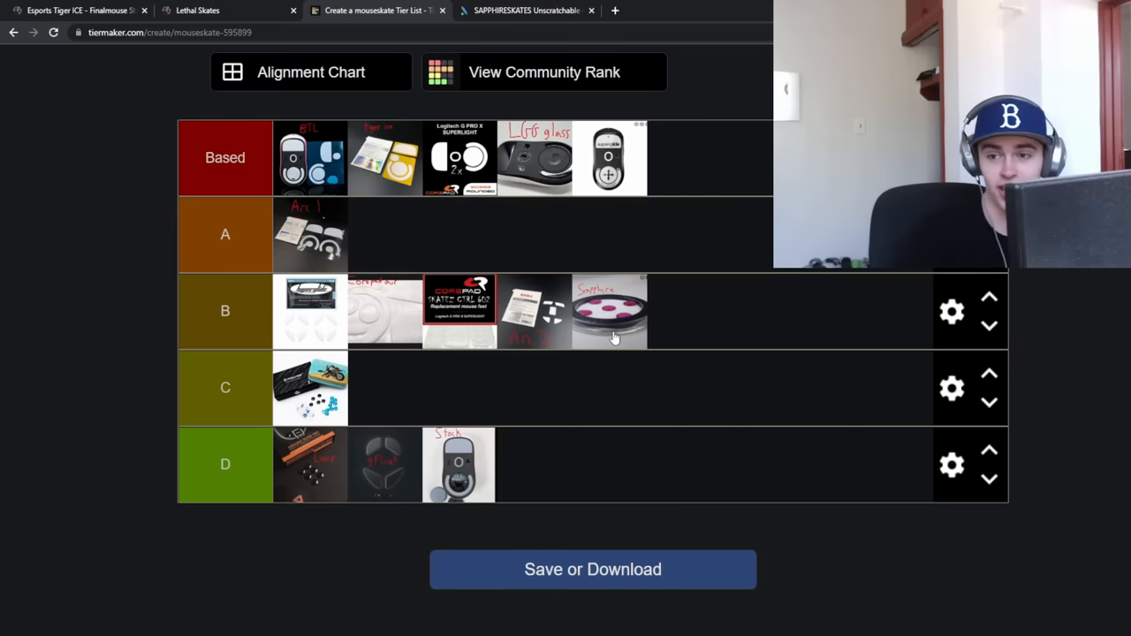
{"action": "mouse_move", "coordinate": [654, 315]}
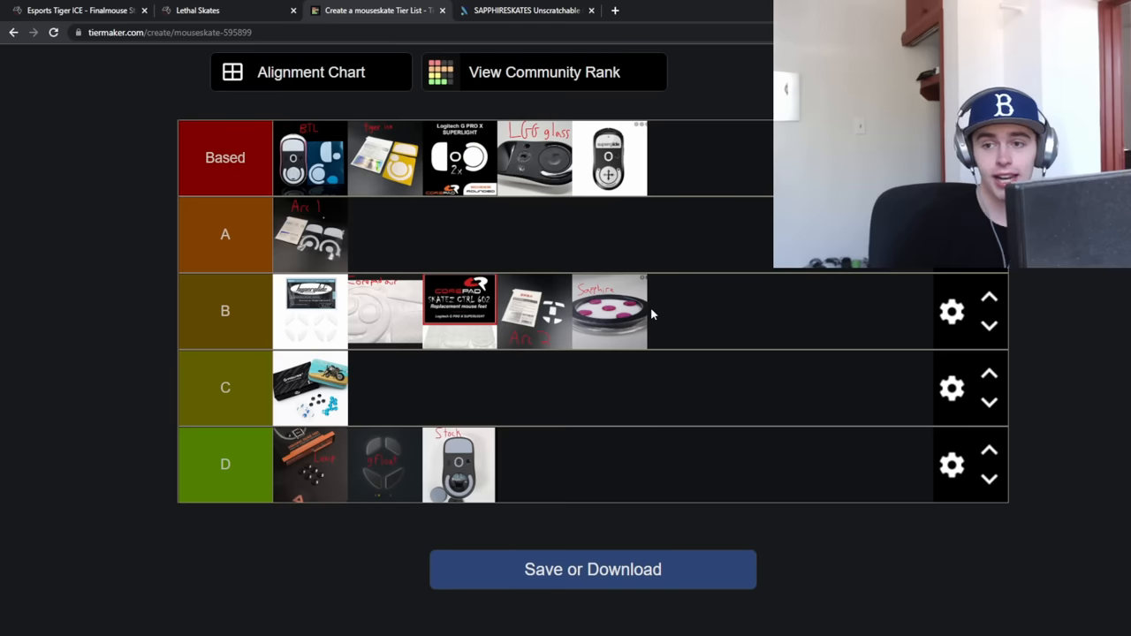
{"action": "mouse_move", "coordinate": [615, 256]}
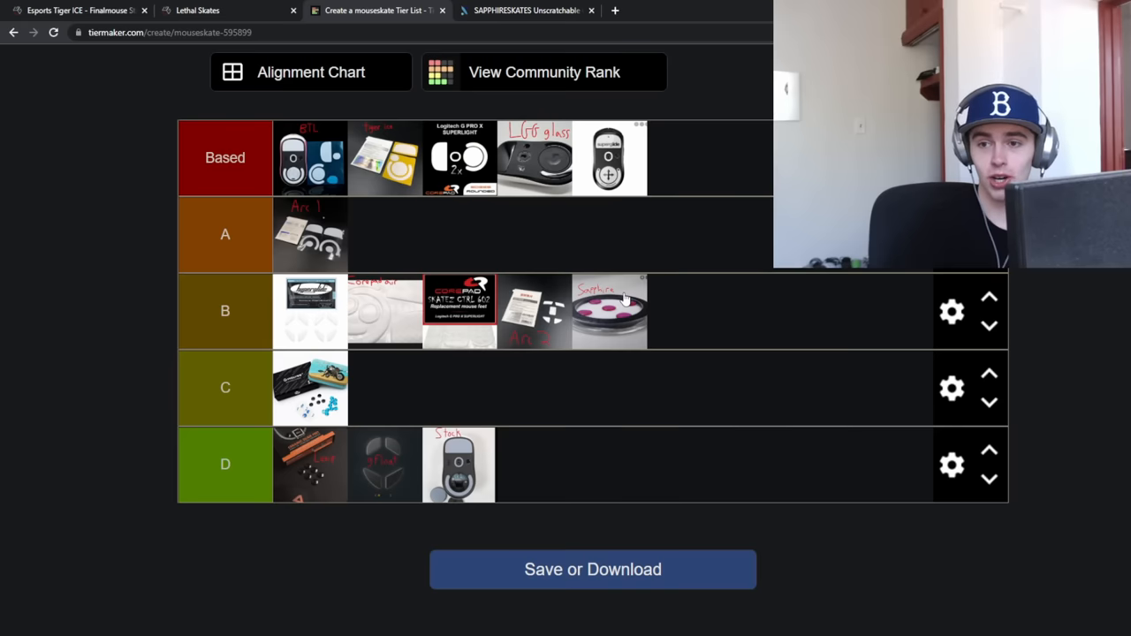
{"action": "left_click_drag", "start_coordinate": [609, 311], "coordinate": [591, 387]}
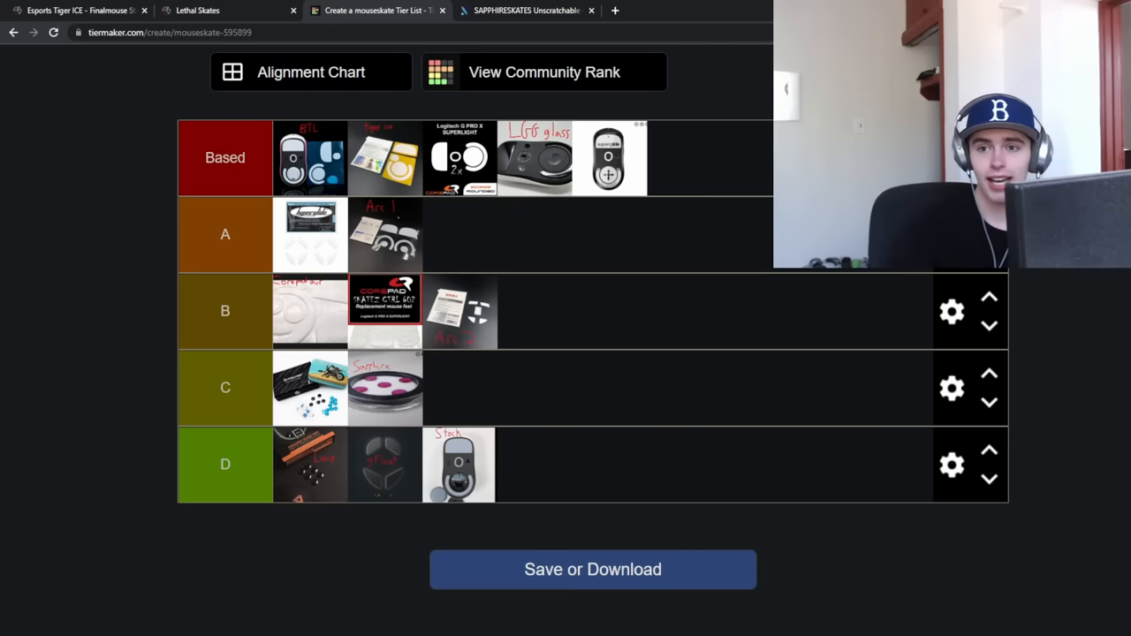
{"action": "mouse_move", "coordinate": [442, 139]}
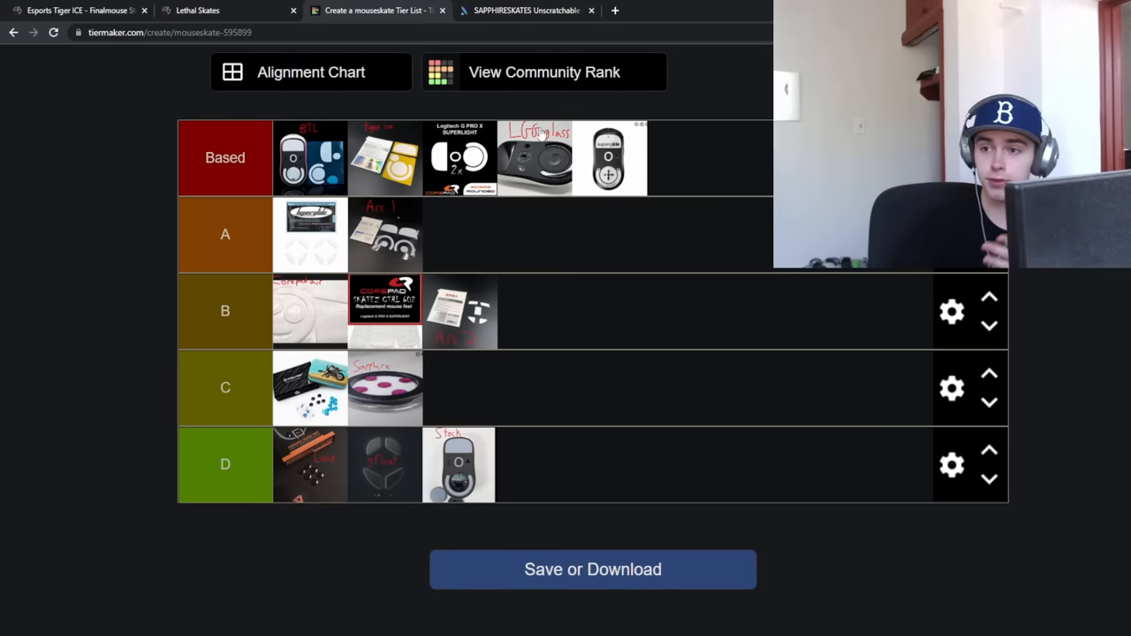
{"action": "mouse_move", "coordinate": [659, 141]}
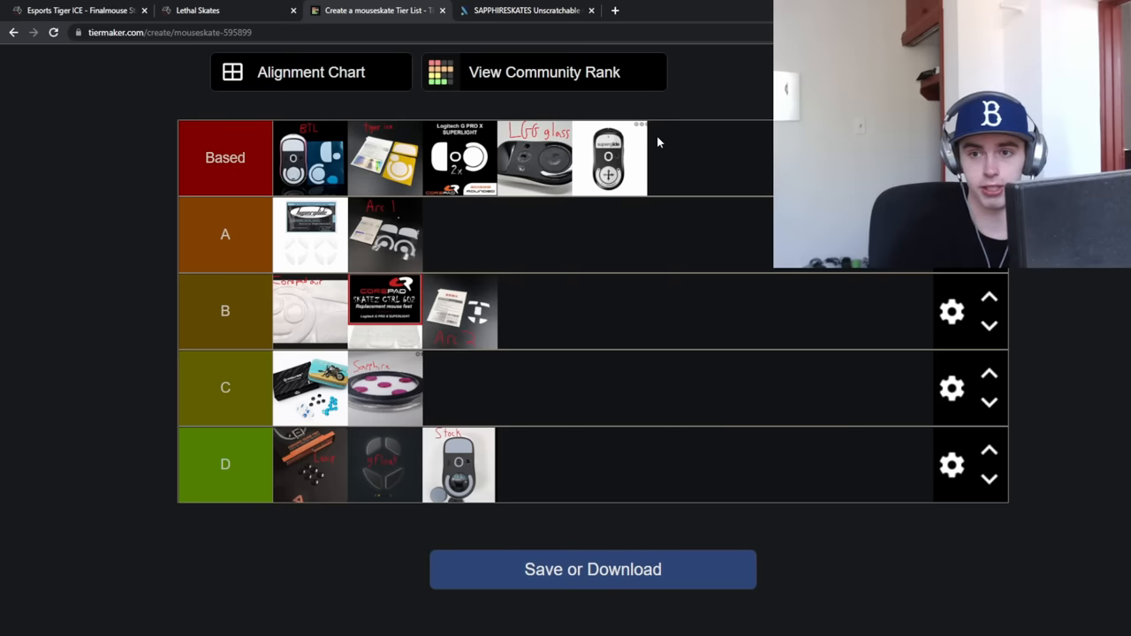
{"action": "mouse_move", "coordinate": [738, 311]}
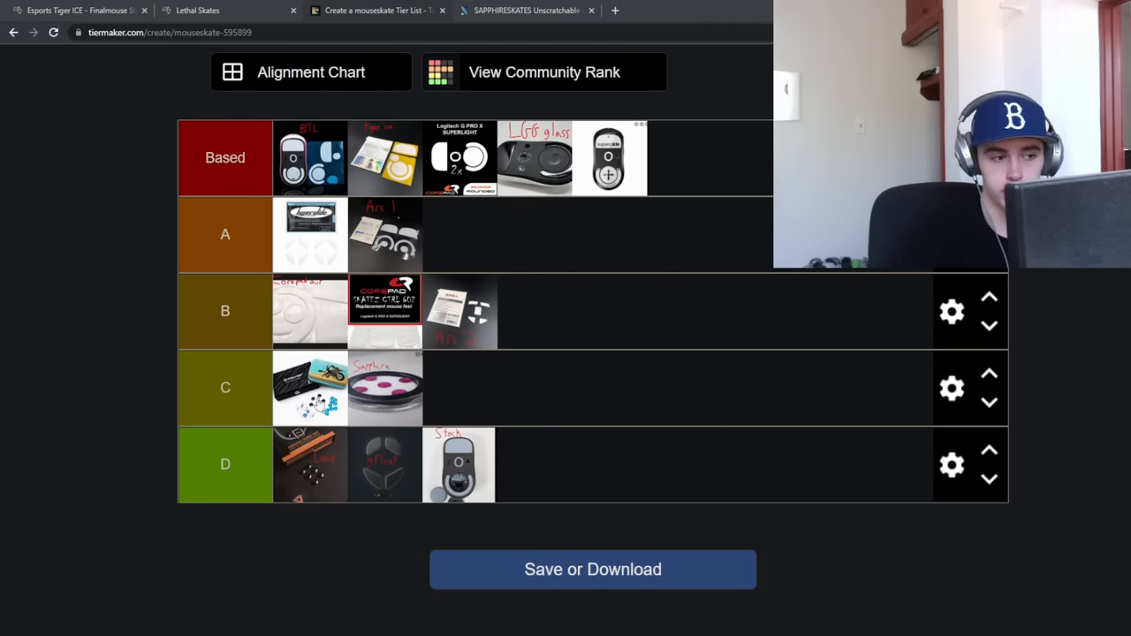
{"action": "mouse_move", "coordinate": [474, 295]}
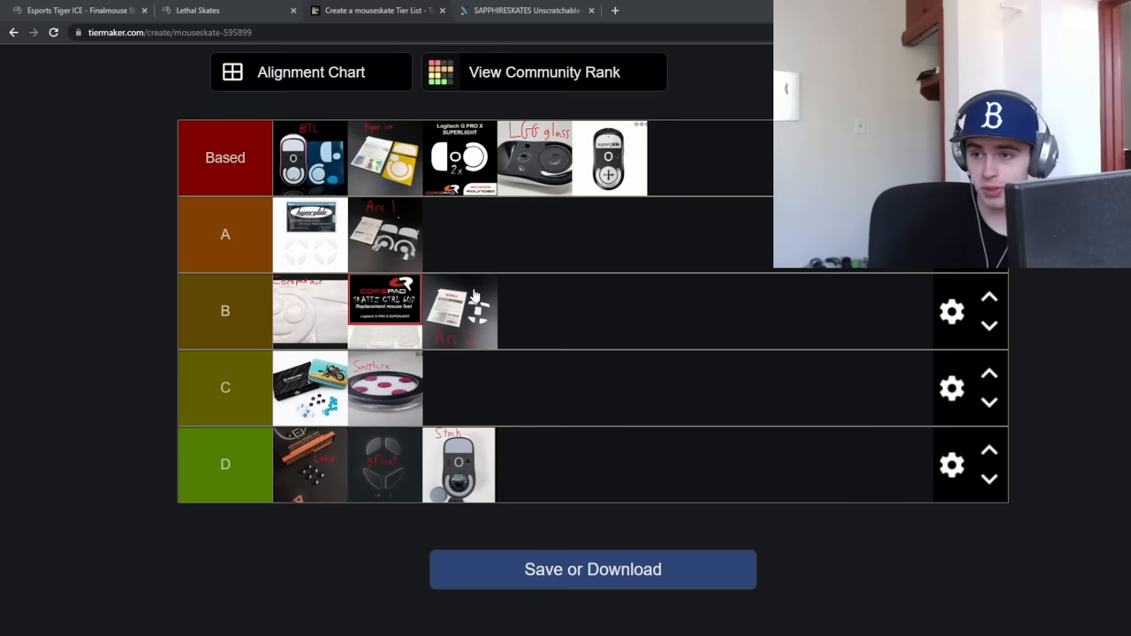